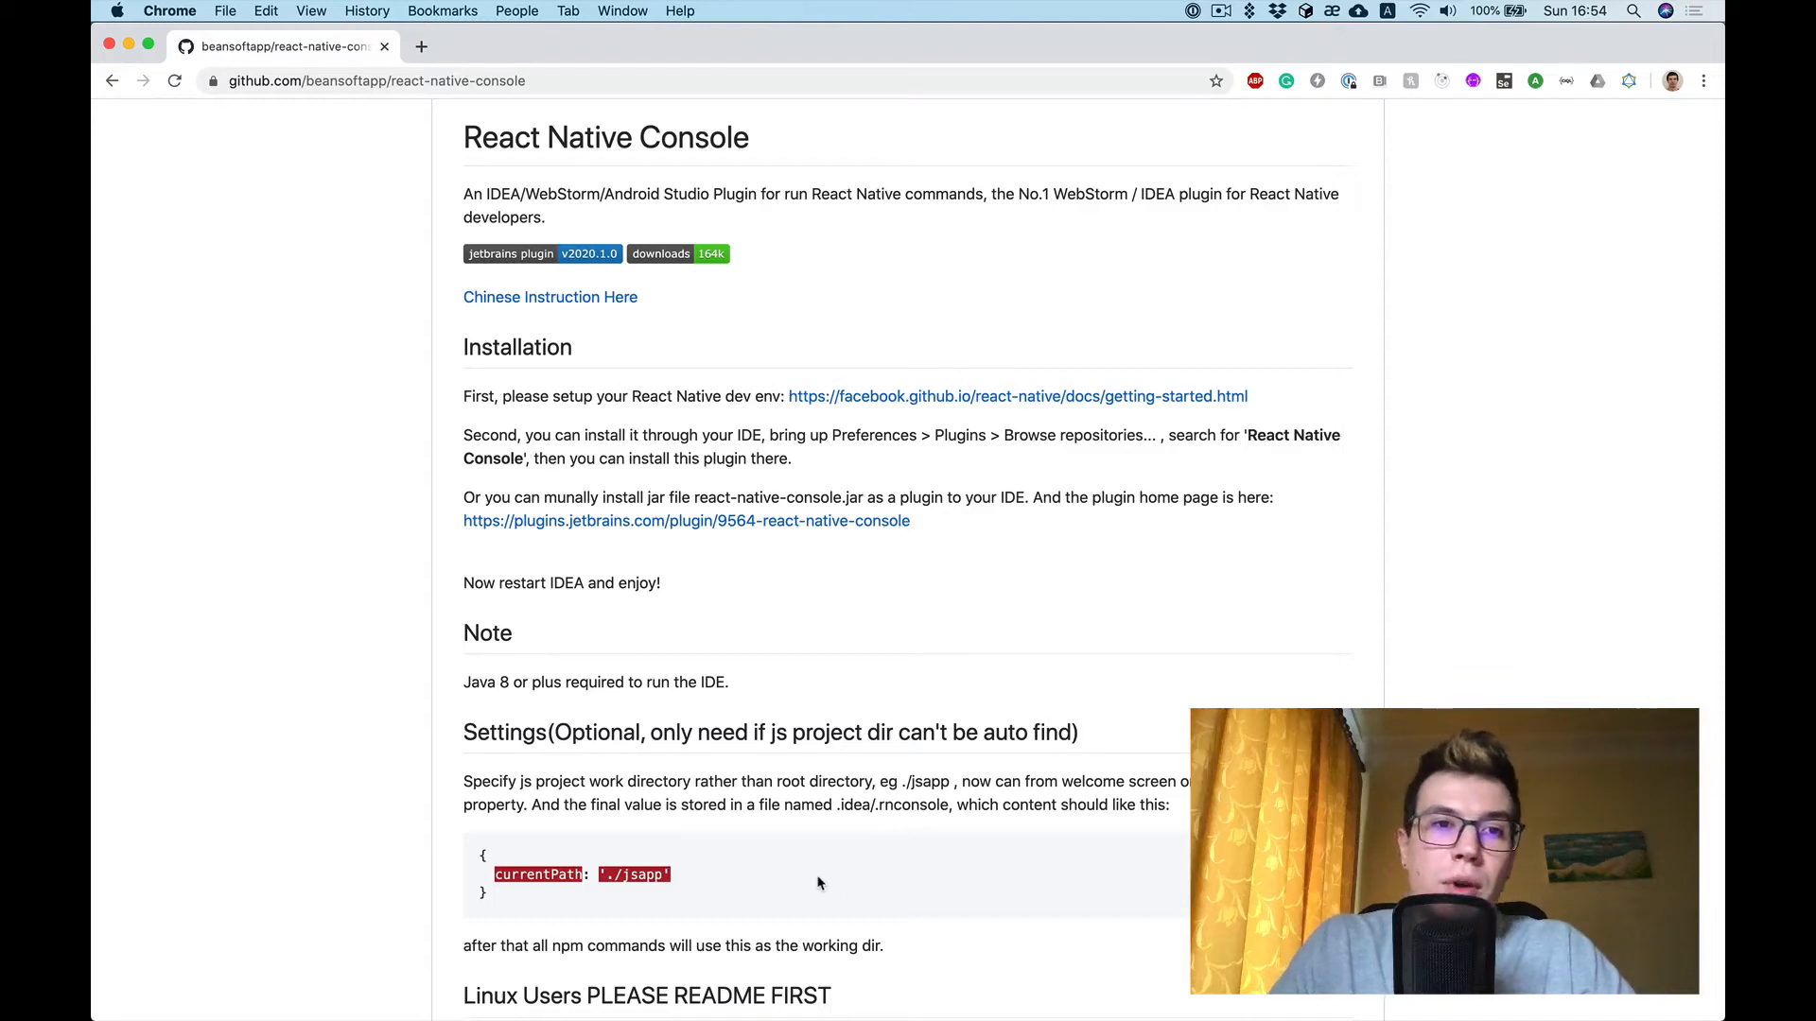
mouse_move(944, 390)
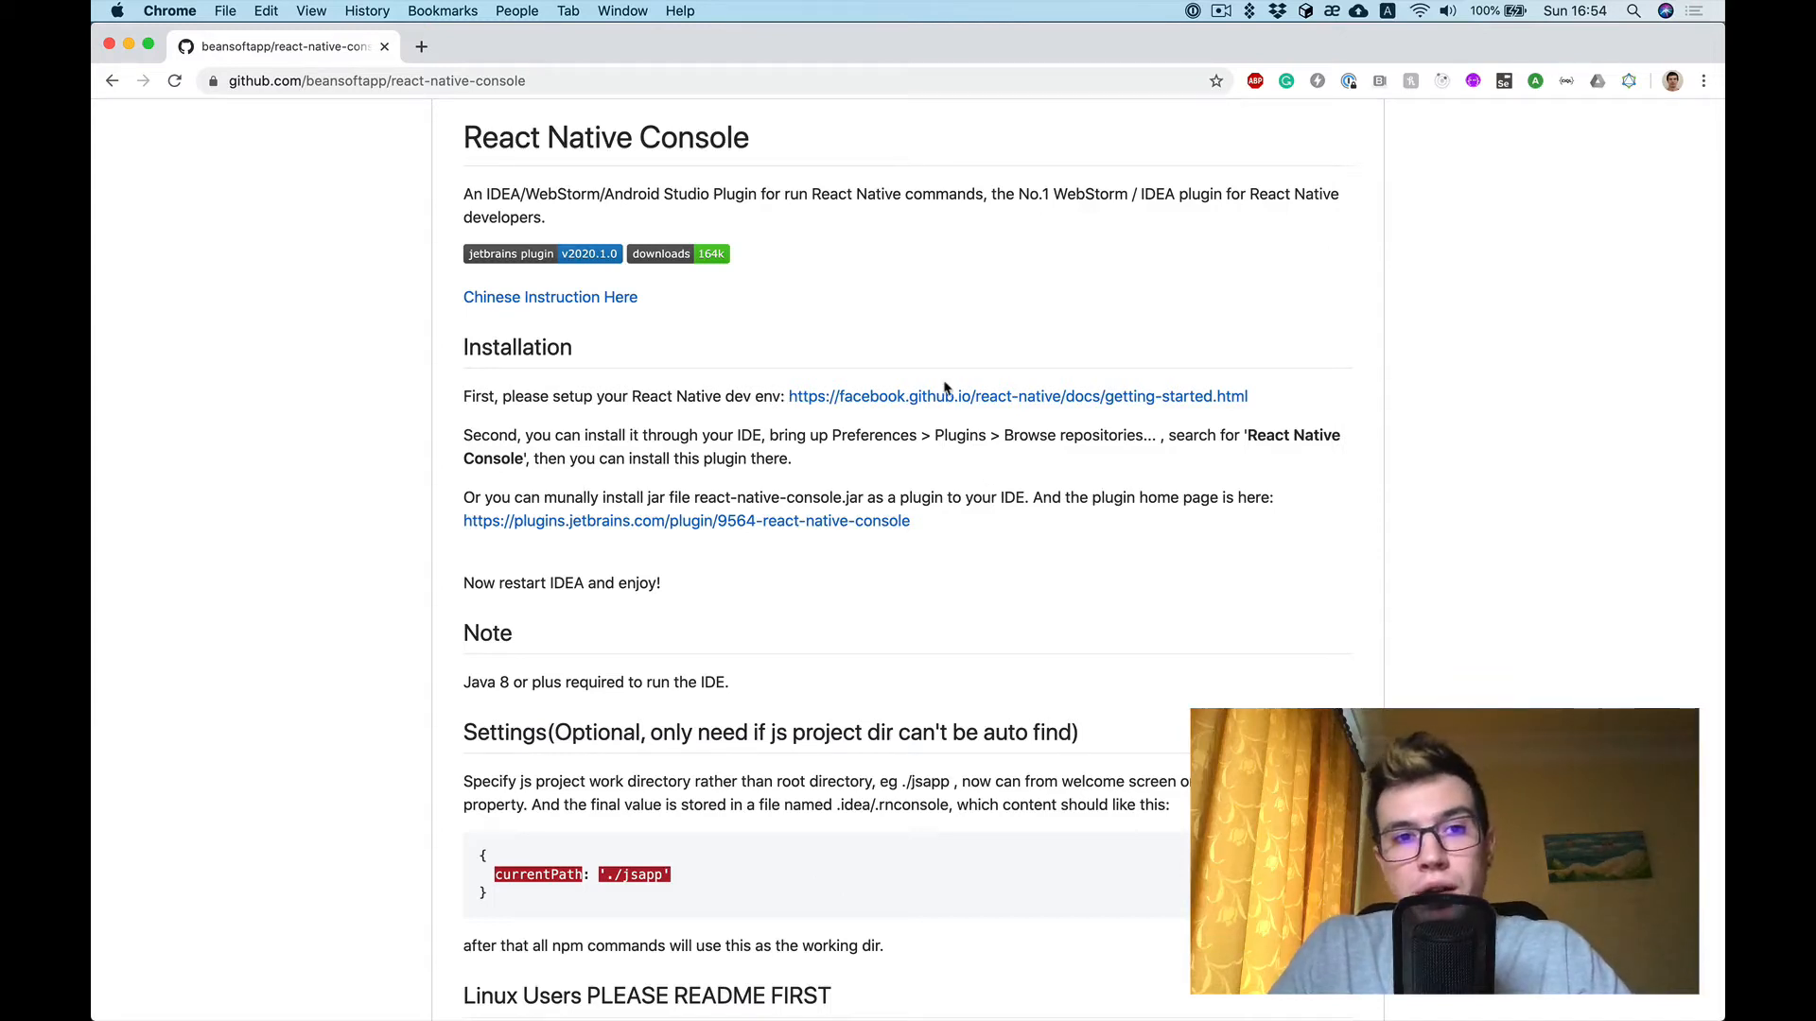
mouse_move(829, 315)
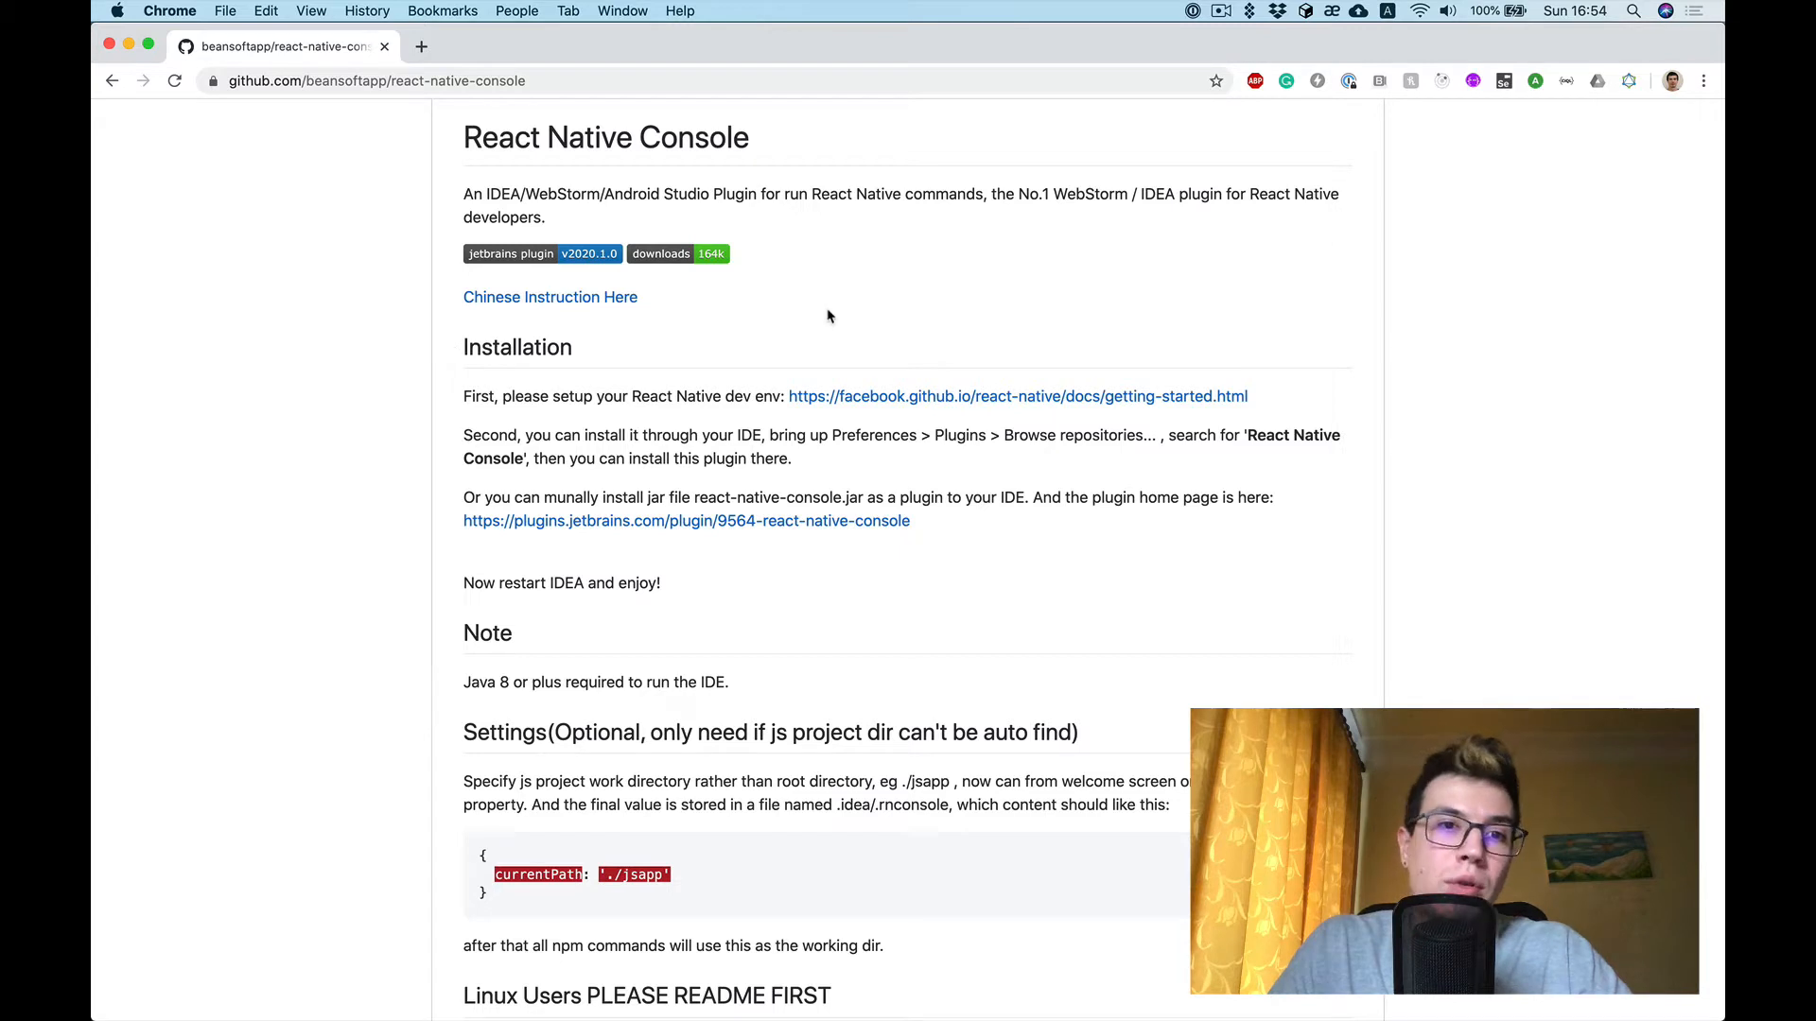
mouse_move(821, 308)
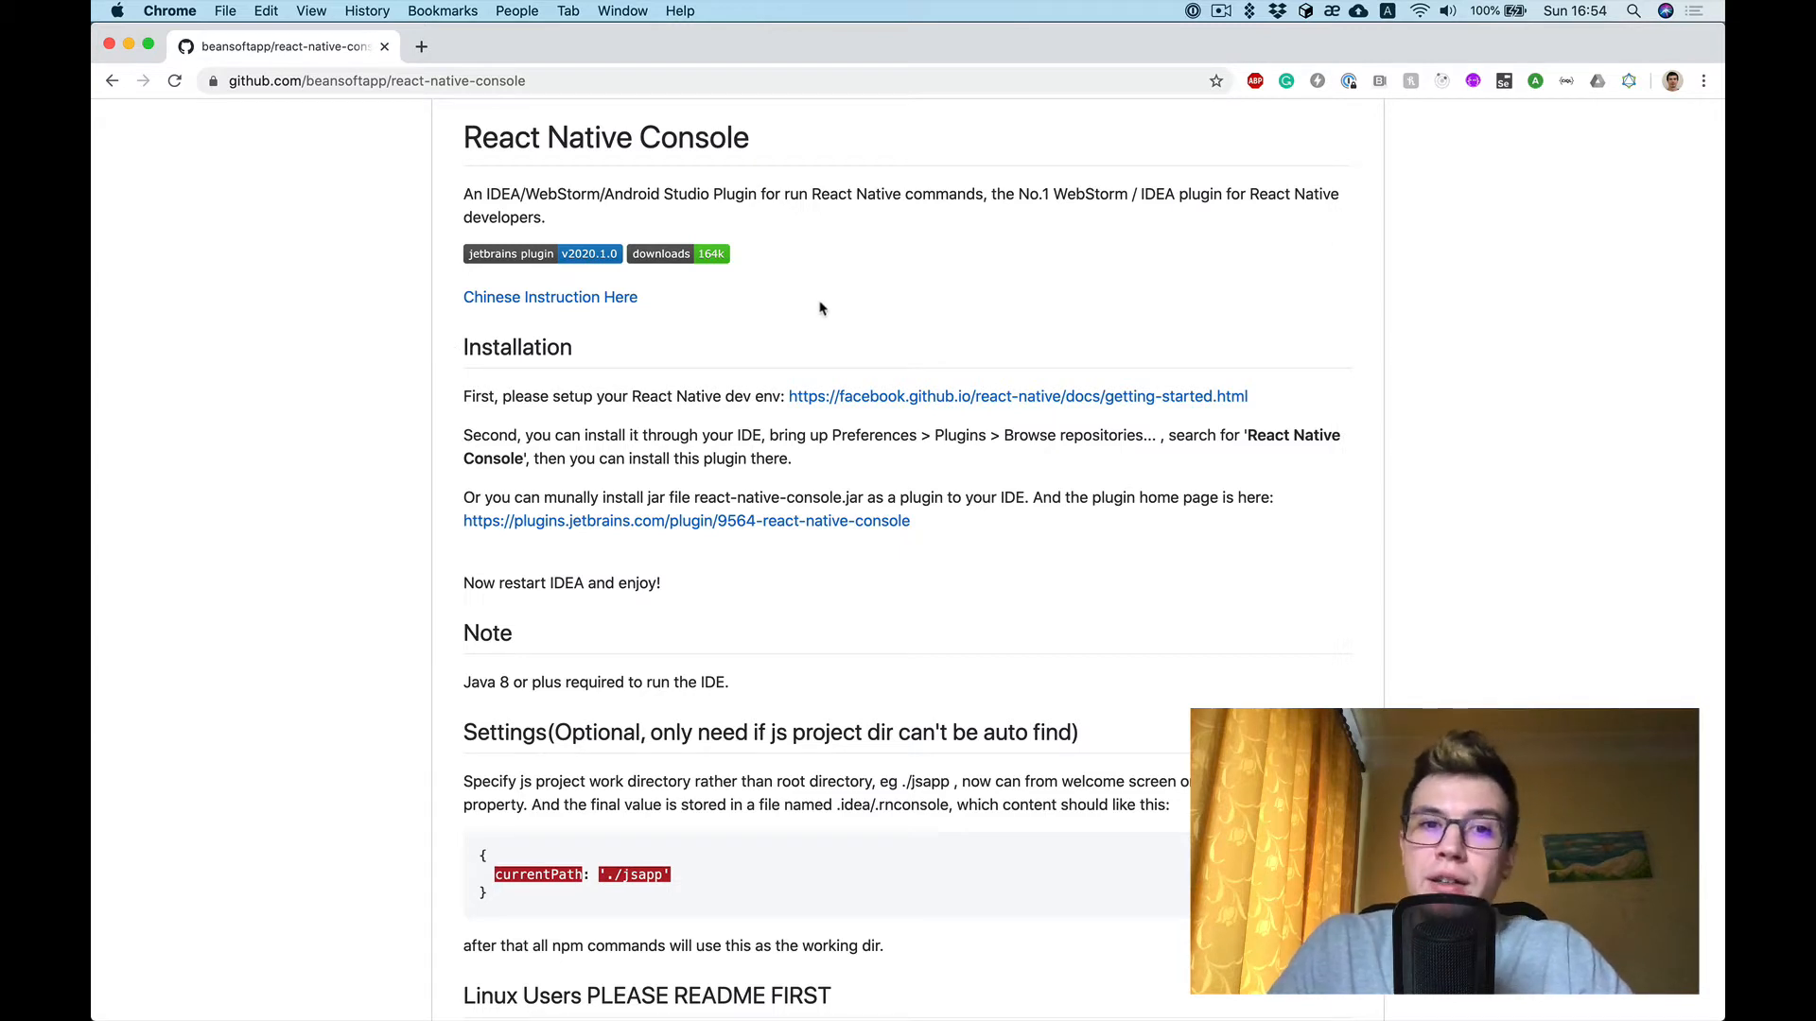
mouse_move(662, 189)
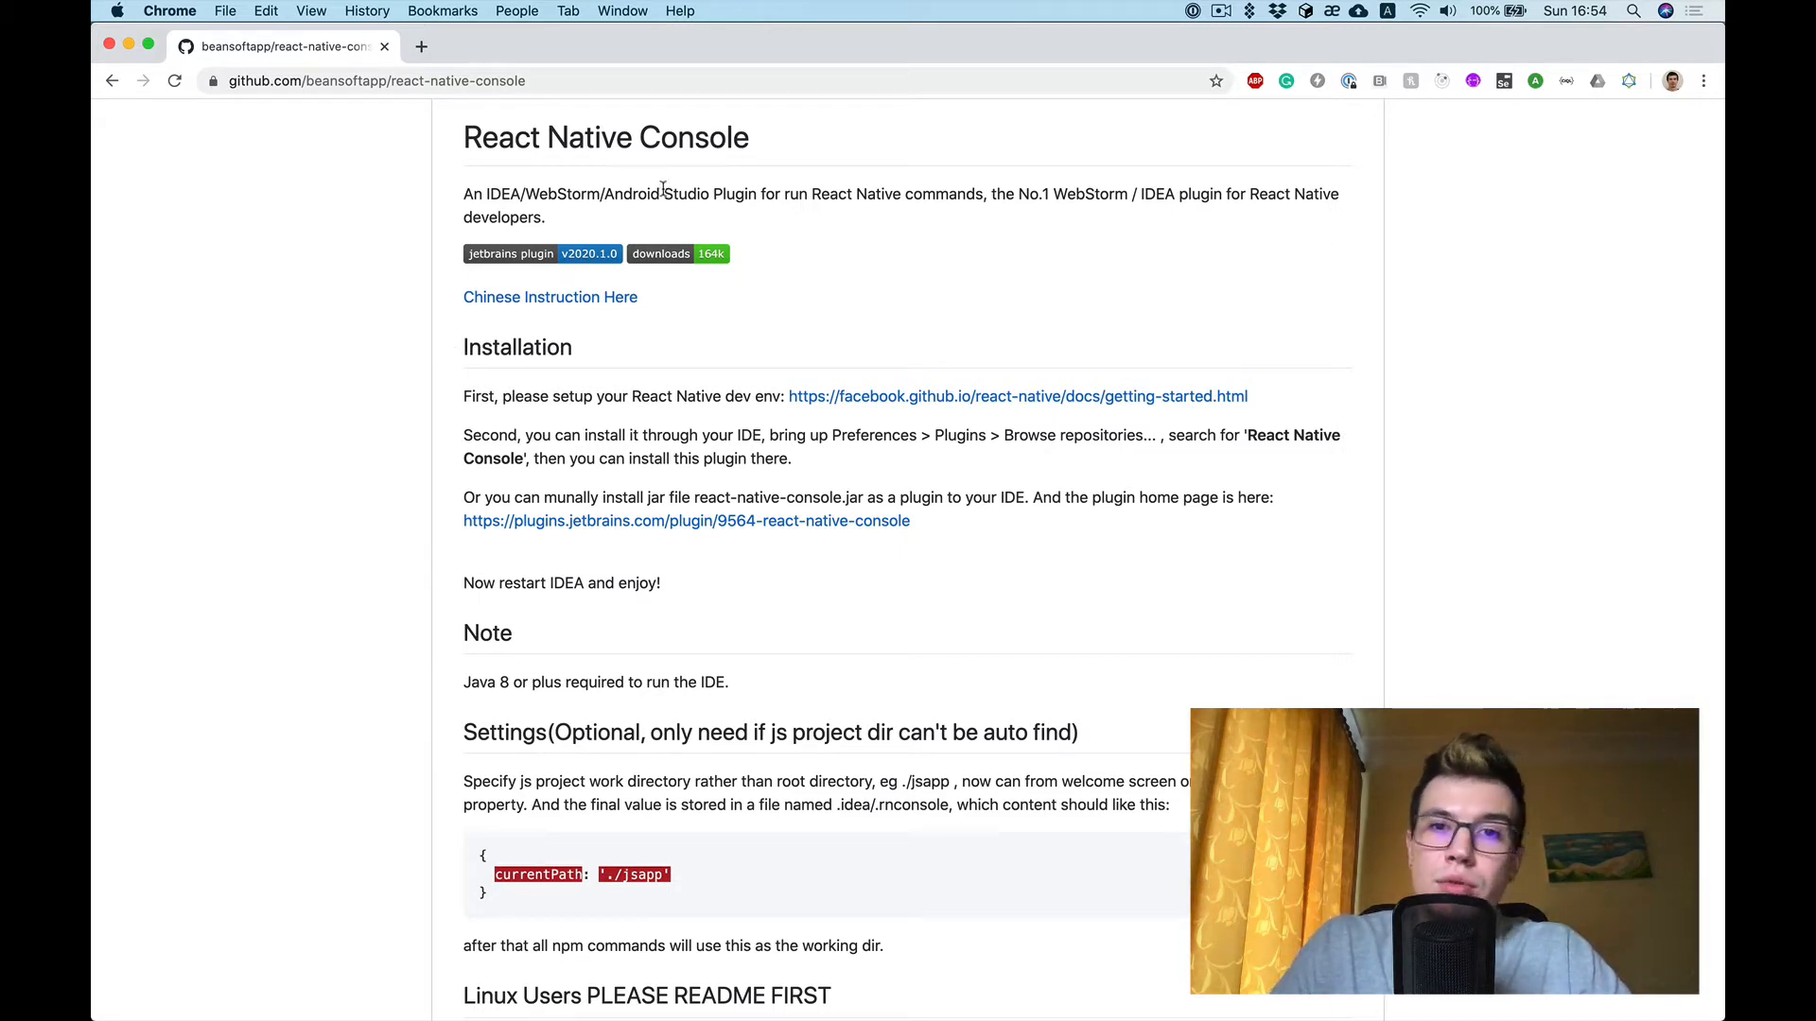
mouse_move(936, 282)
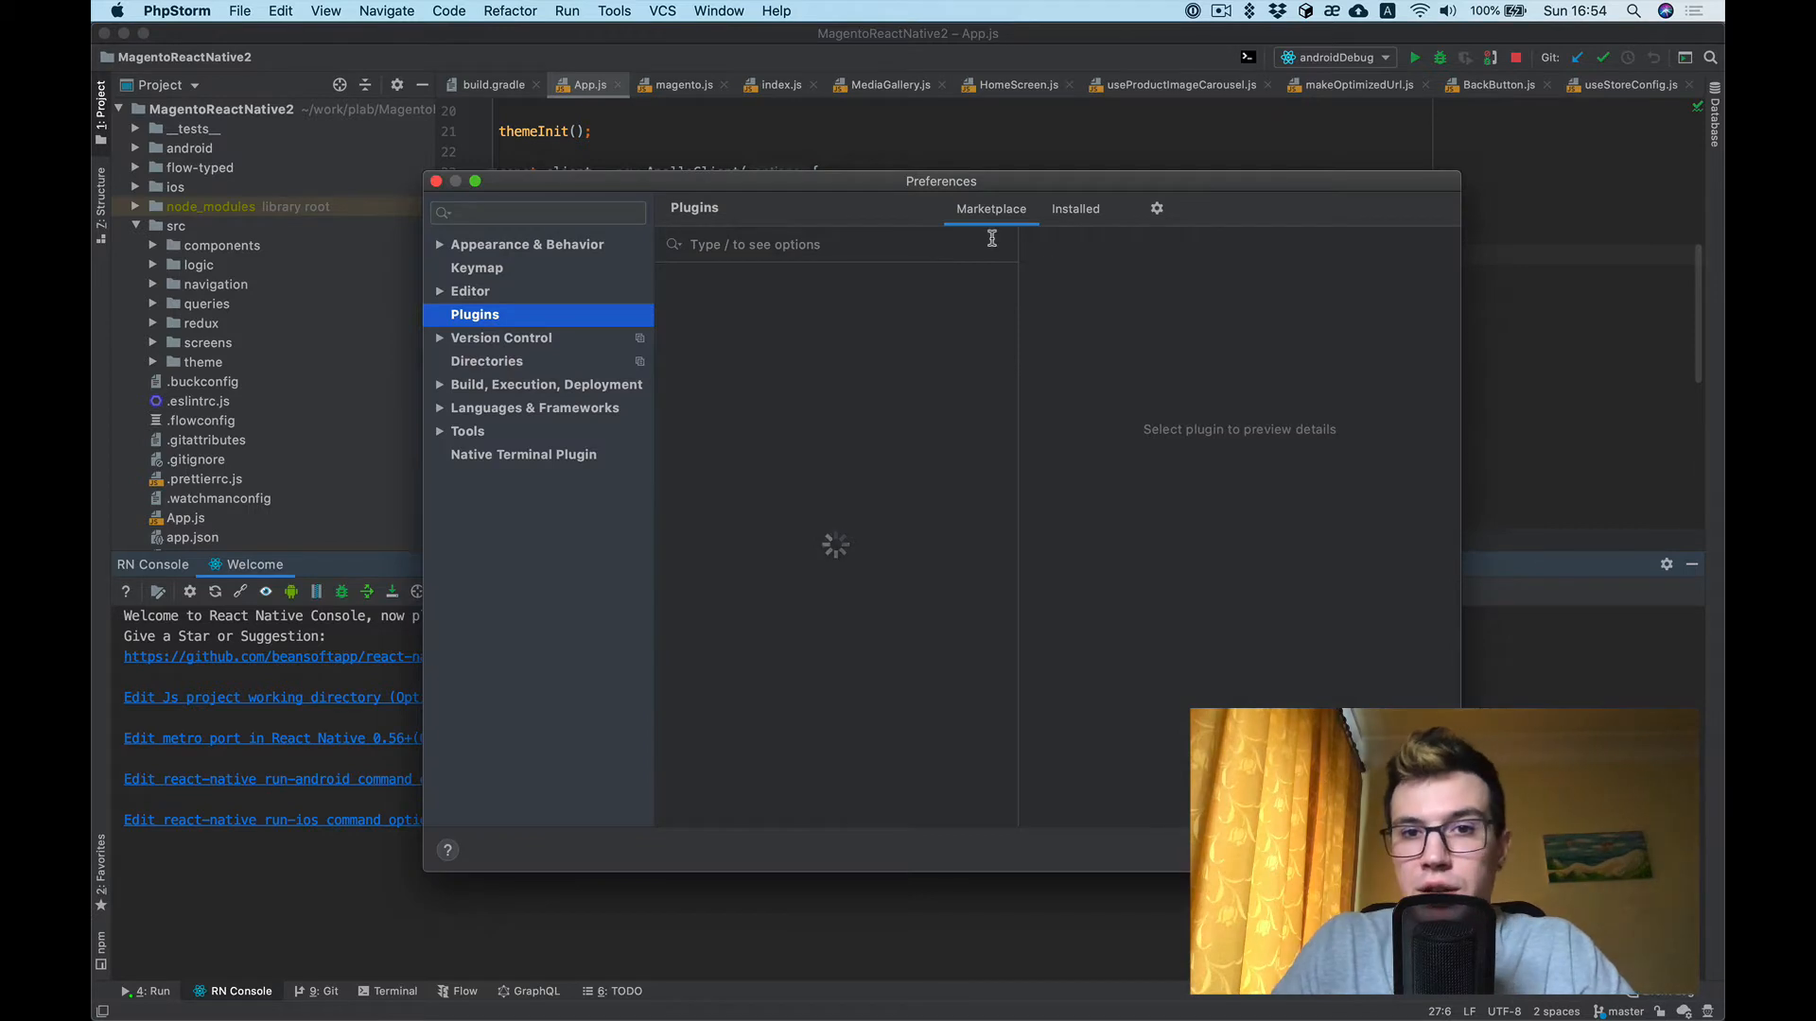
- Search the plugin marketplace for 'react nativ', confirm React Native Console is installed, and close Preferences
left_click(989, 208)
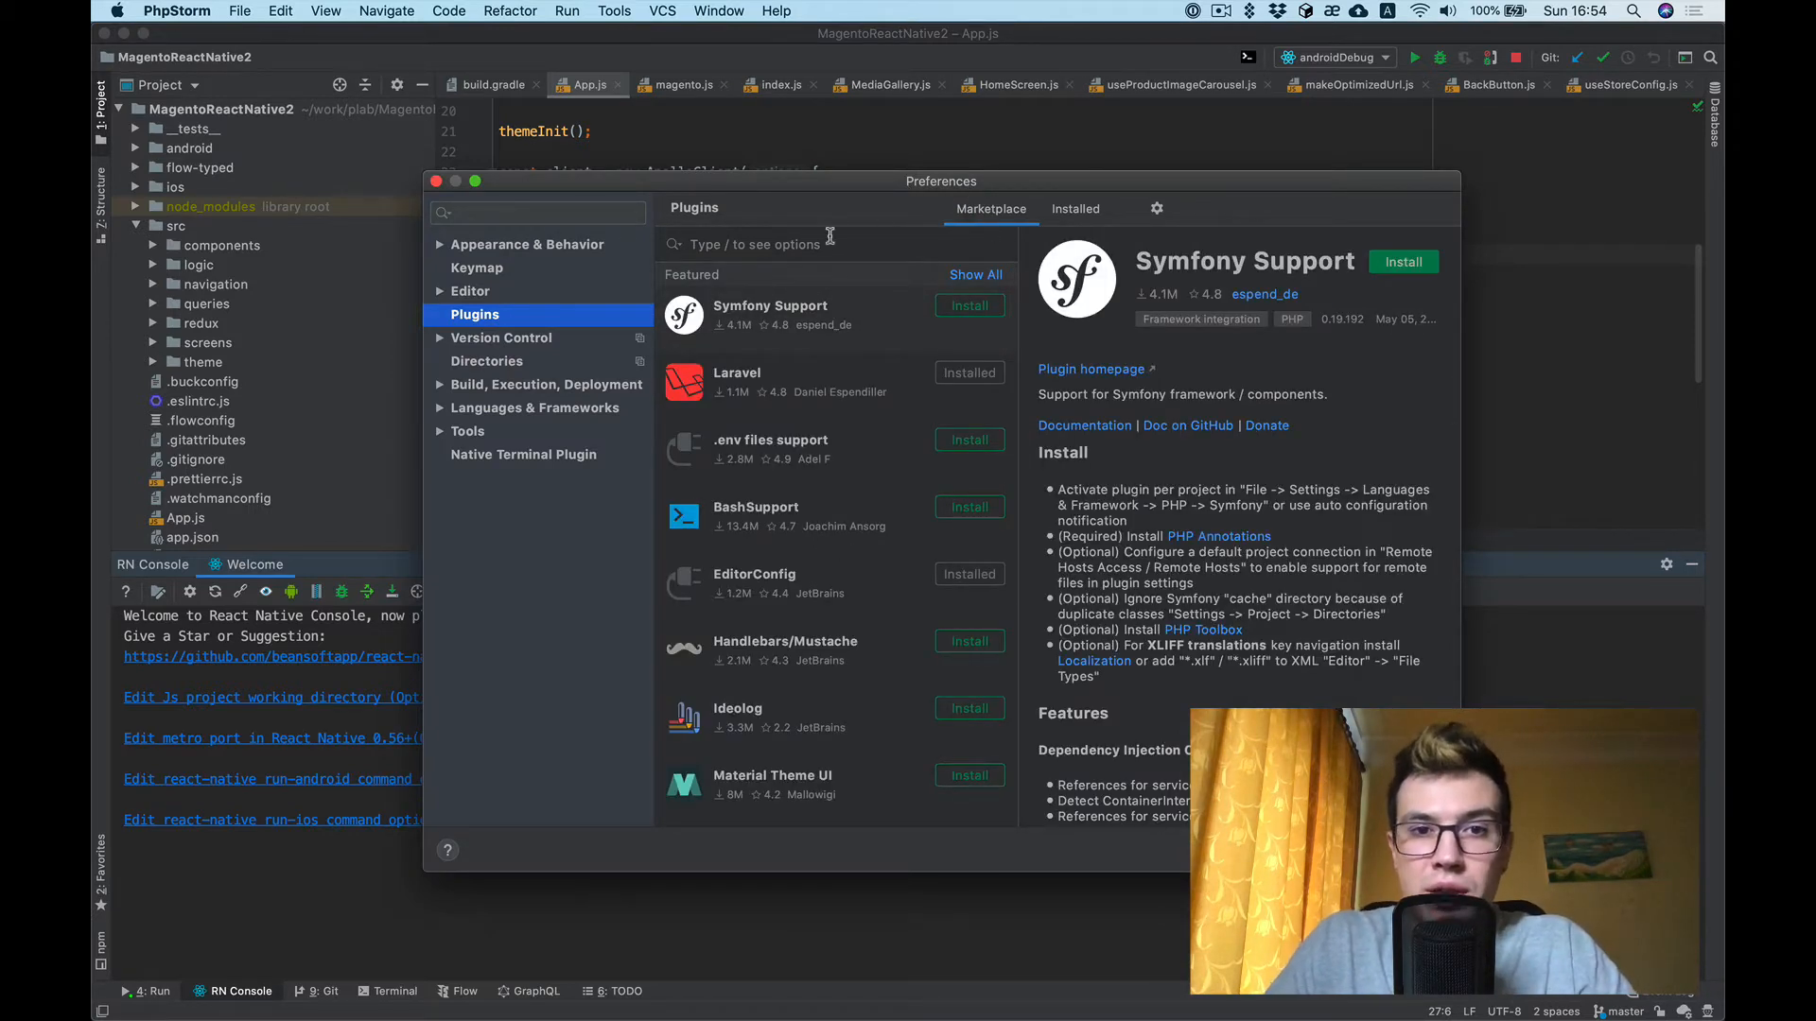
type("react native")
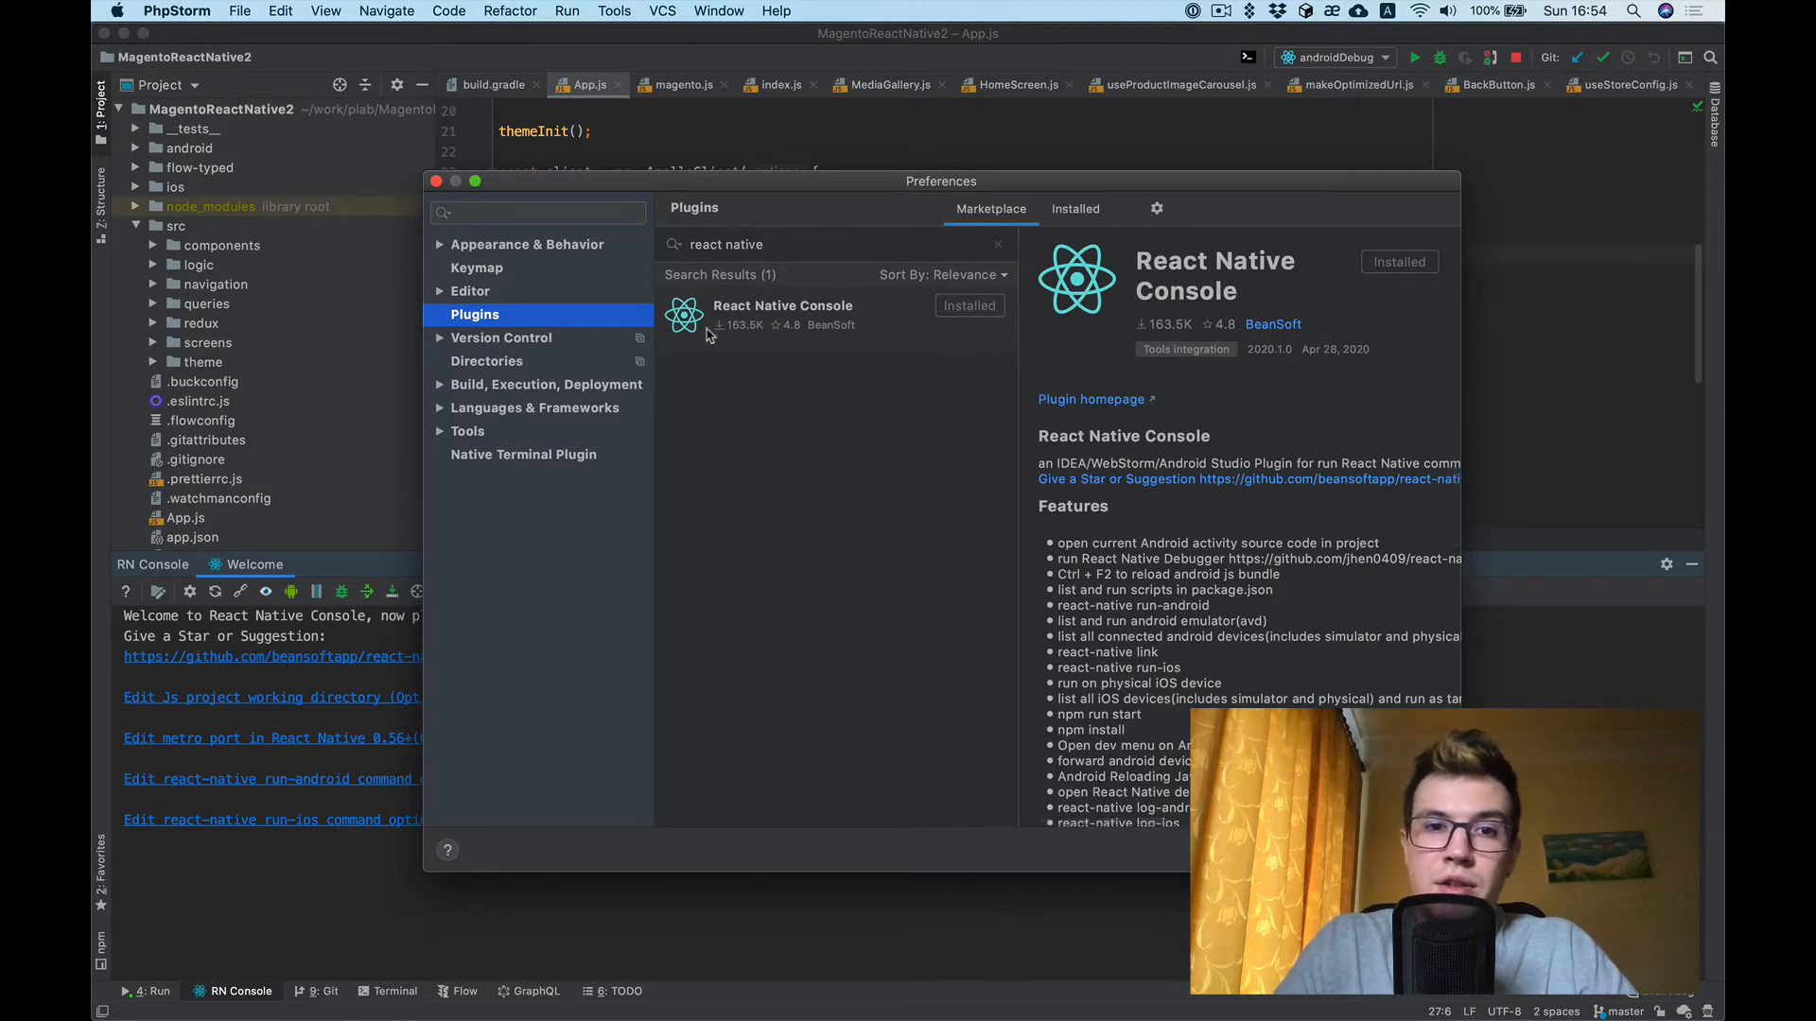
mouse_move(844, 312)
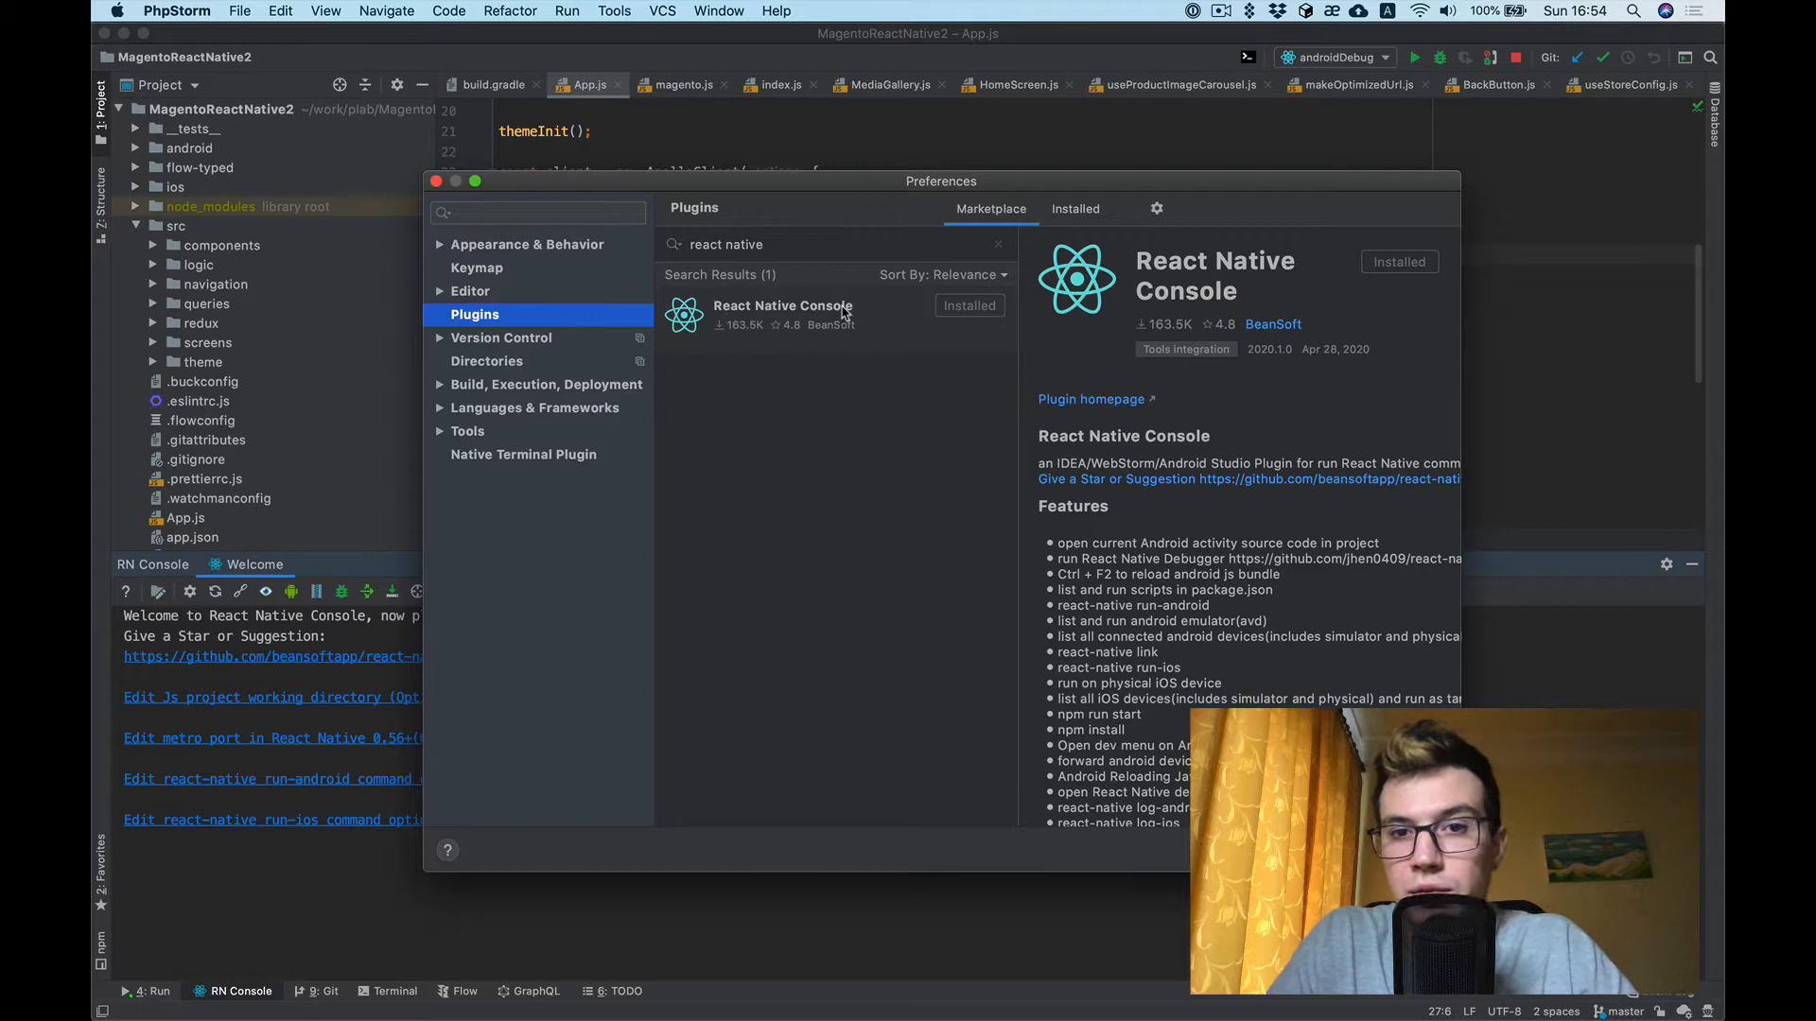
mouse_move(443, 195)
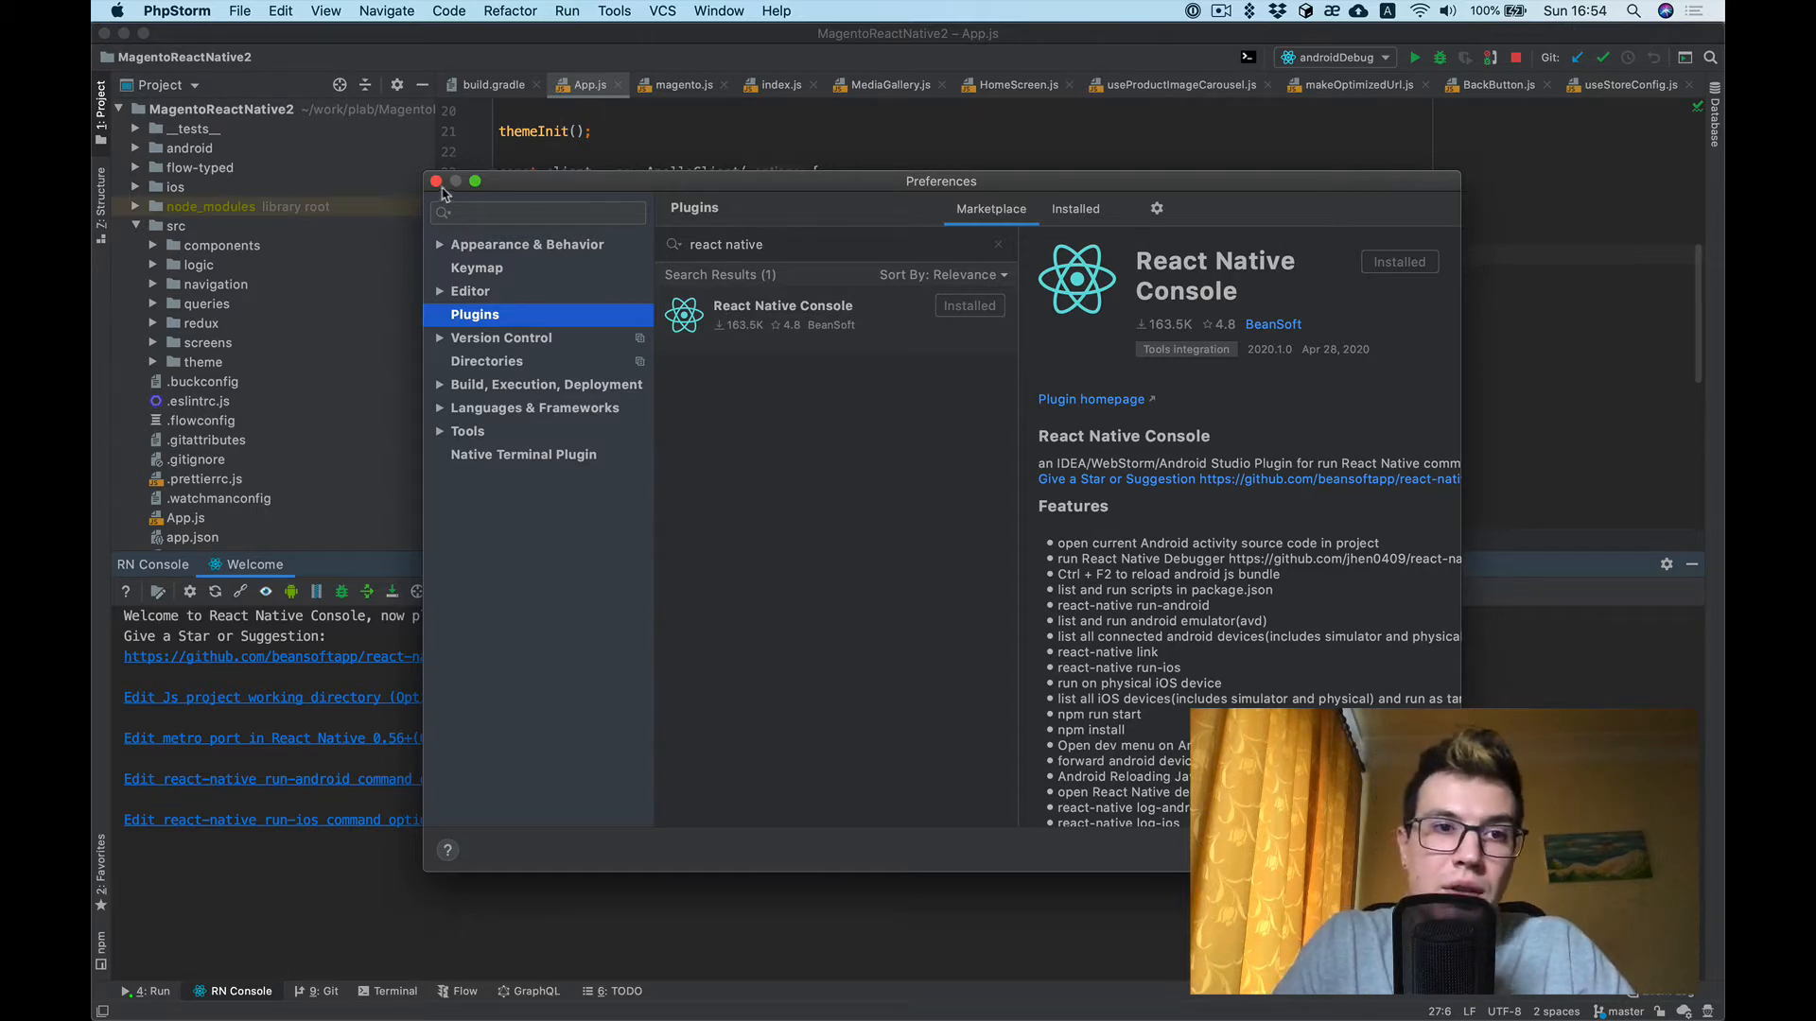
left_click(437, 181)
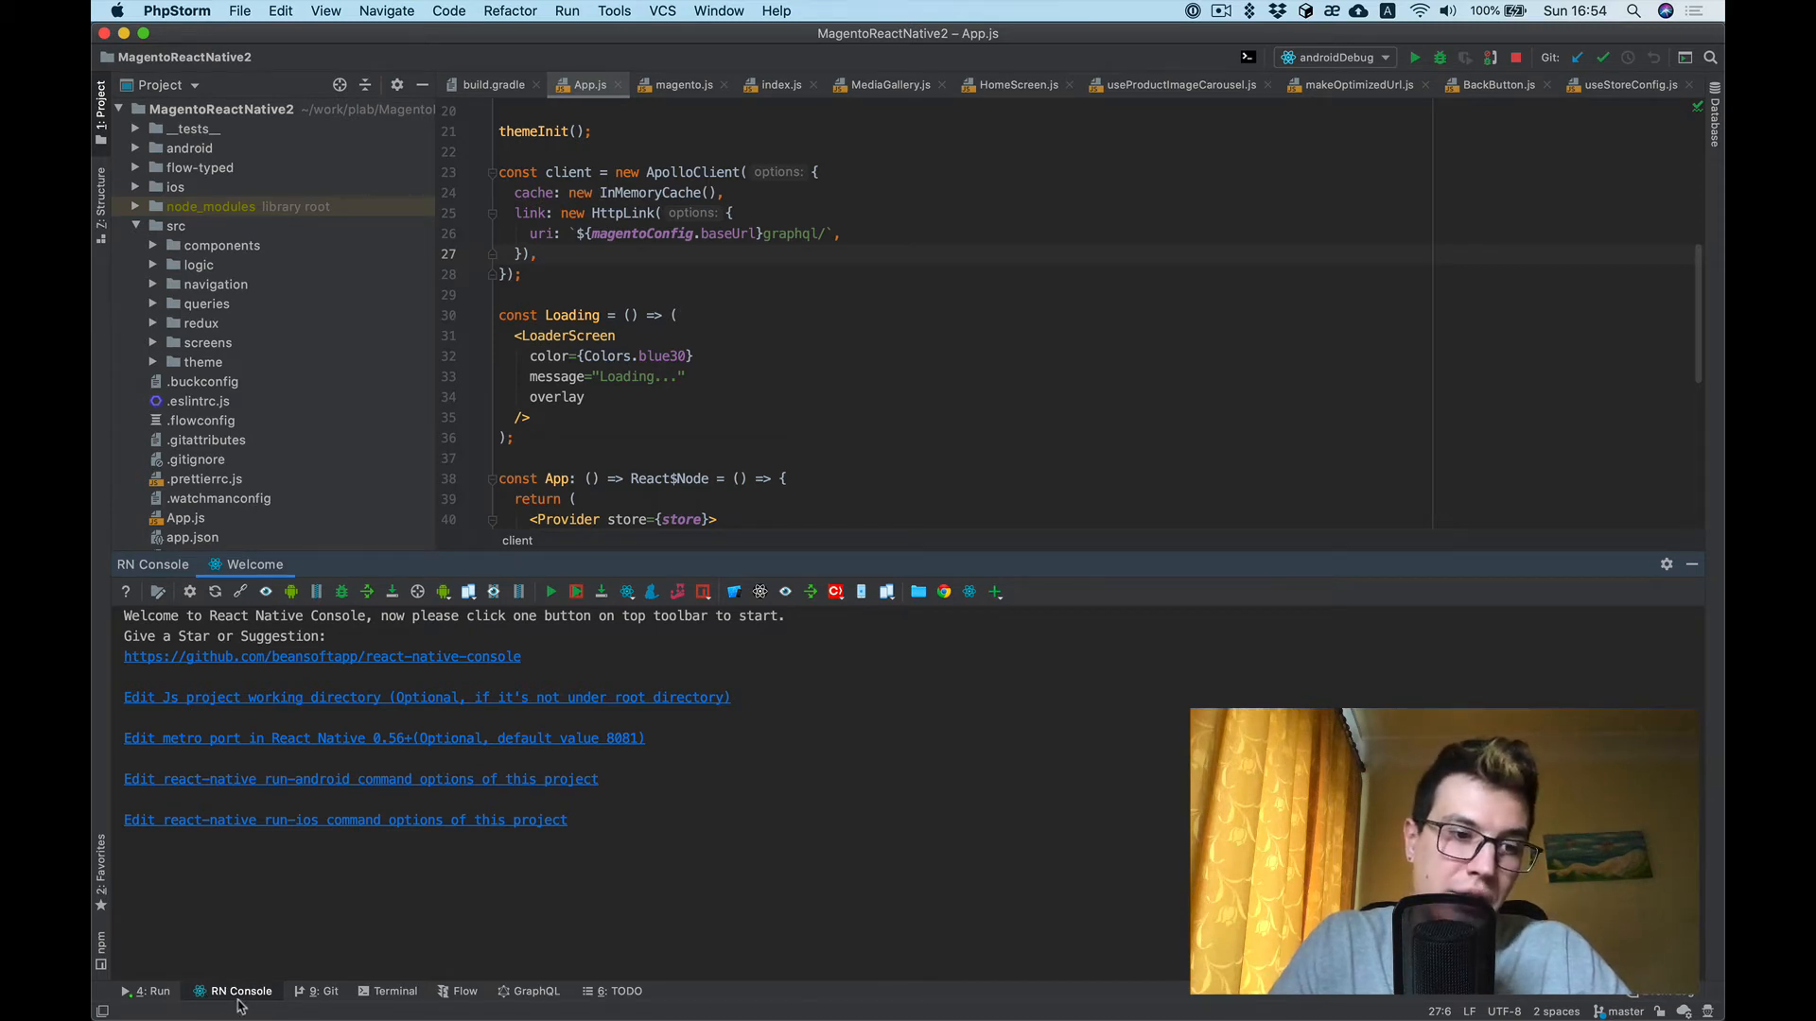
mouse_move(333, 698)
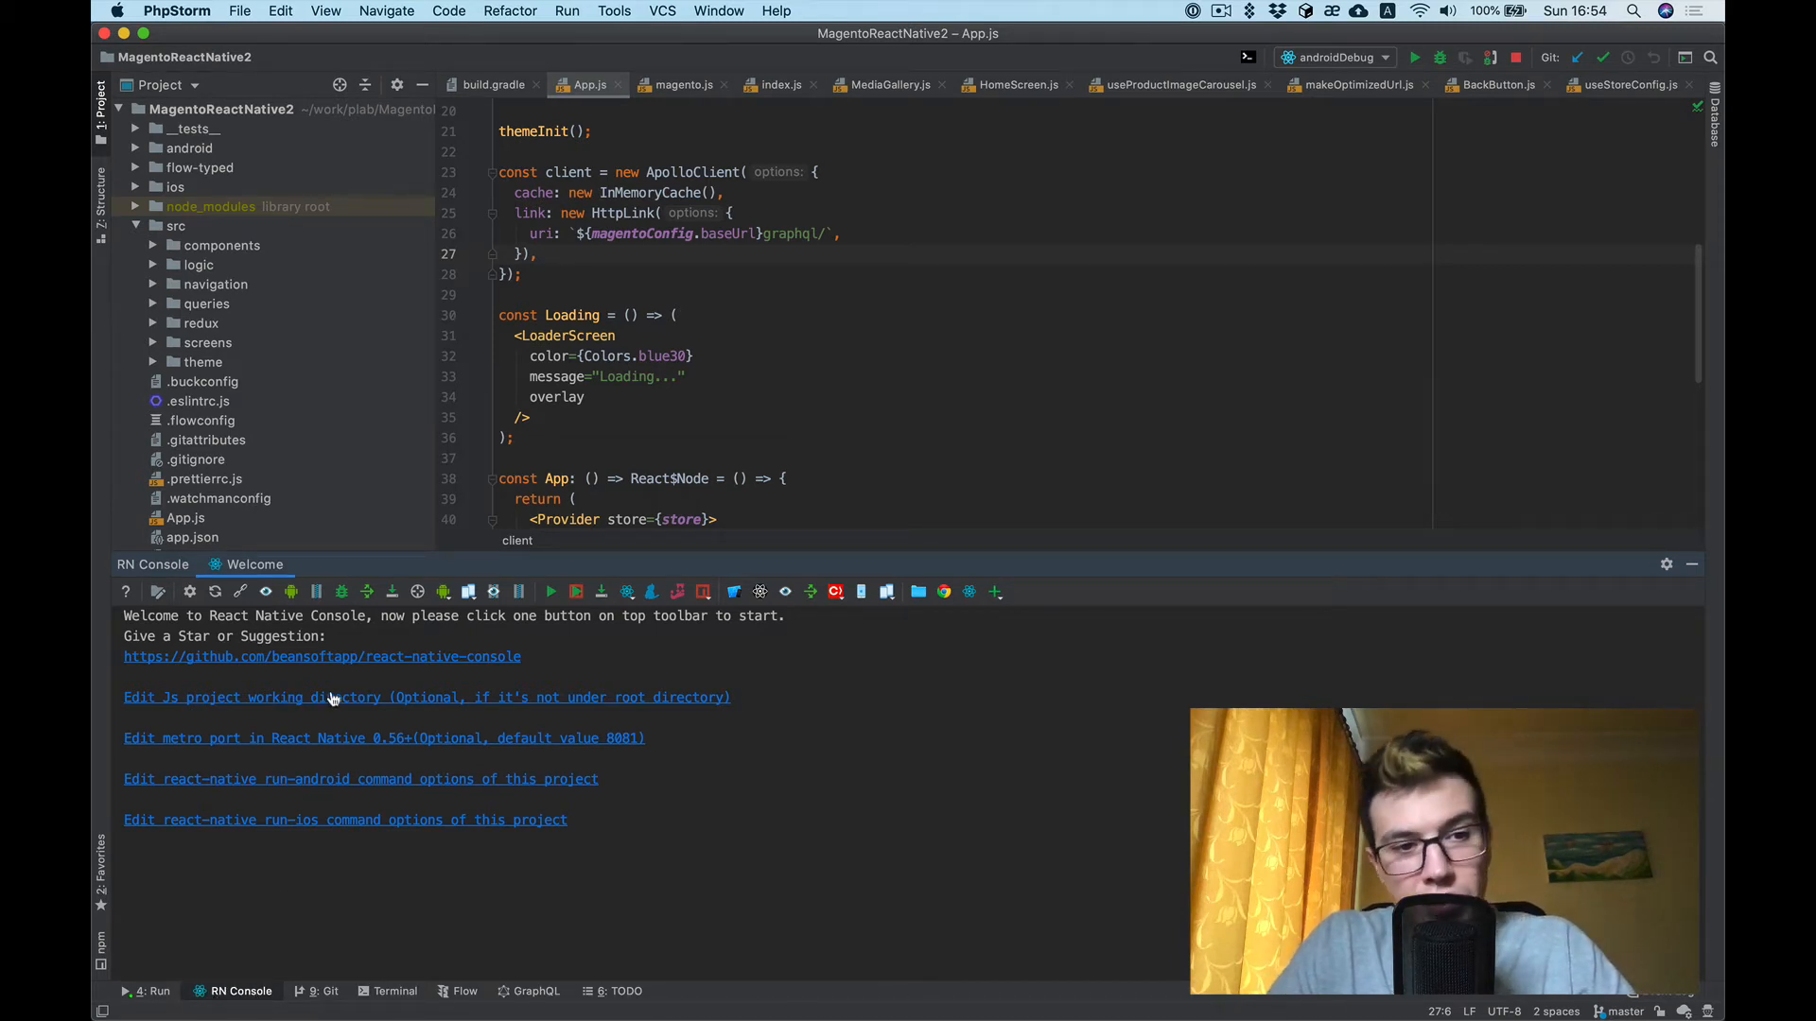
mouse_move(691, 548)
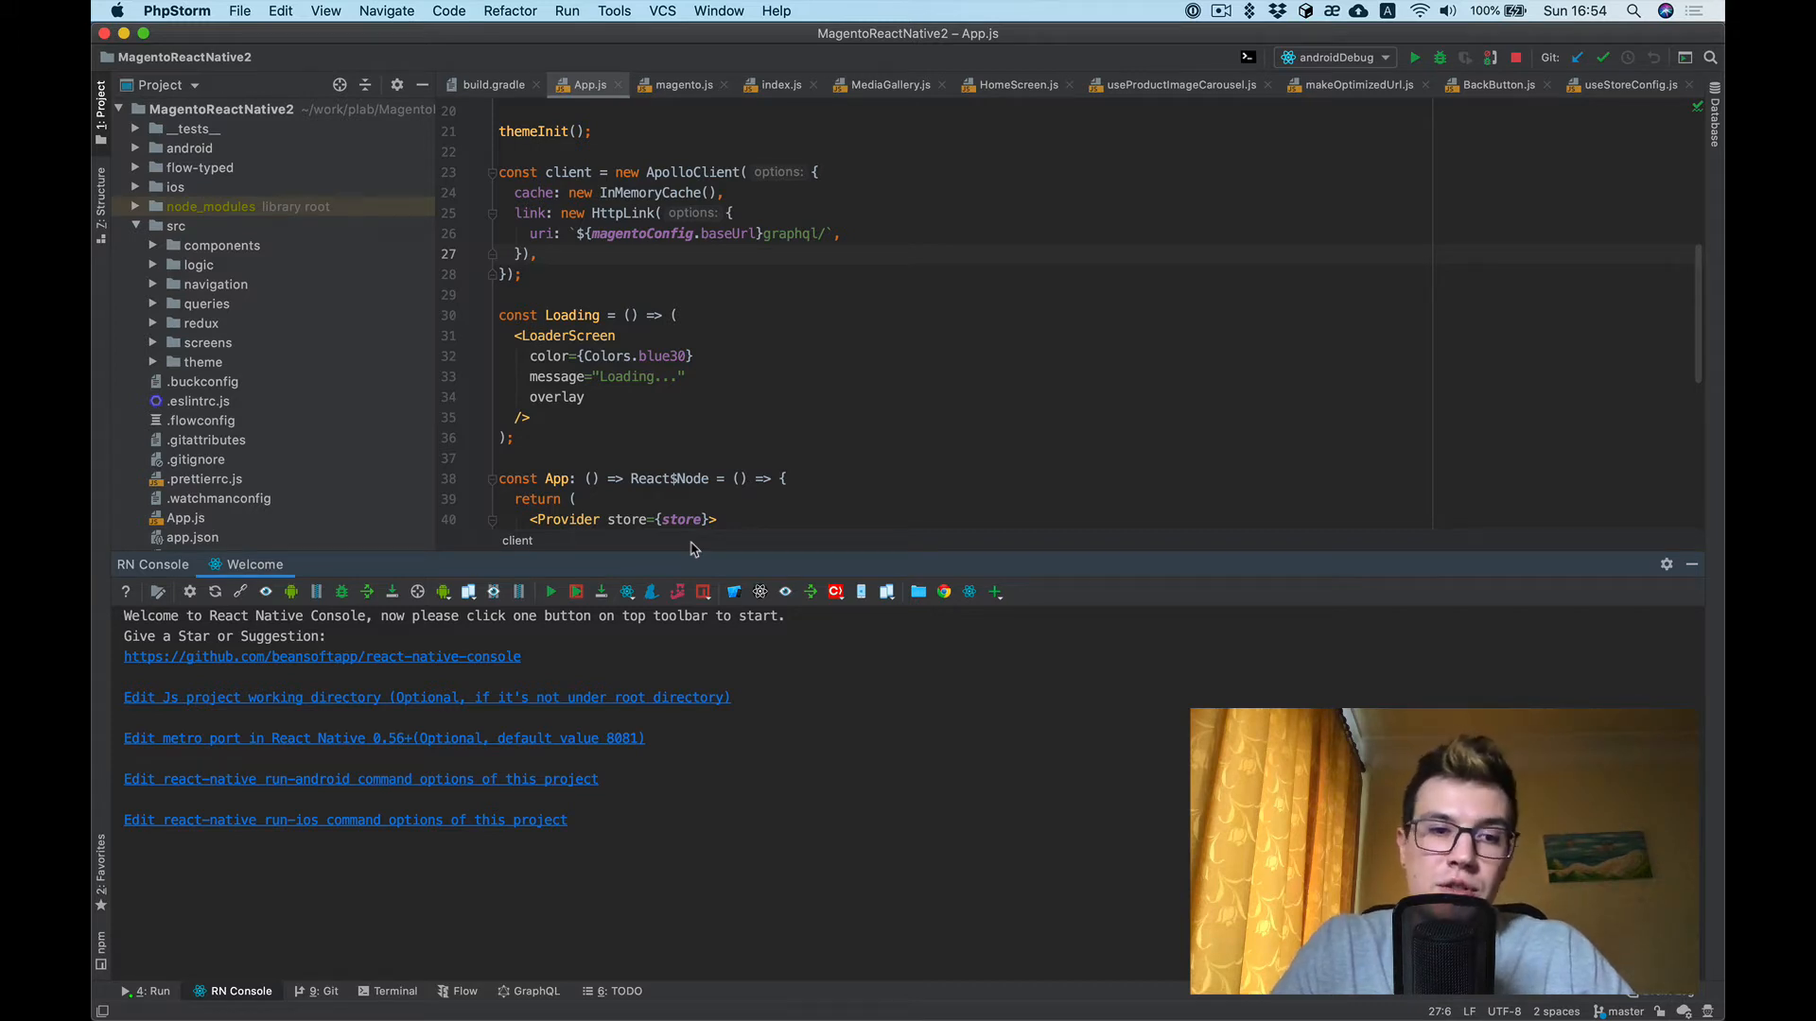
mouse_move(274, 548)
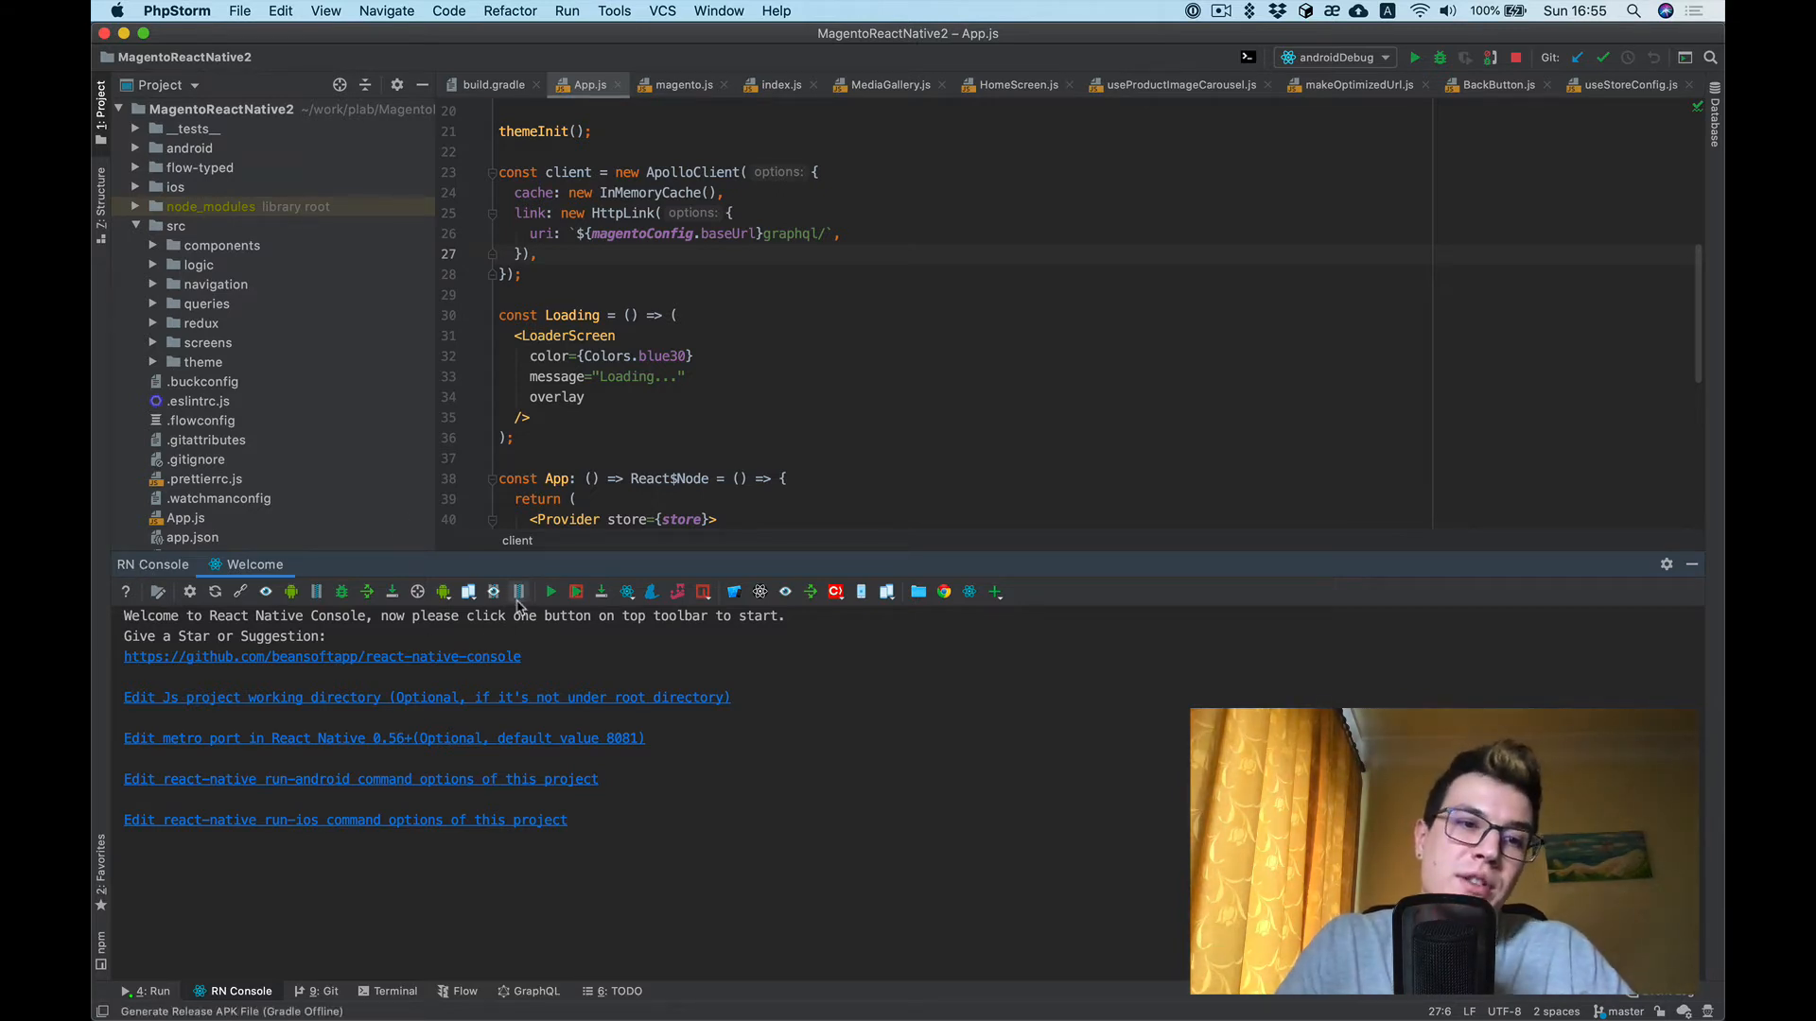
mouse_move(518, 592)
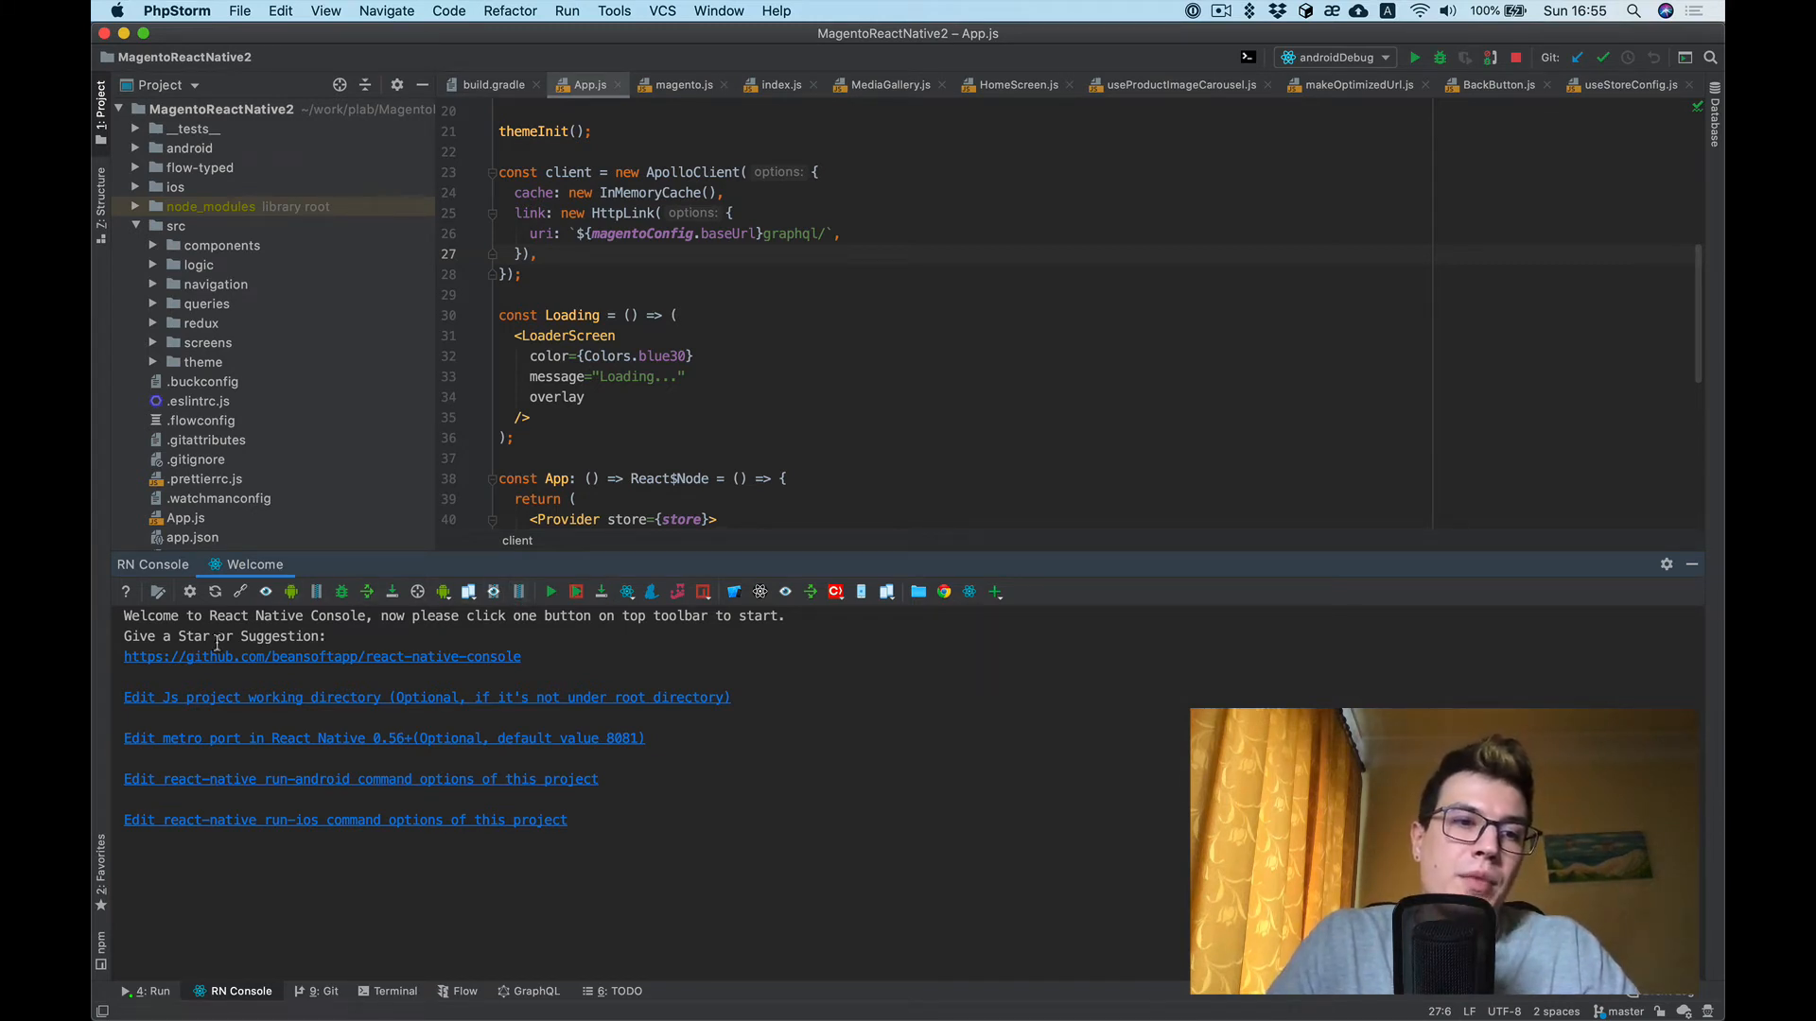
mouse_move(125, 592)
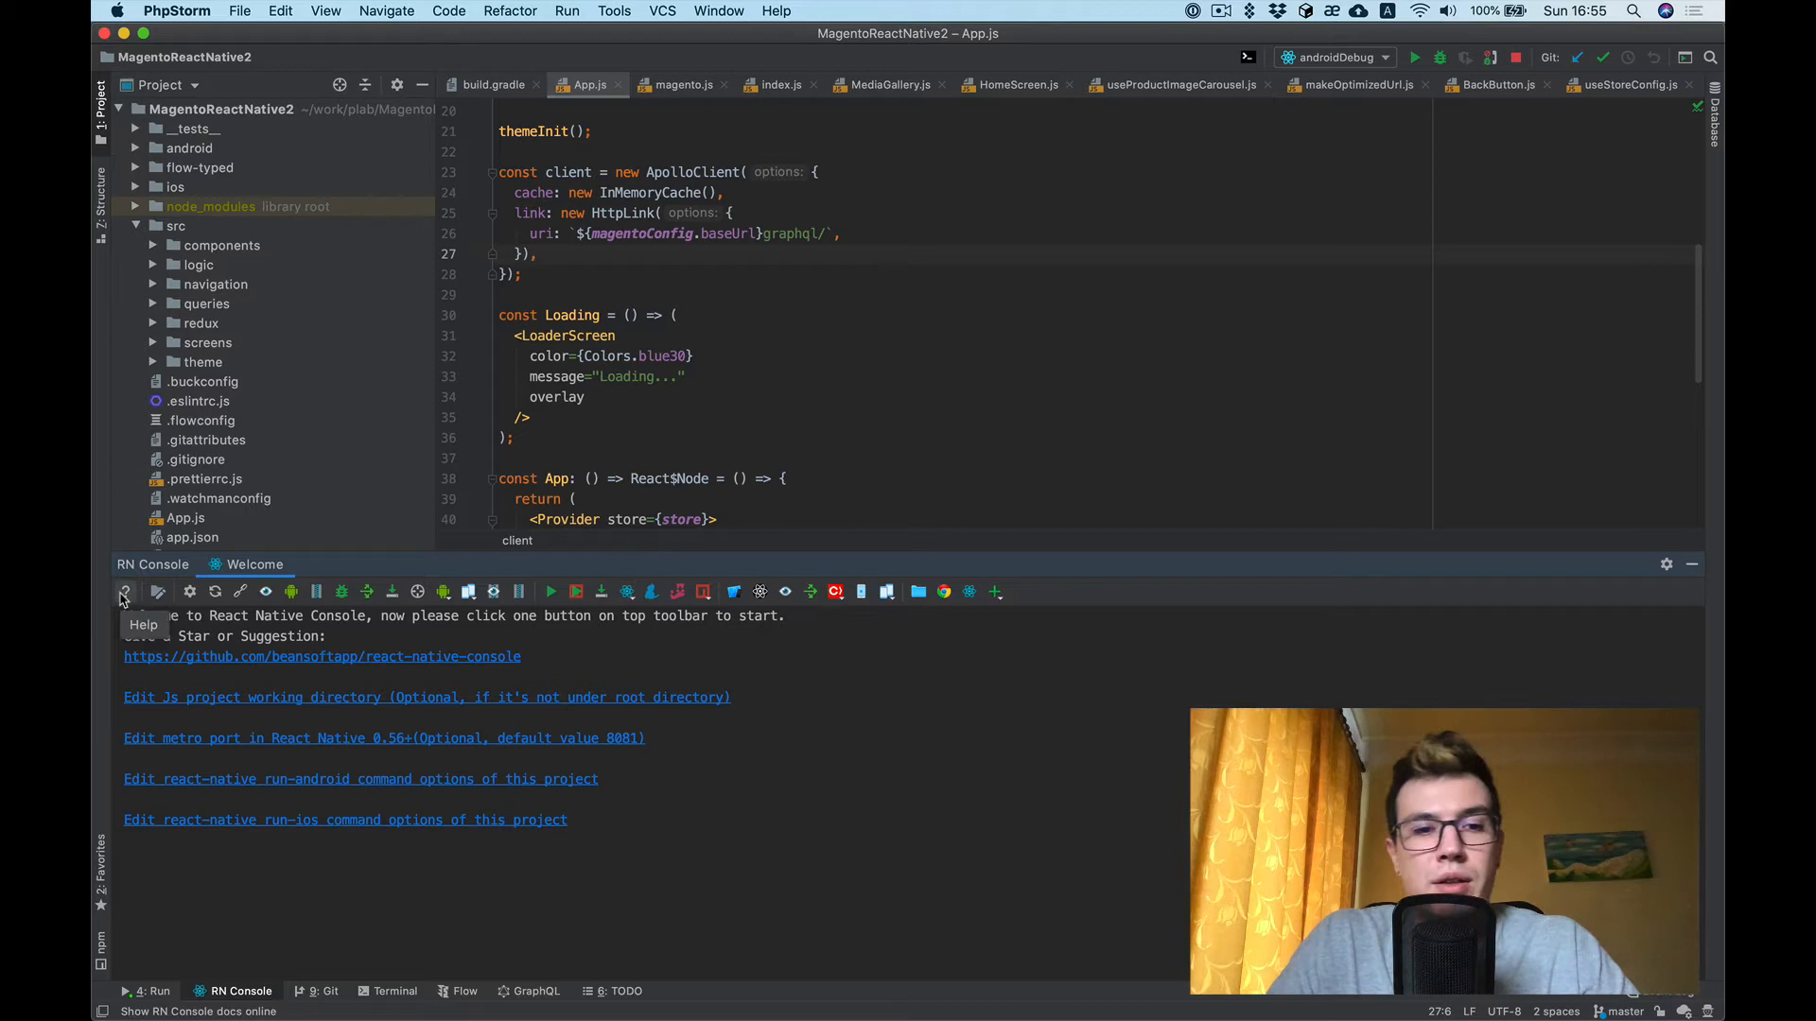
mouse_move(409, 685)
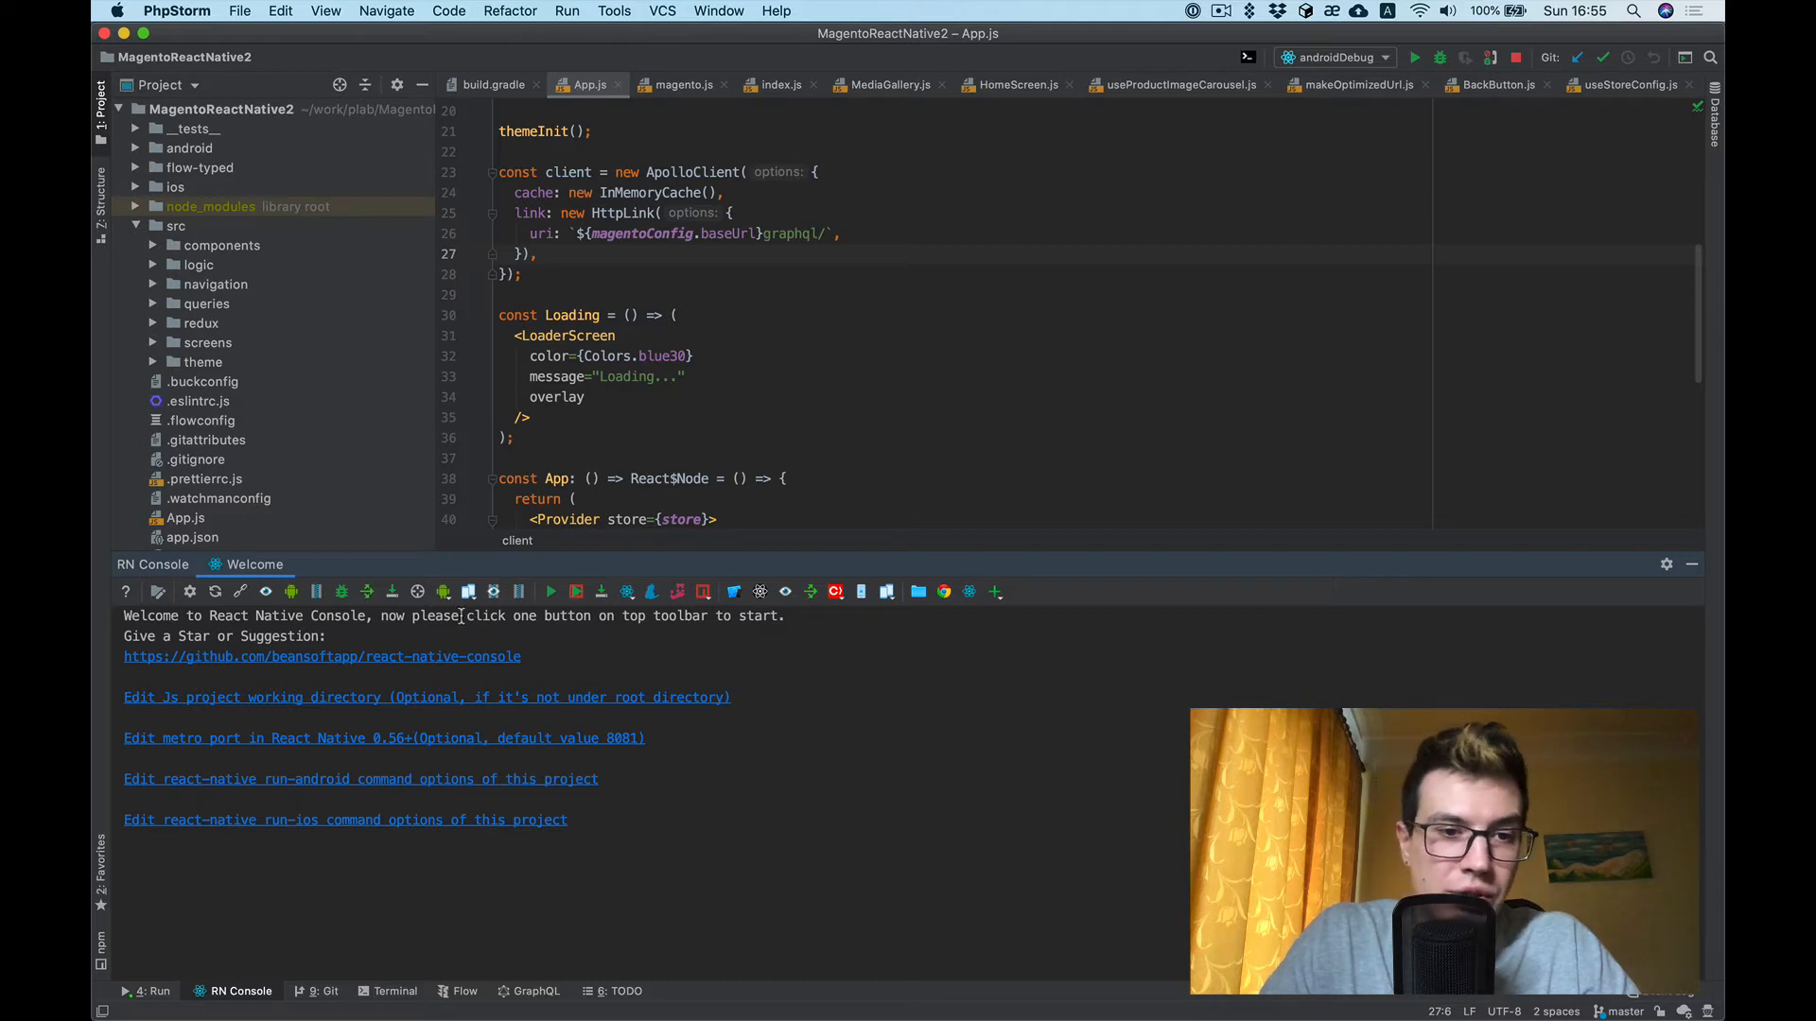
left_click(468, 592)
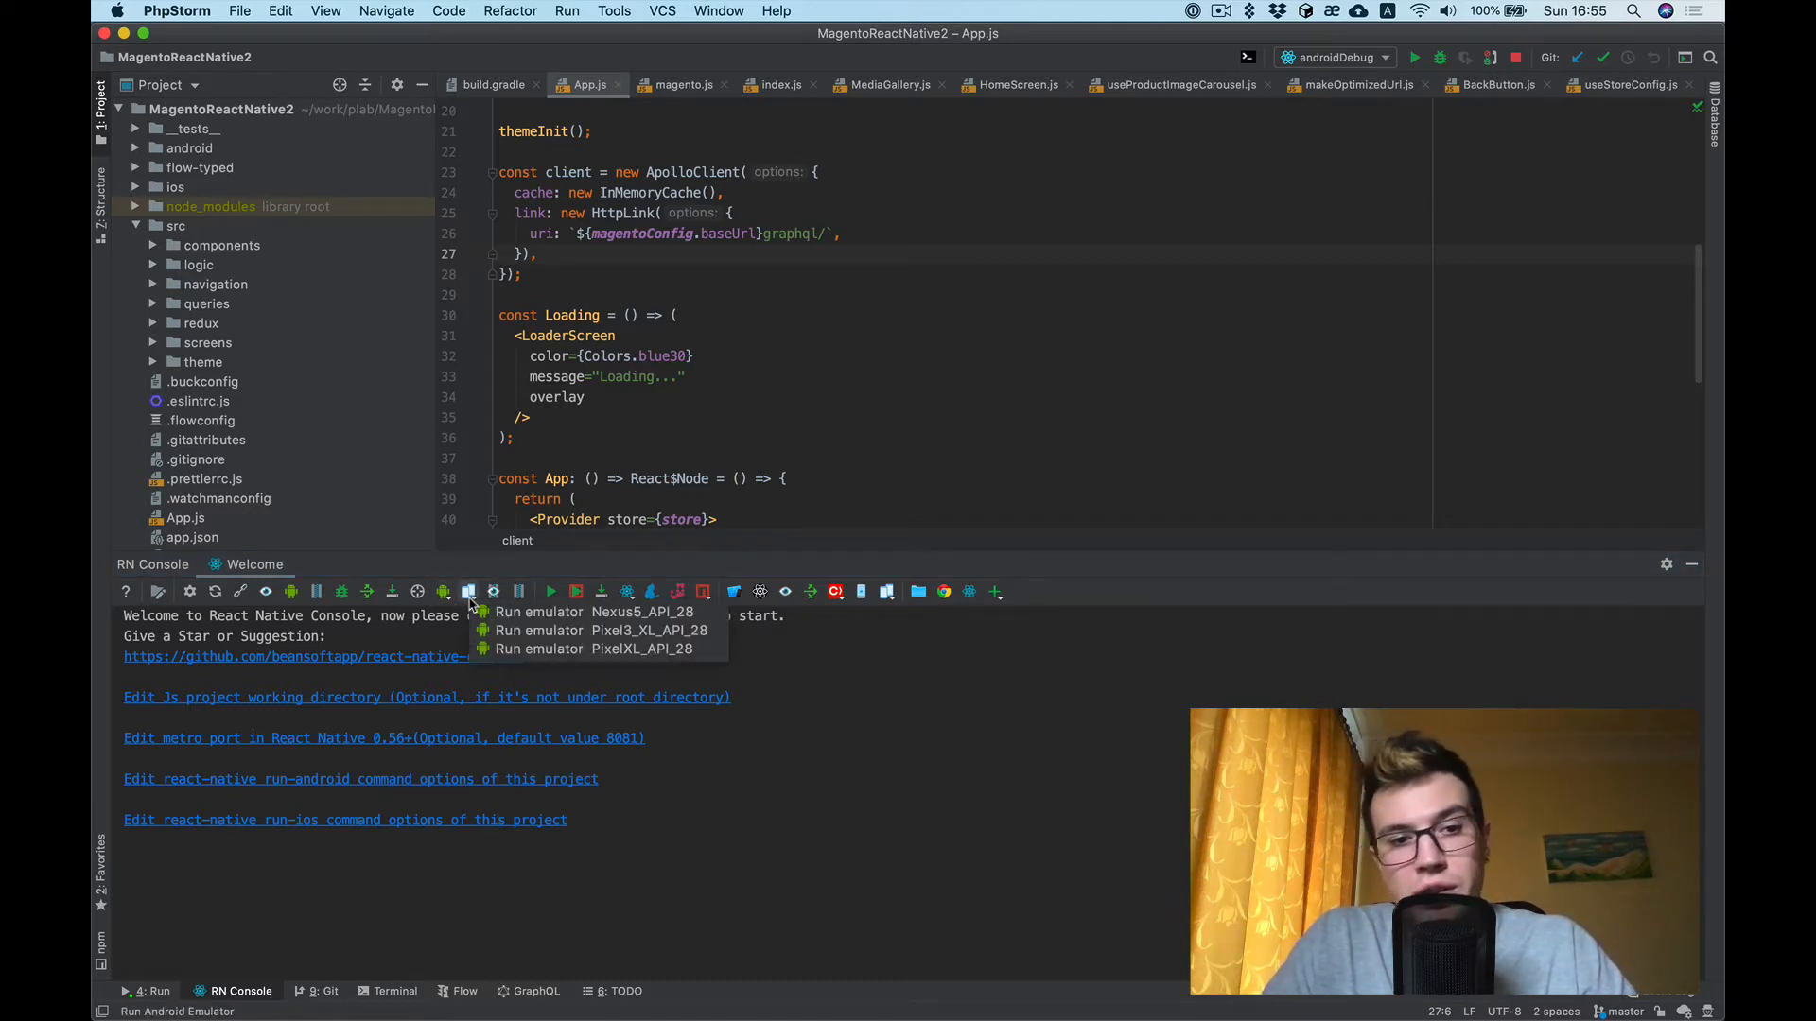
mouse_move(601, 630)
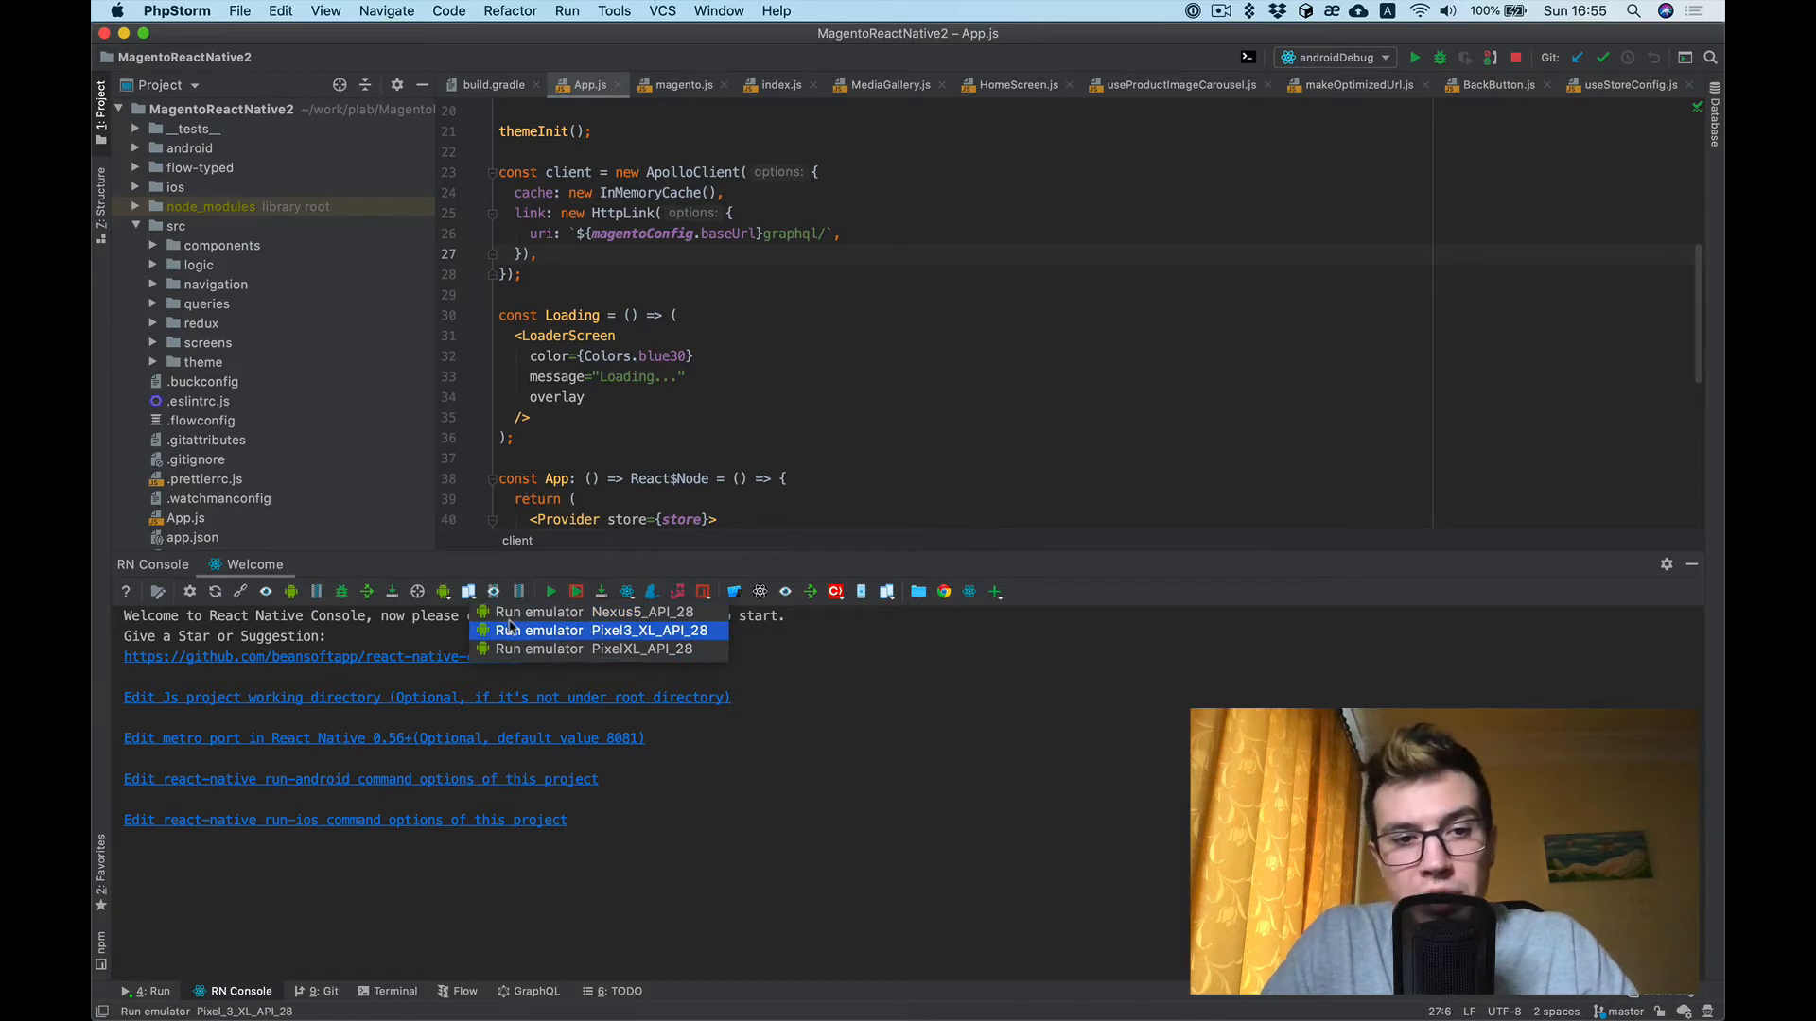
mouse_move(594, 611)
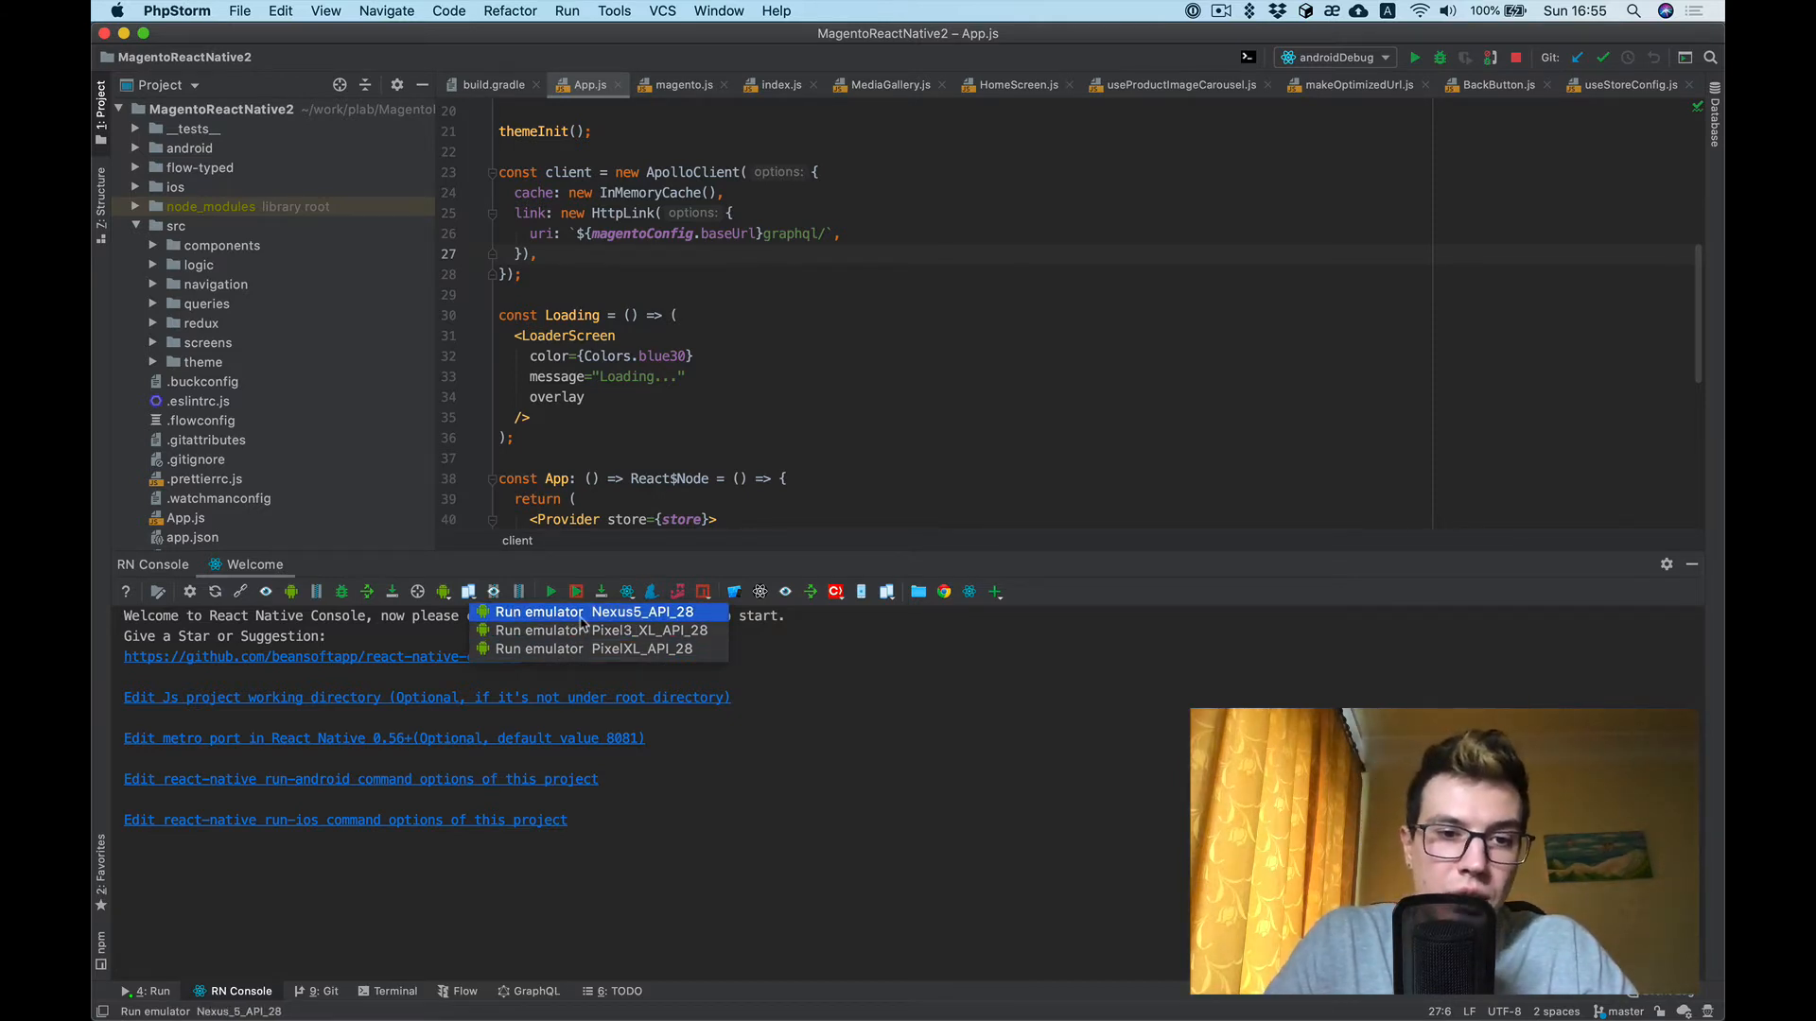
- Start the Nexus5_API_28 emulator from the Run Android Emulator dropdown
left_click(594, 611)
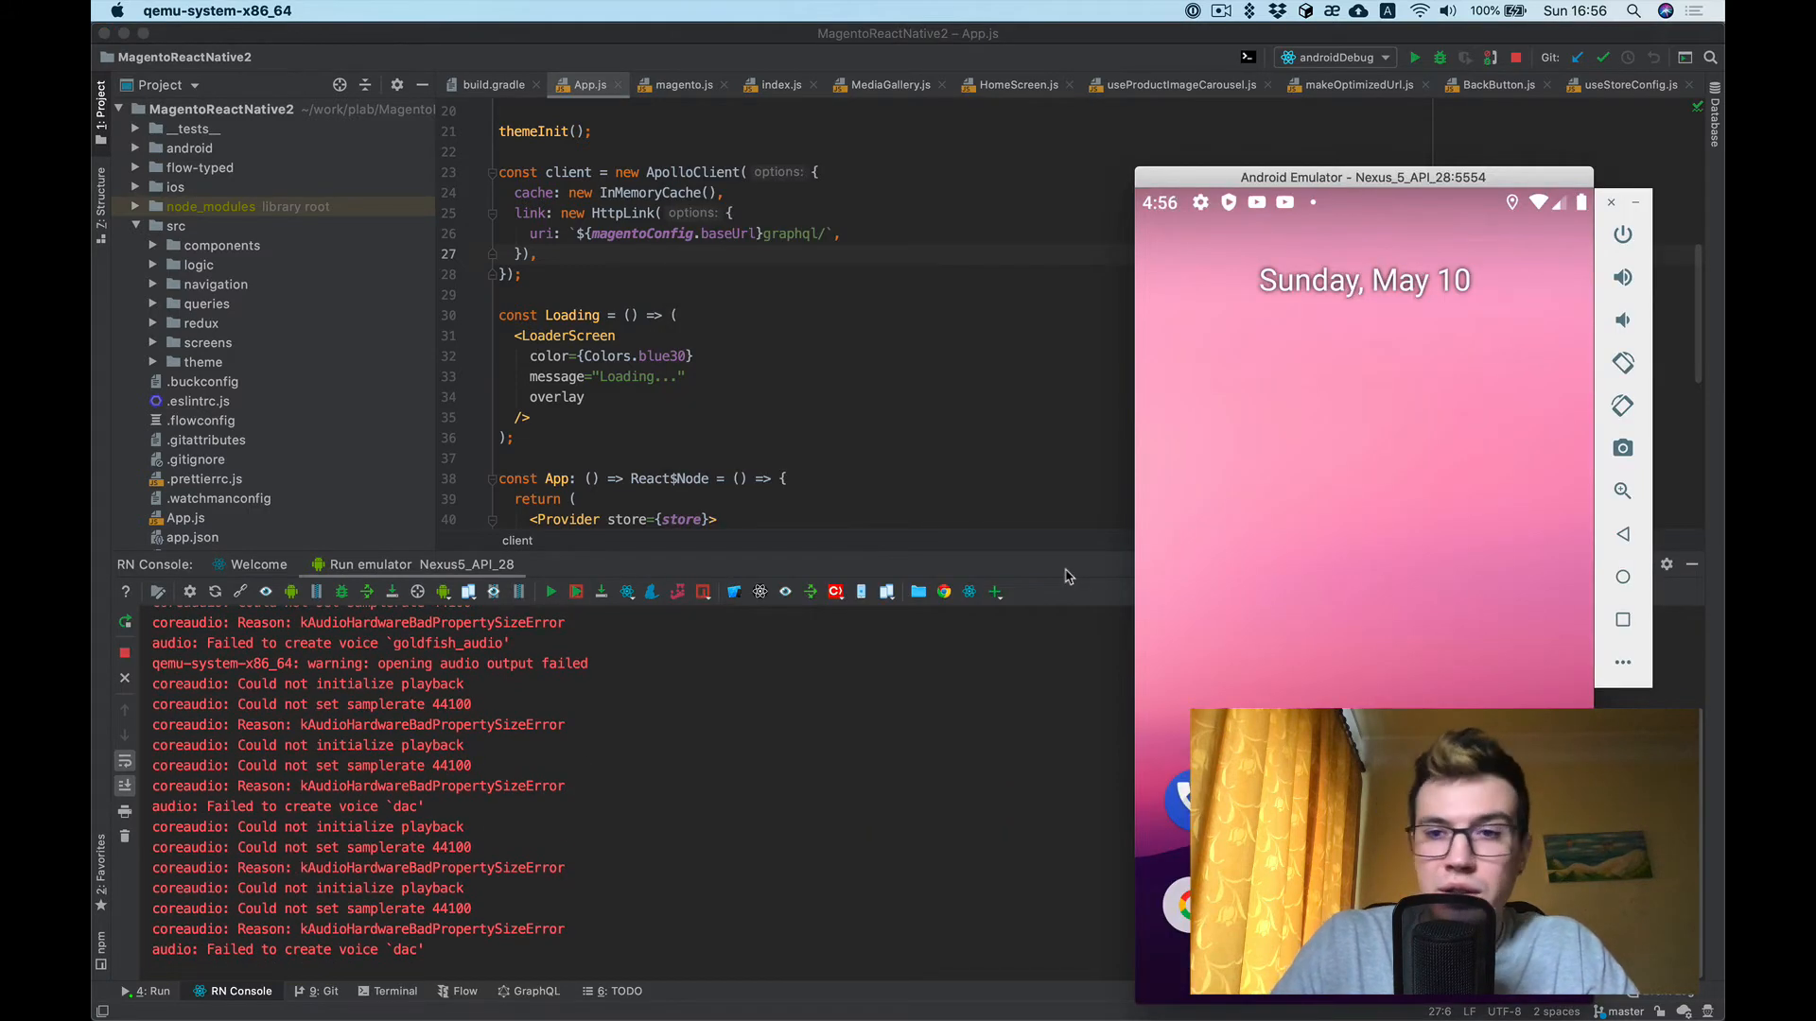
mouse_move(1462, 327)
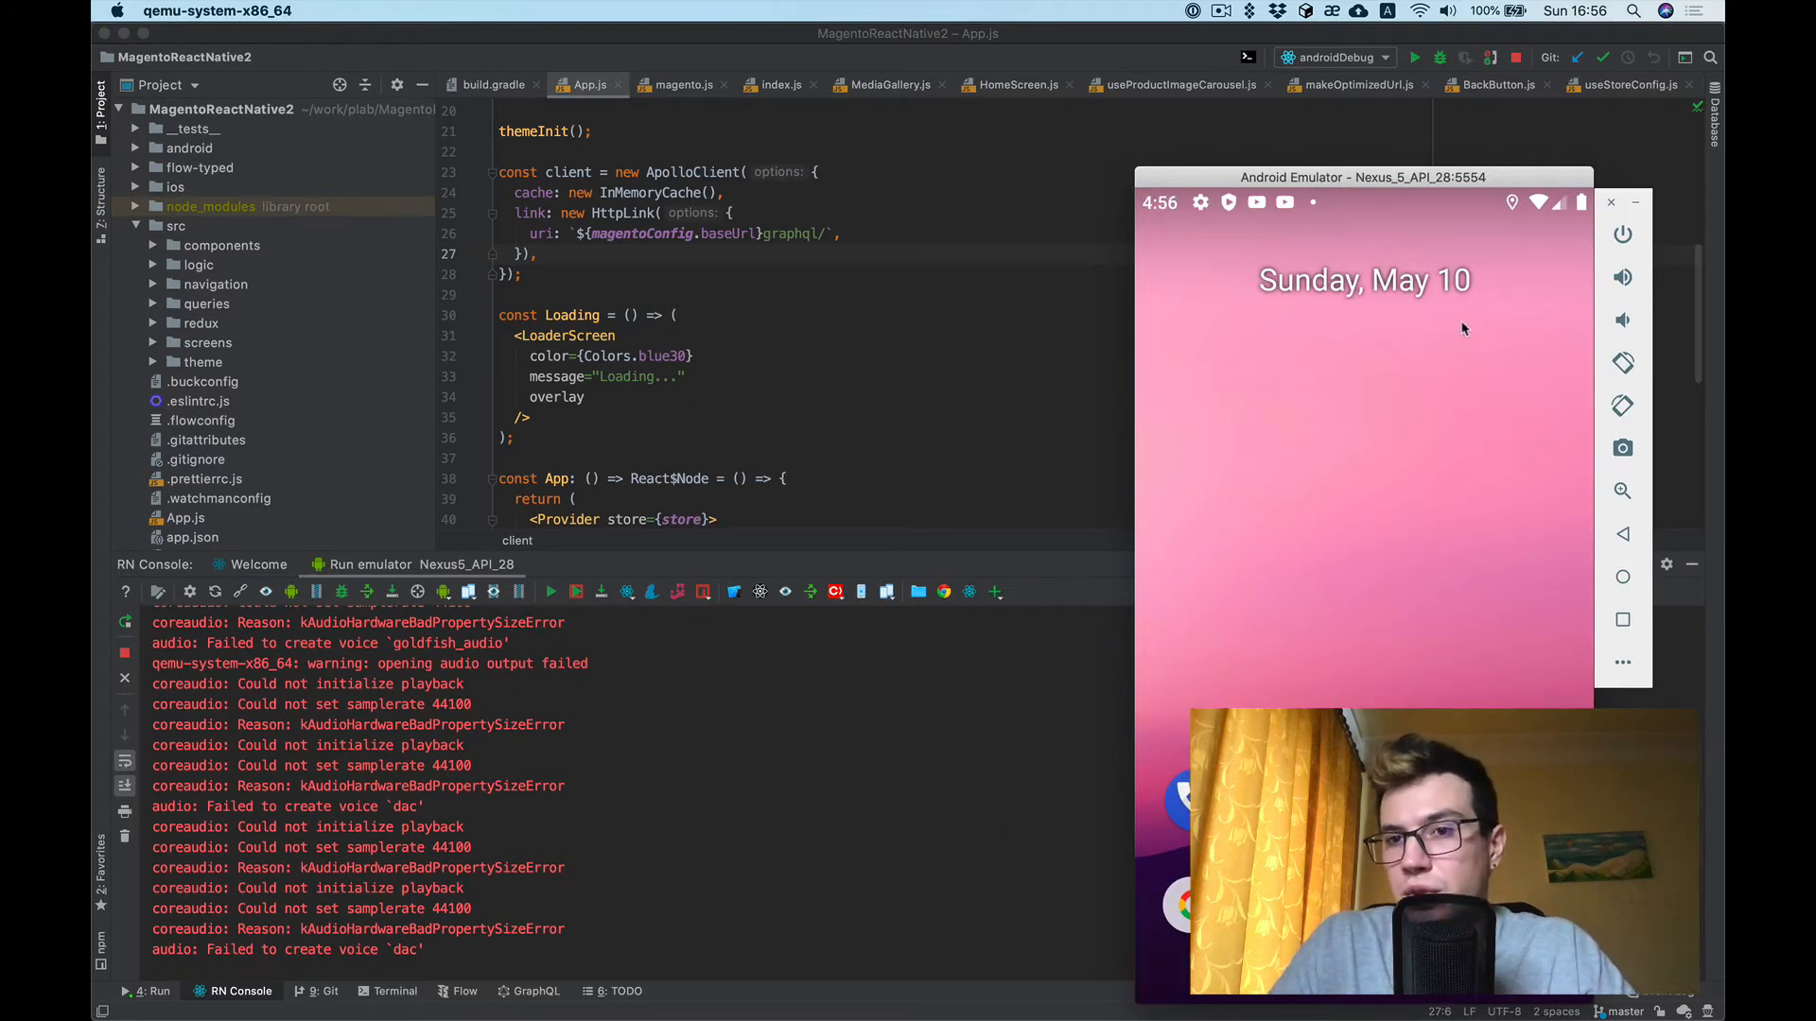
mouse_move(1454, 340)
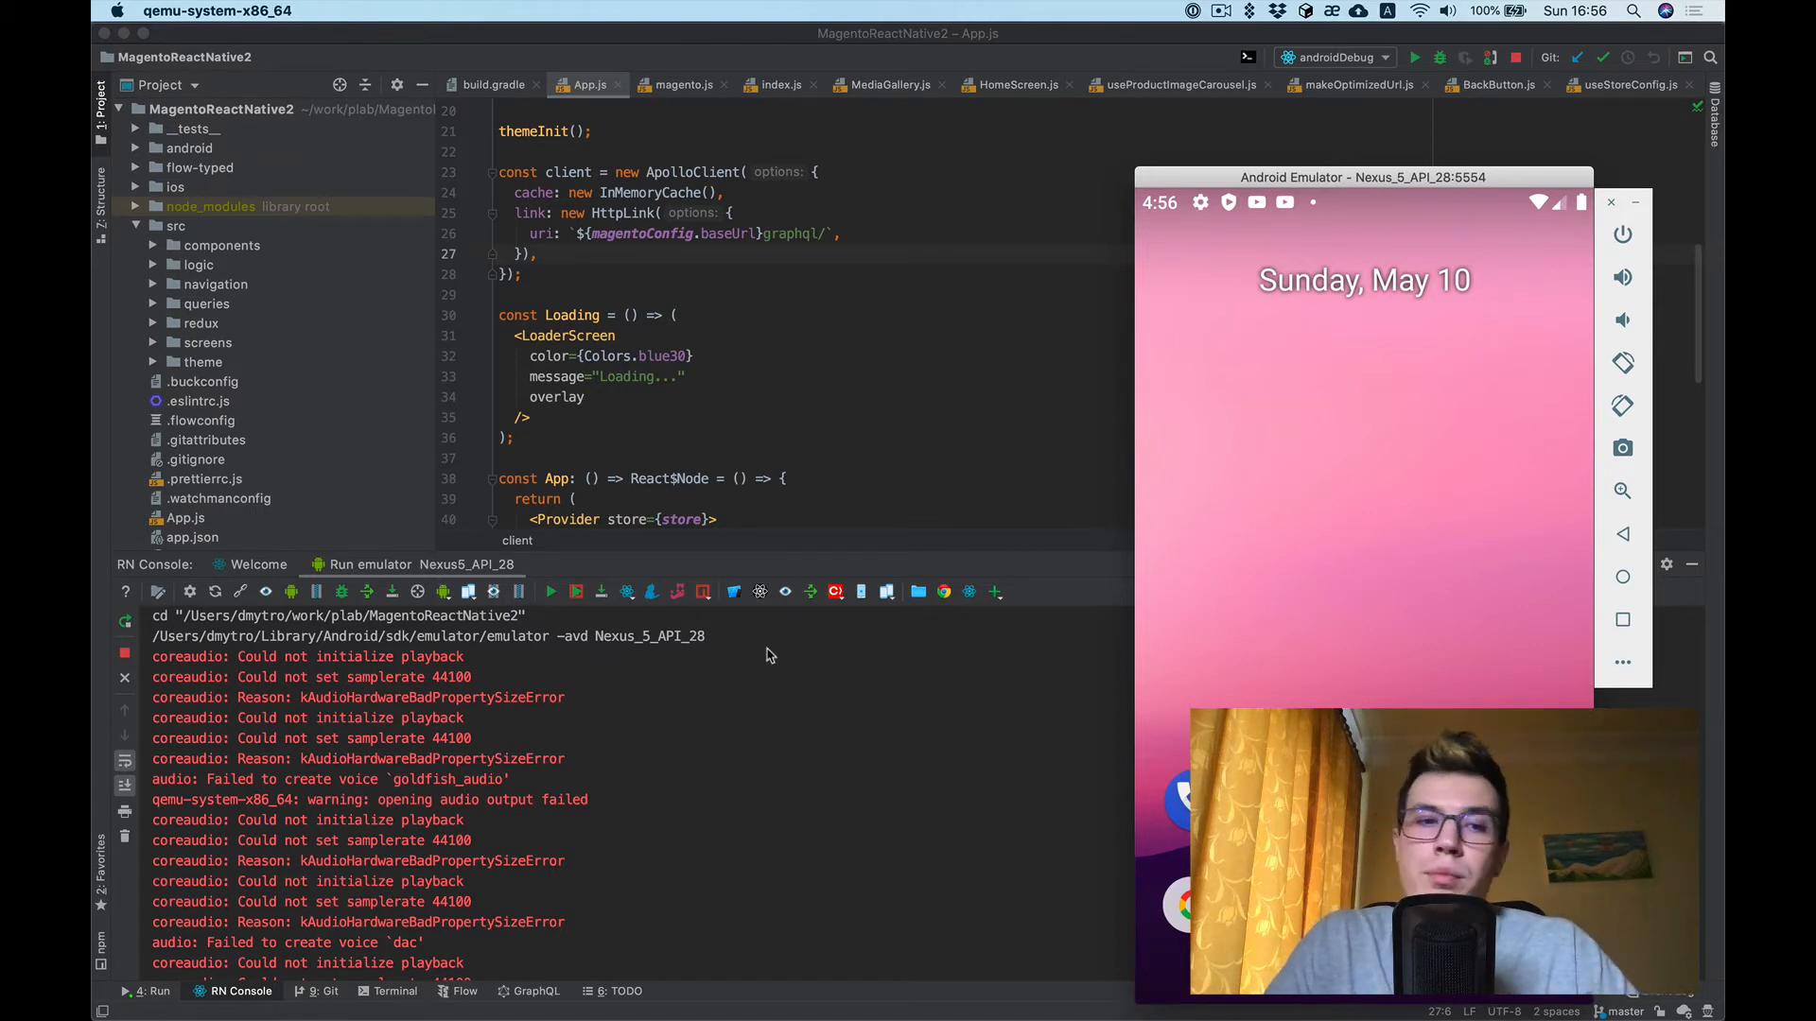
mouse_move(626, 550)
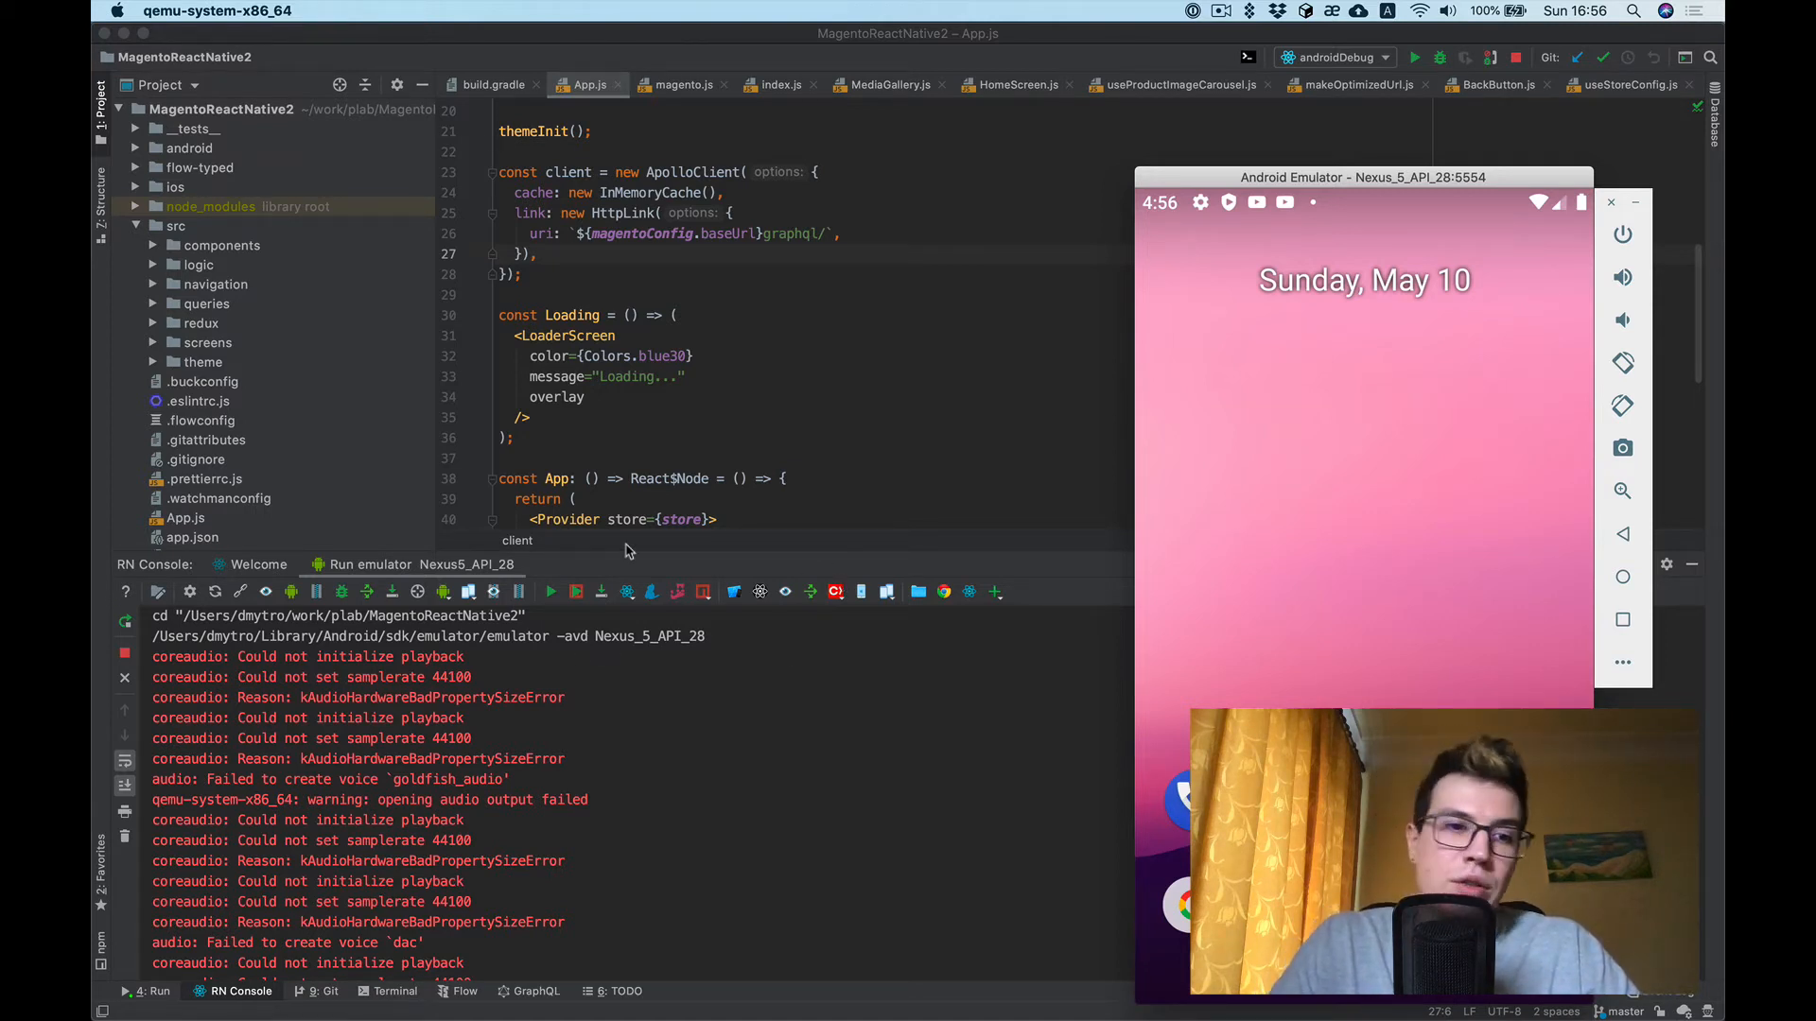
mouse_move(291, 592)
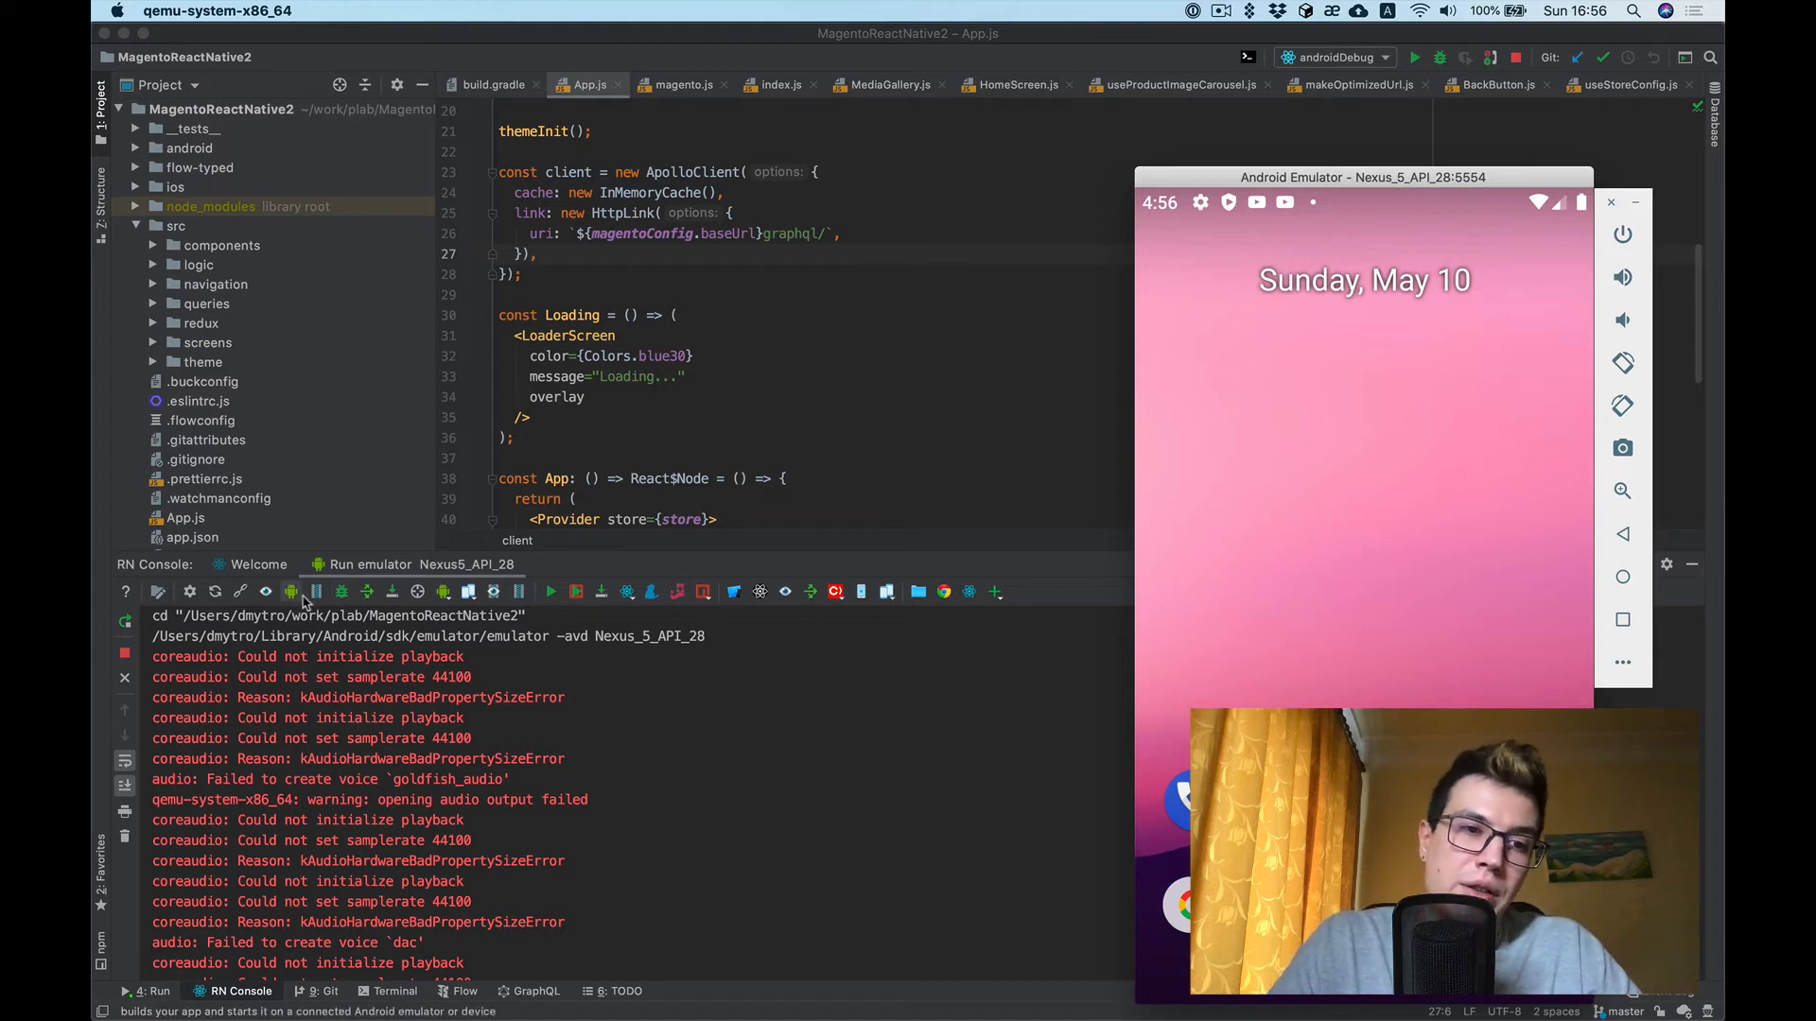
mouse_move(292, 592)
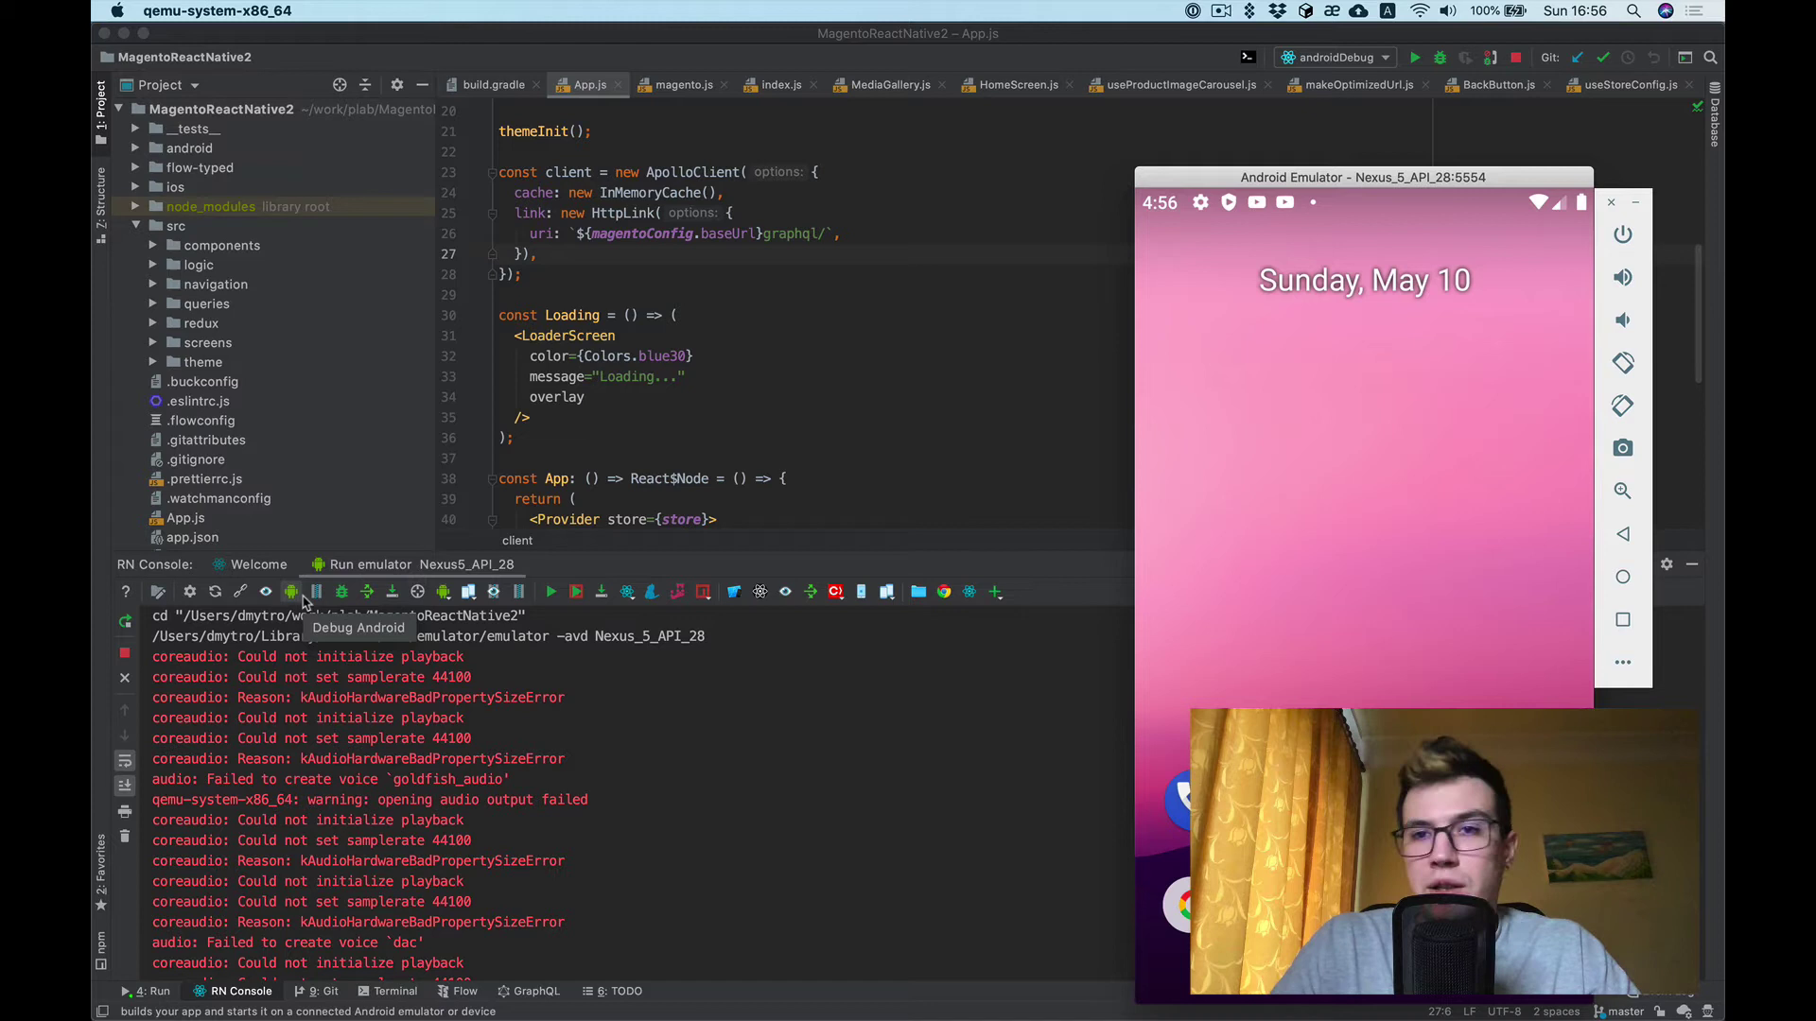
mouse_move(1002, 280)
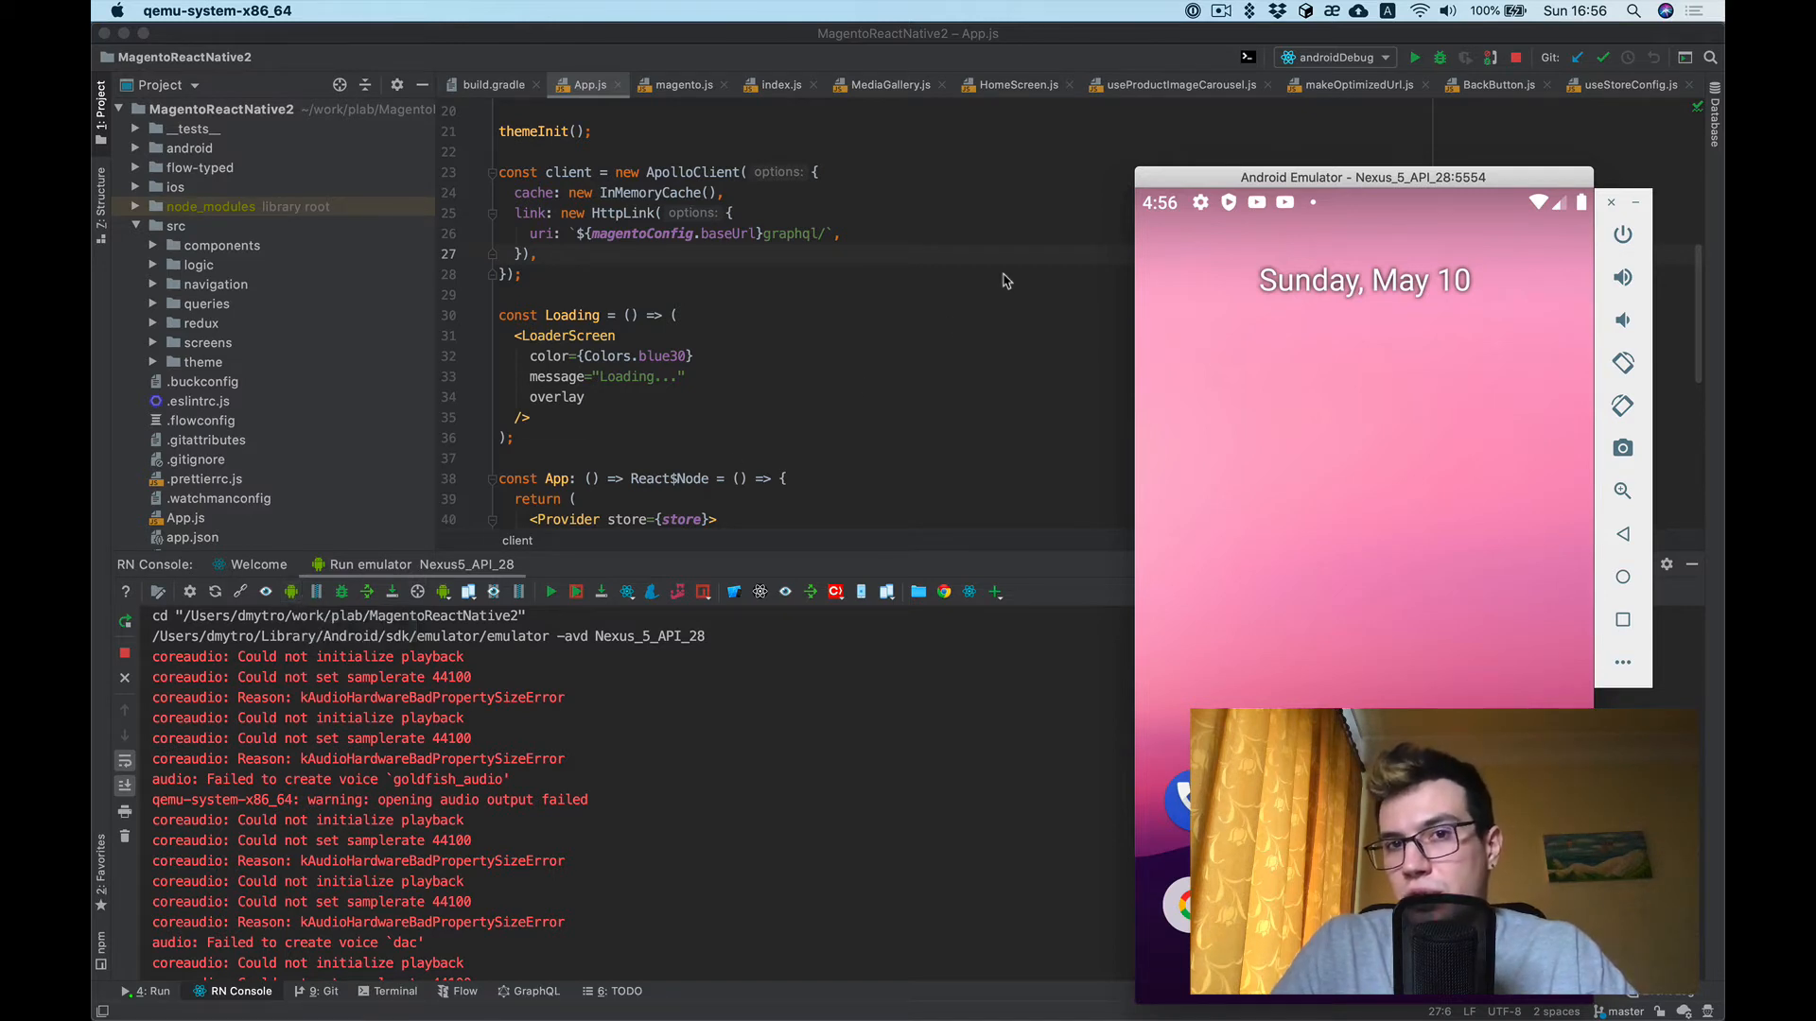
mouse_move(1228, 32)
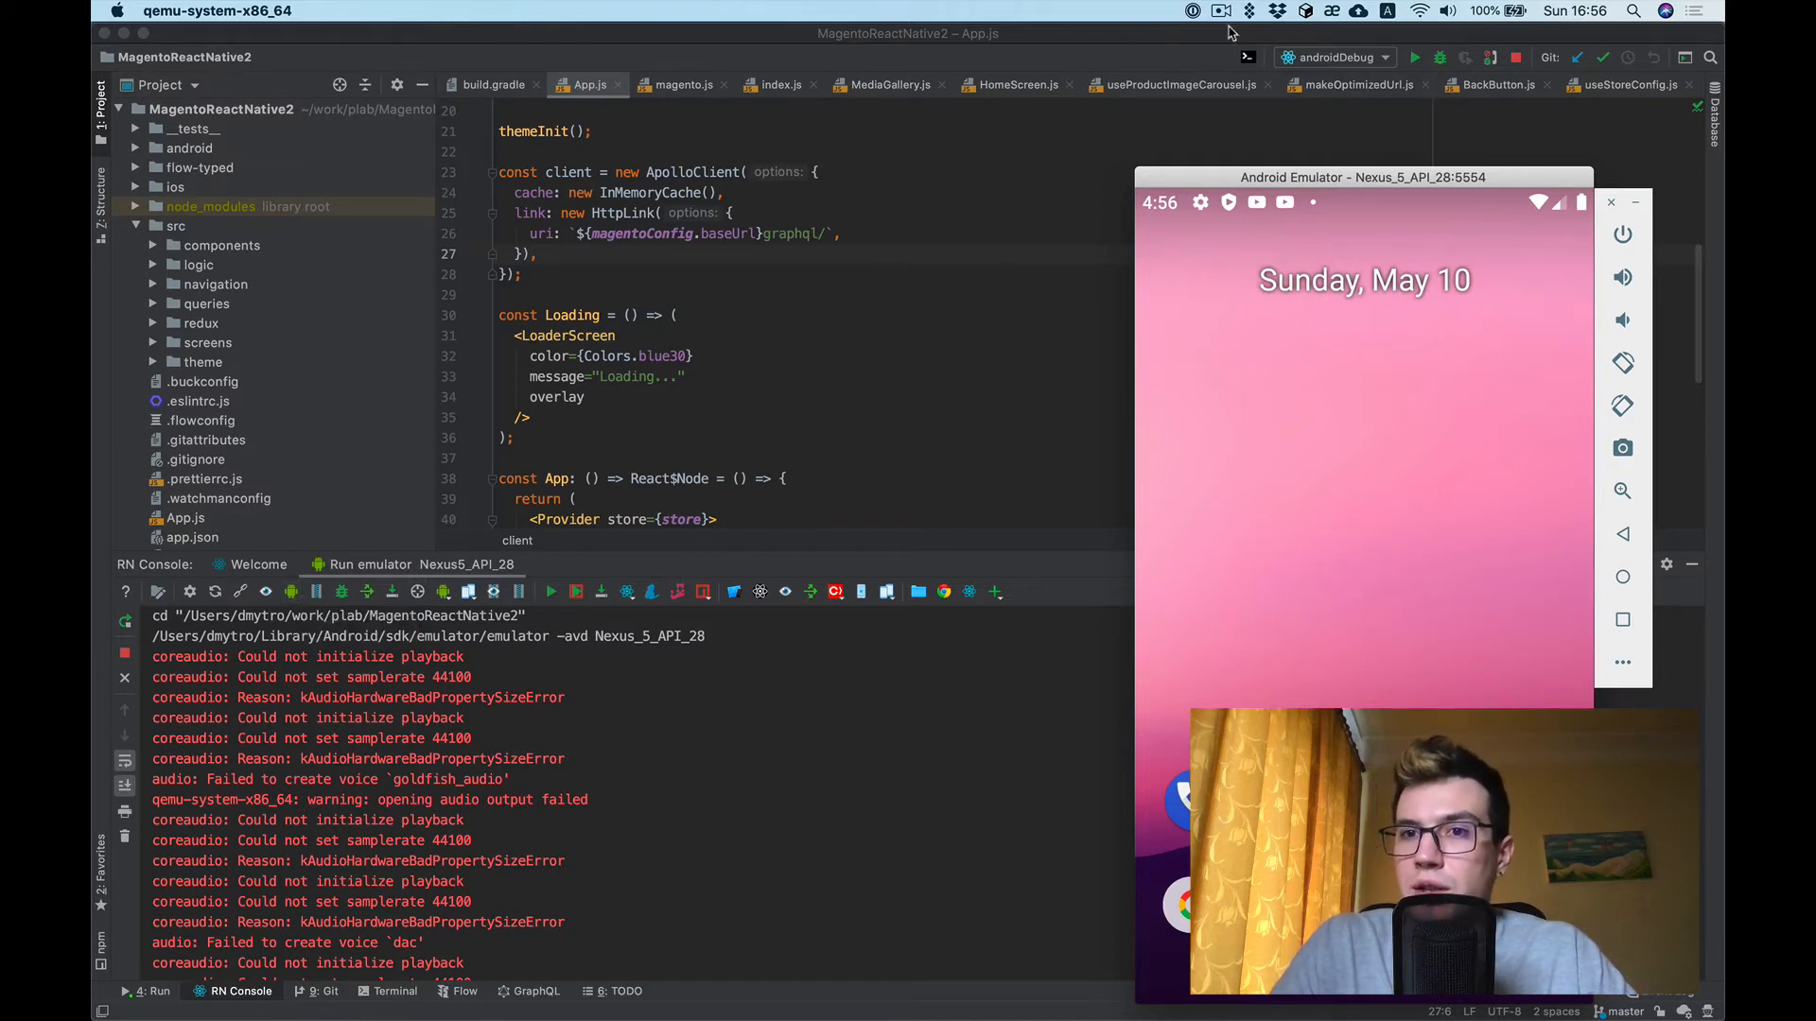
- Run the androidDebug configuration and switch to the Nexus 5 emulator showing the app
left_click(1333, 56)
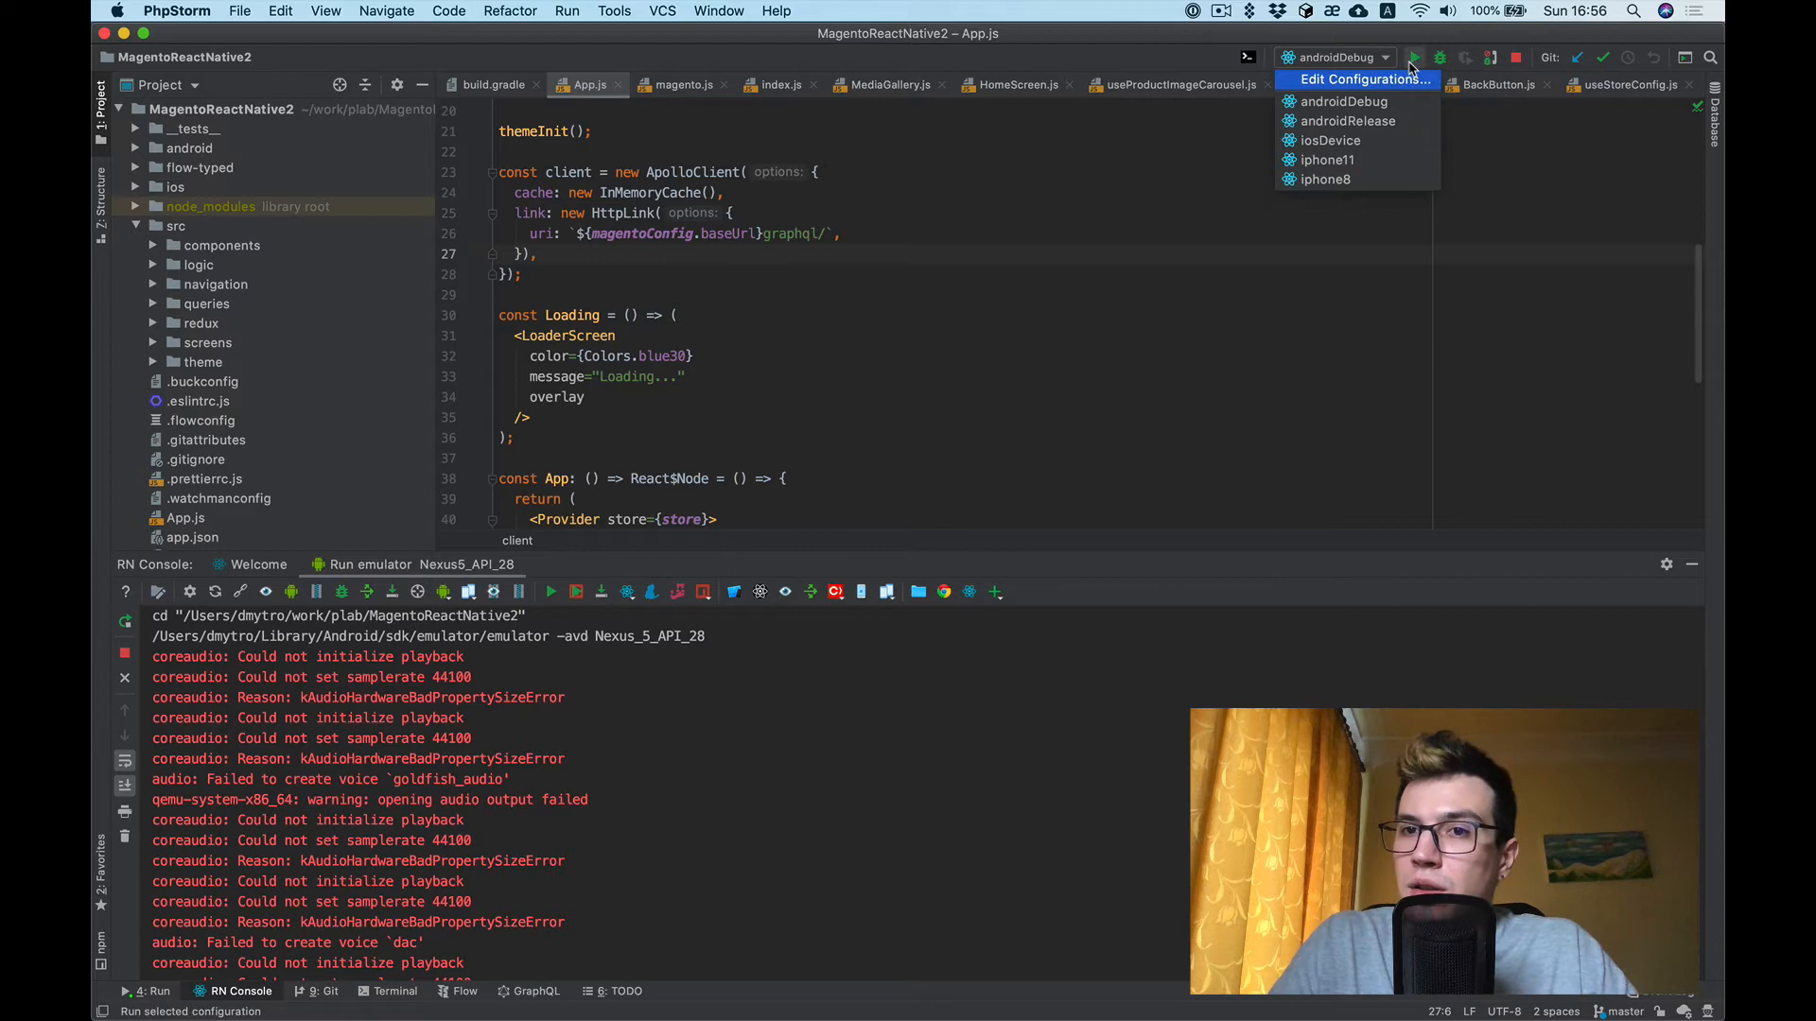
left_click(1415, 58)
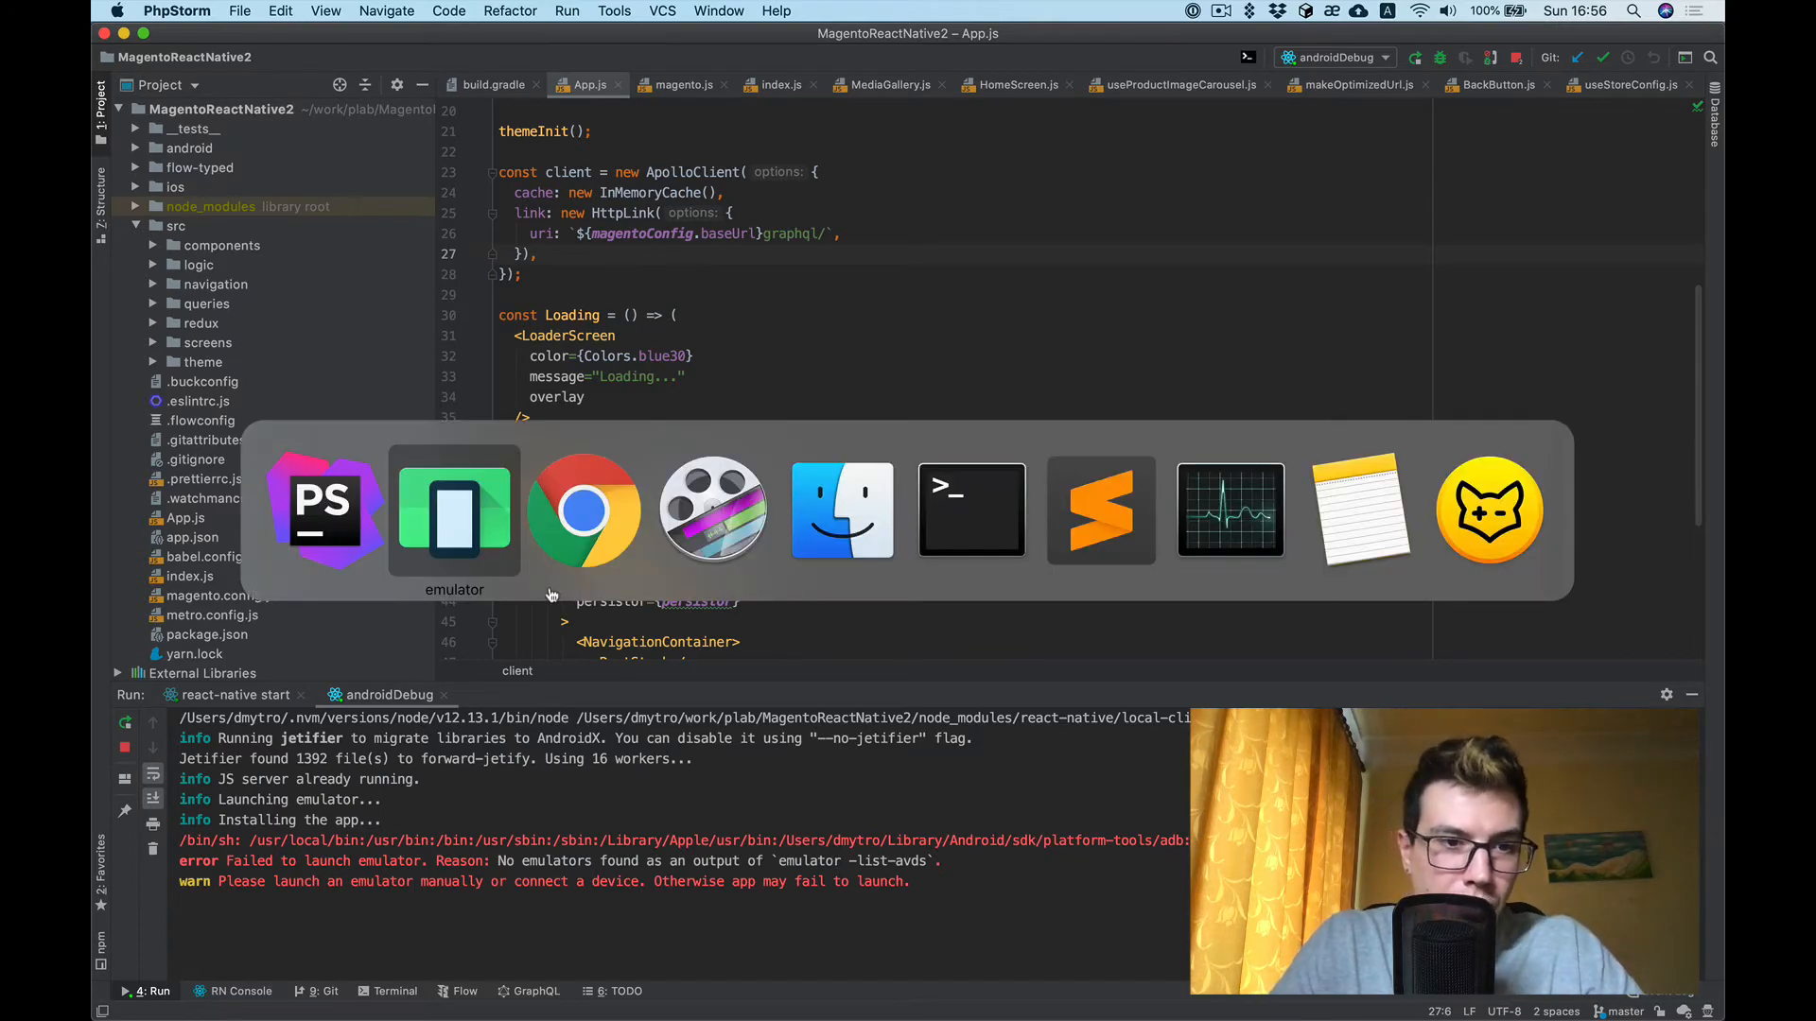
mouse_move(454, 509)
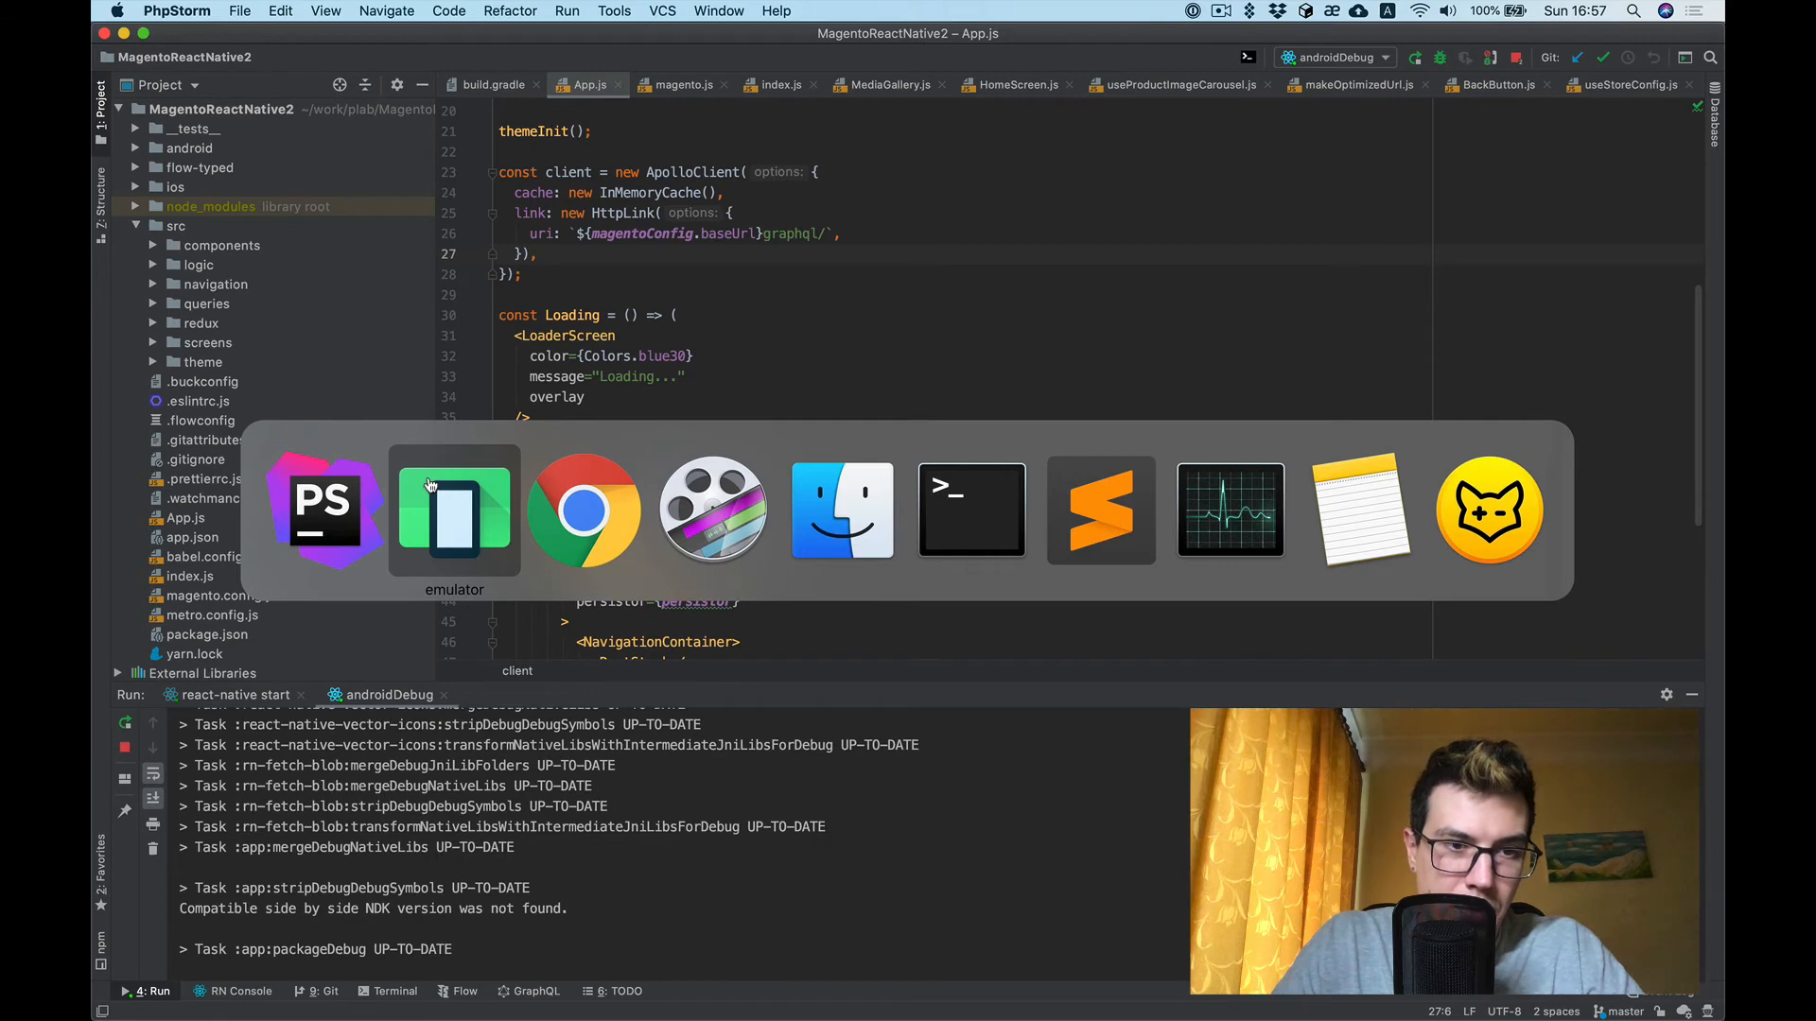
left_click(454, 509)
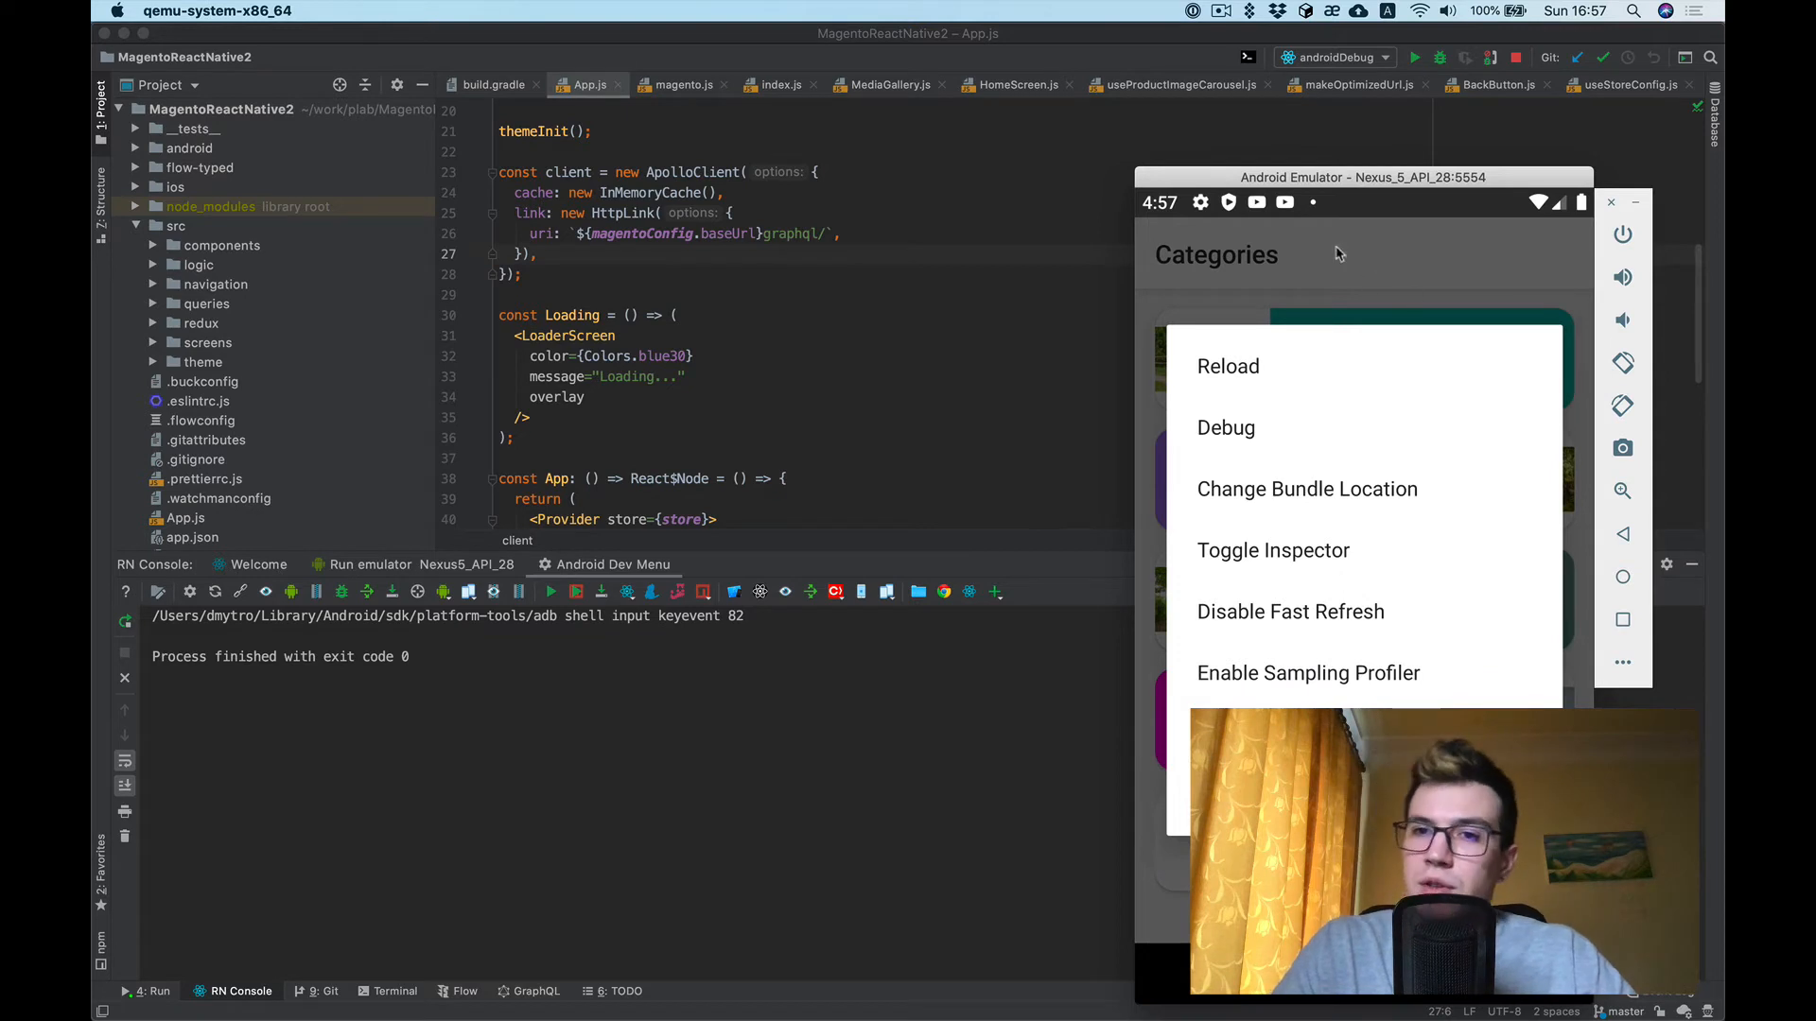
mouse_move(1379, 204)
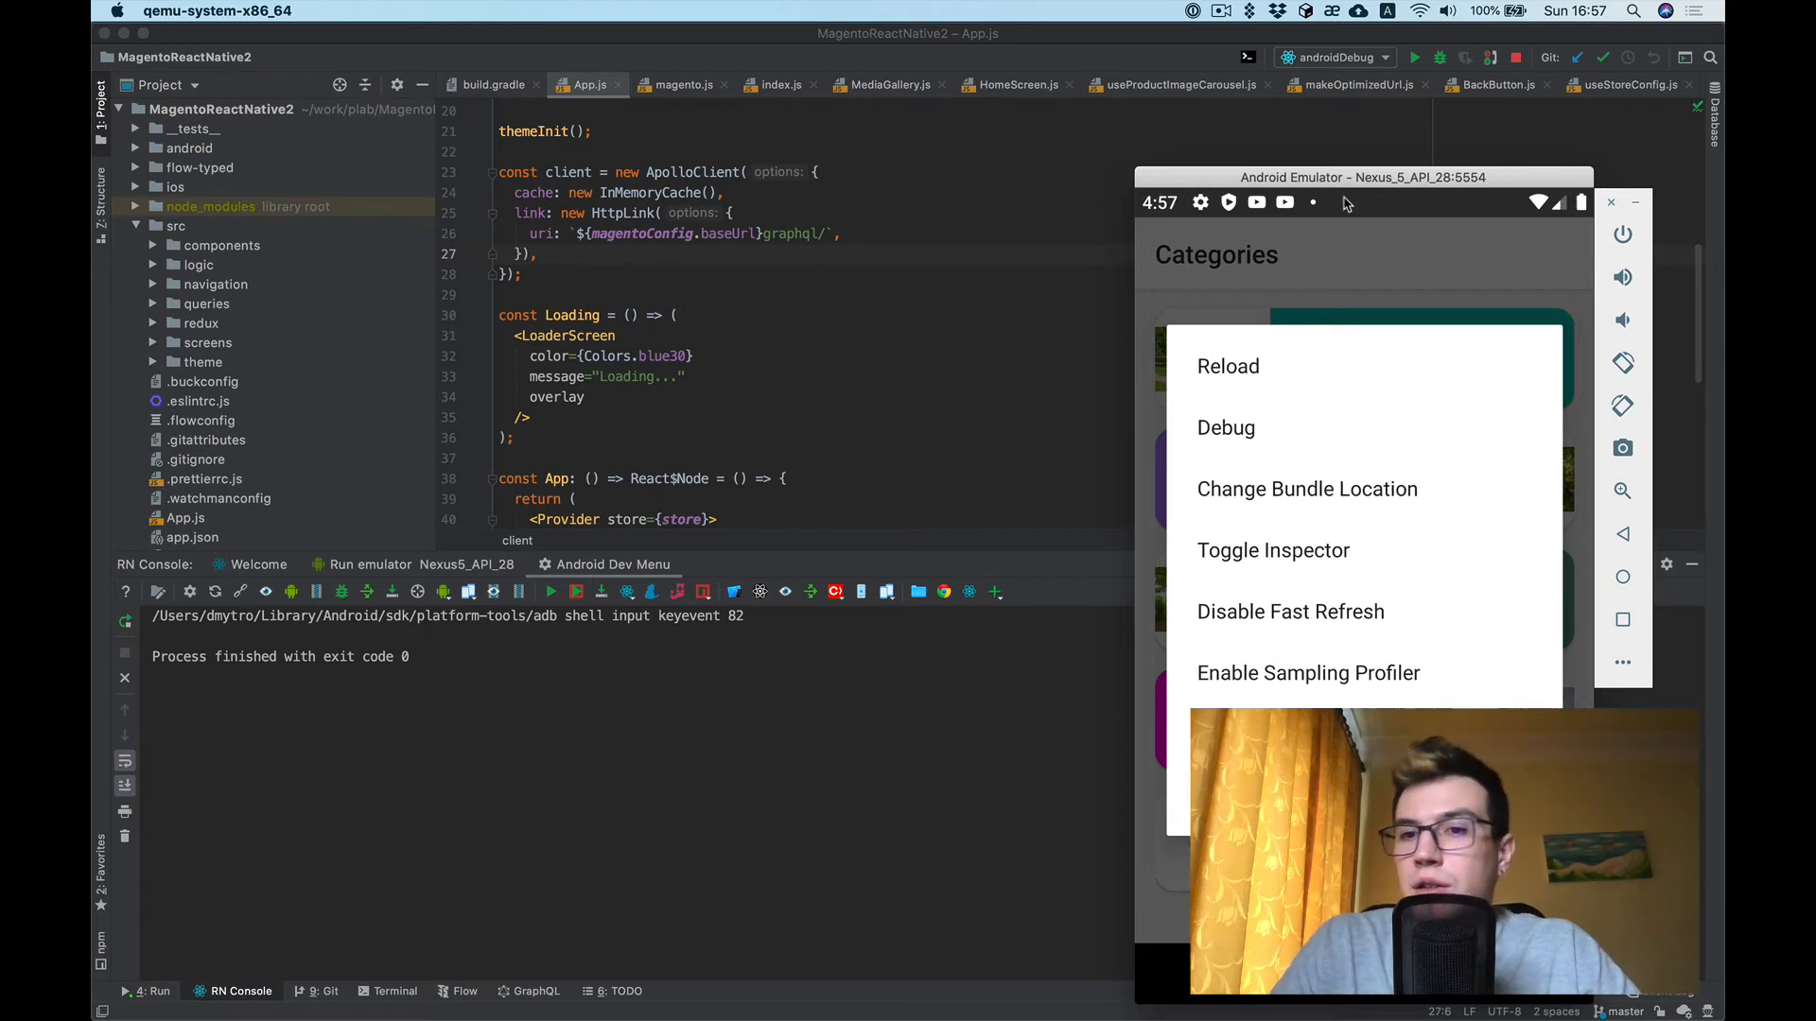
mouse_move(1263, 273)
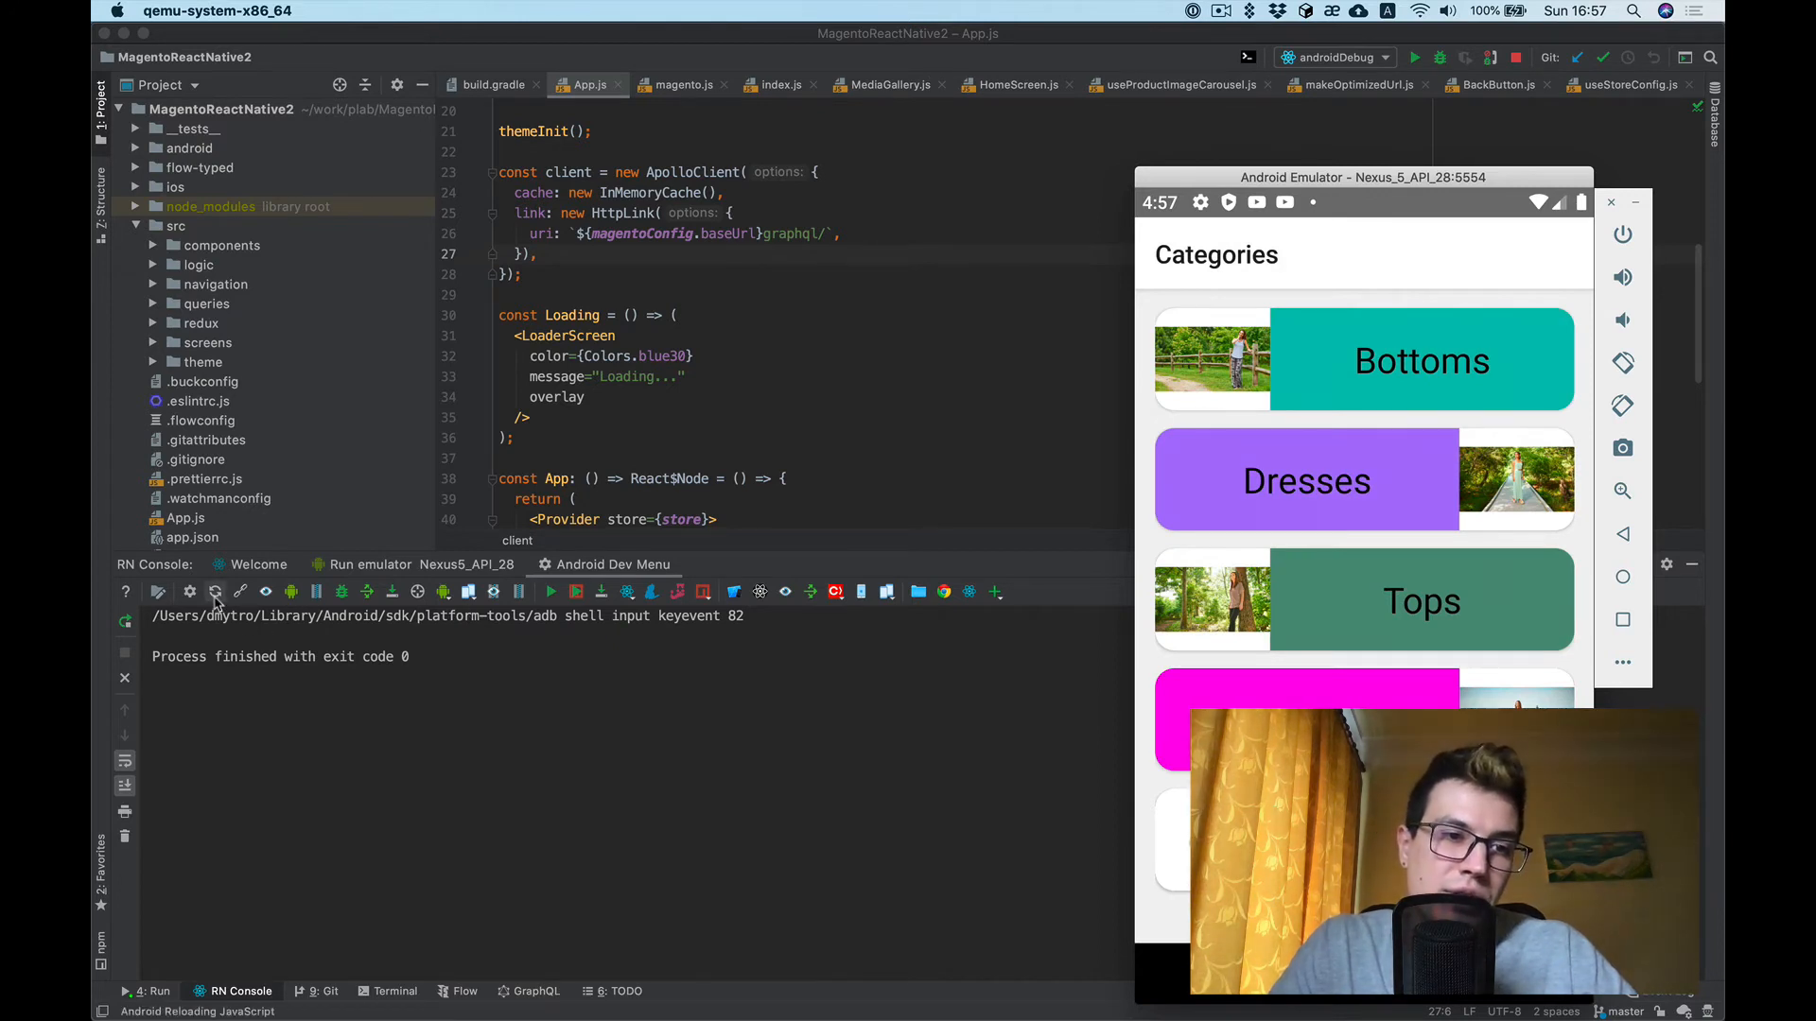
mouse_move(216, 592)
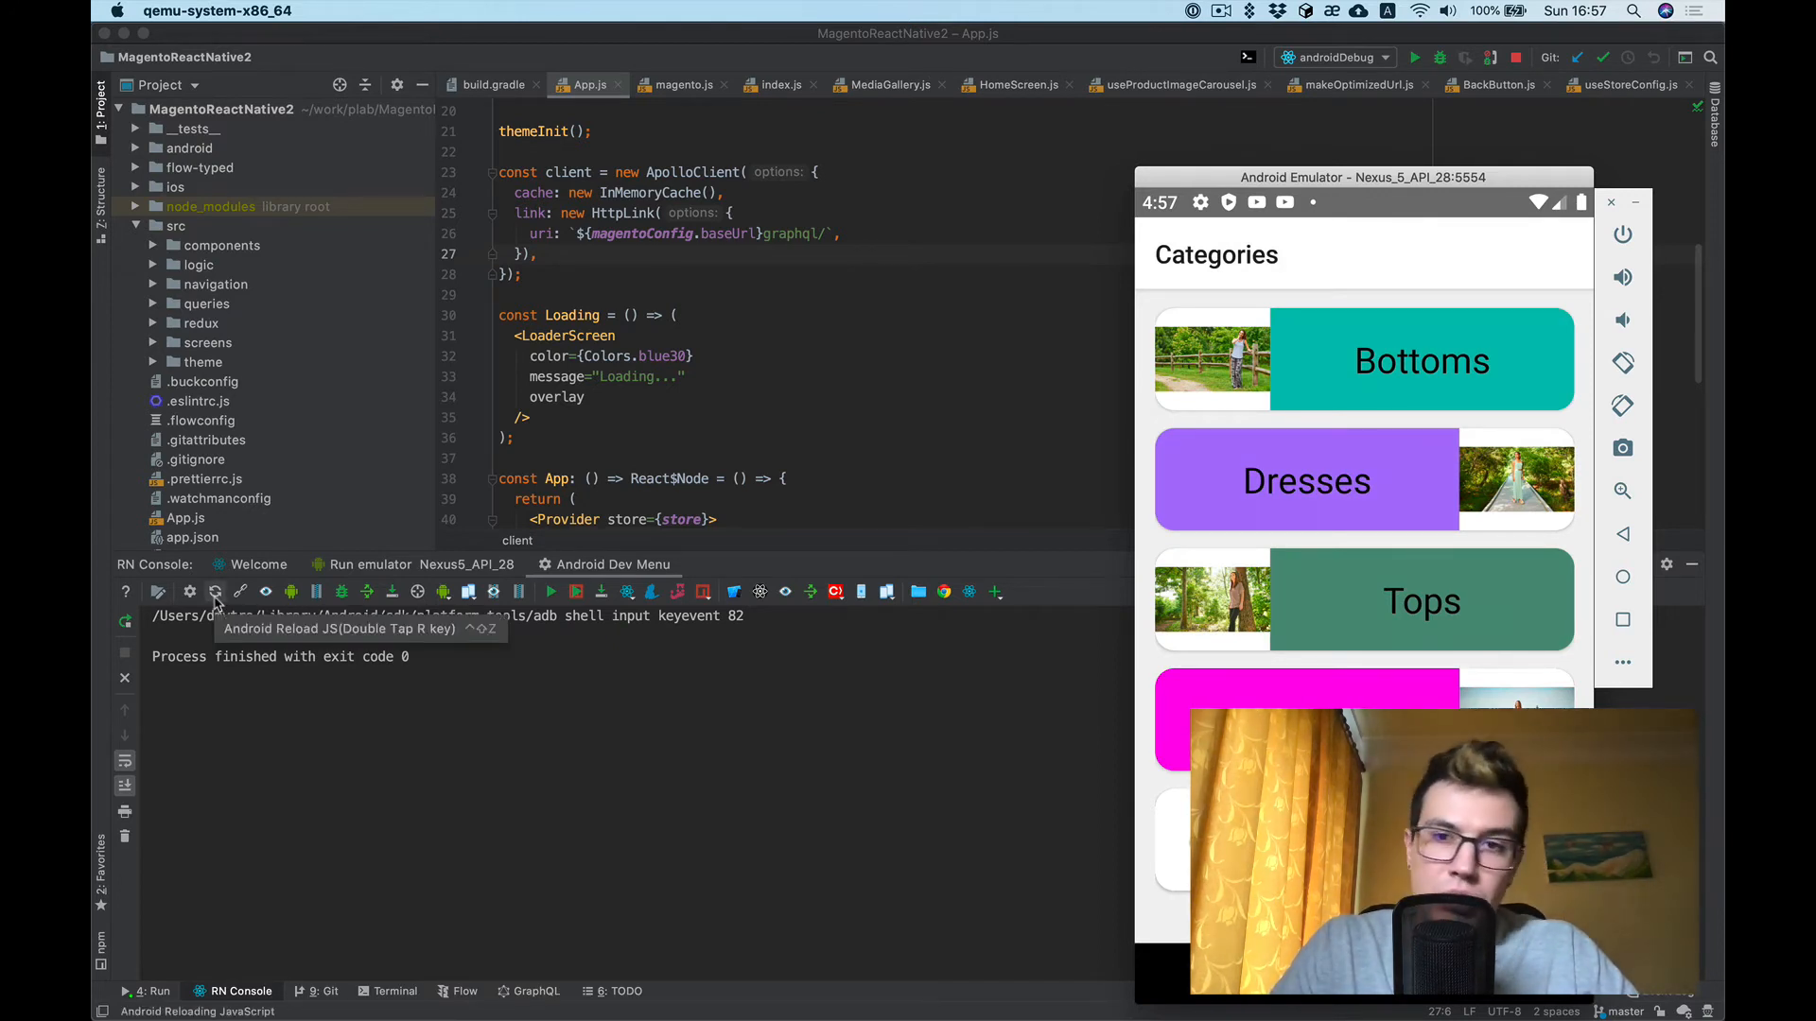
- Reload the app's JS on the emulator, then forward device requests on TCP port 8081
left_click(216, 592)
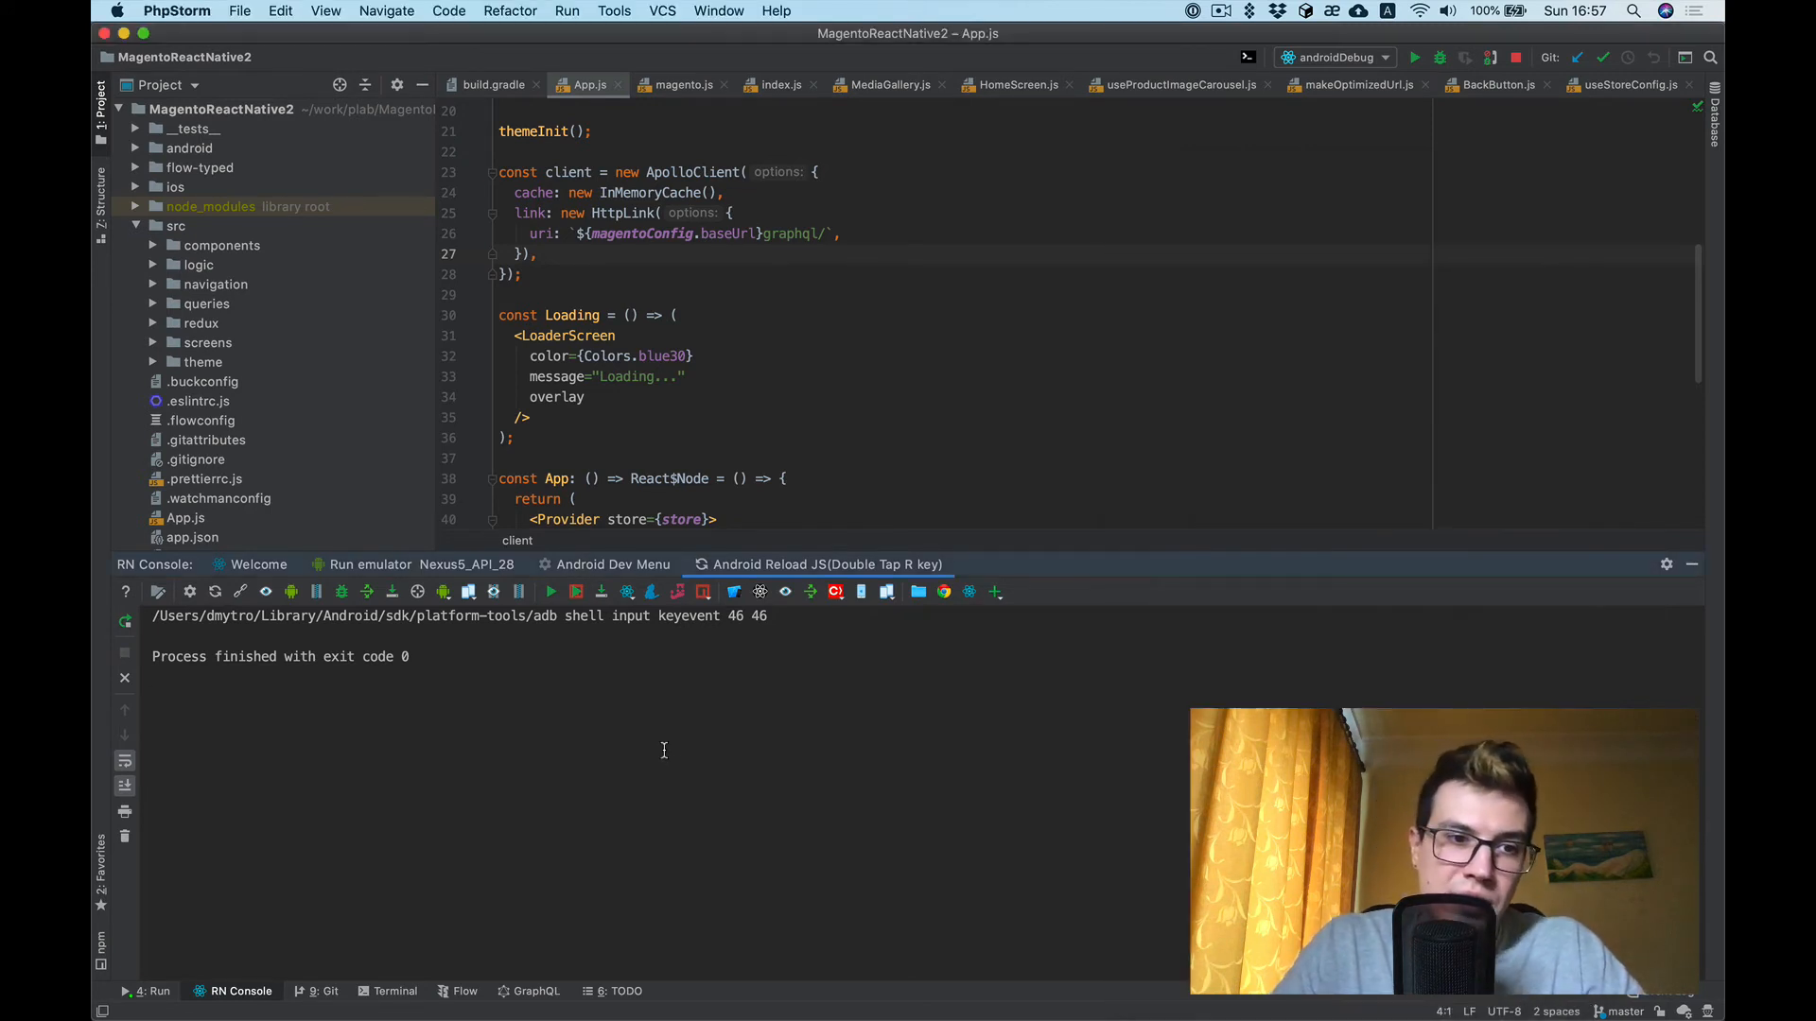
left_click(503, 677)
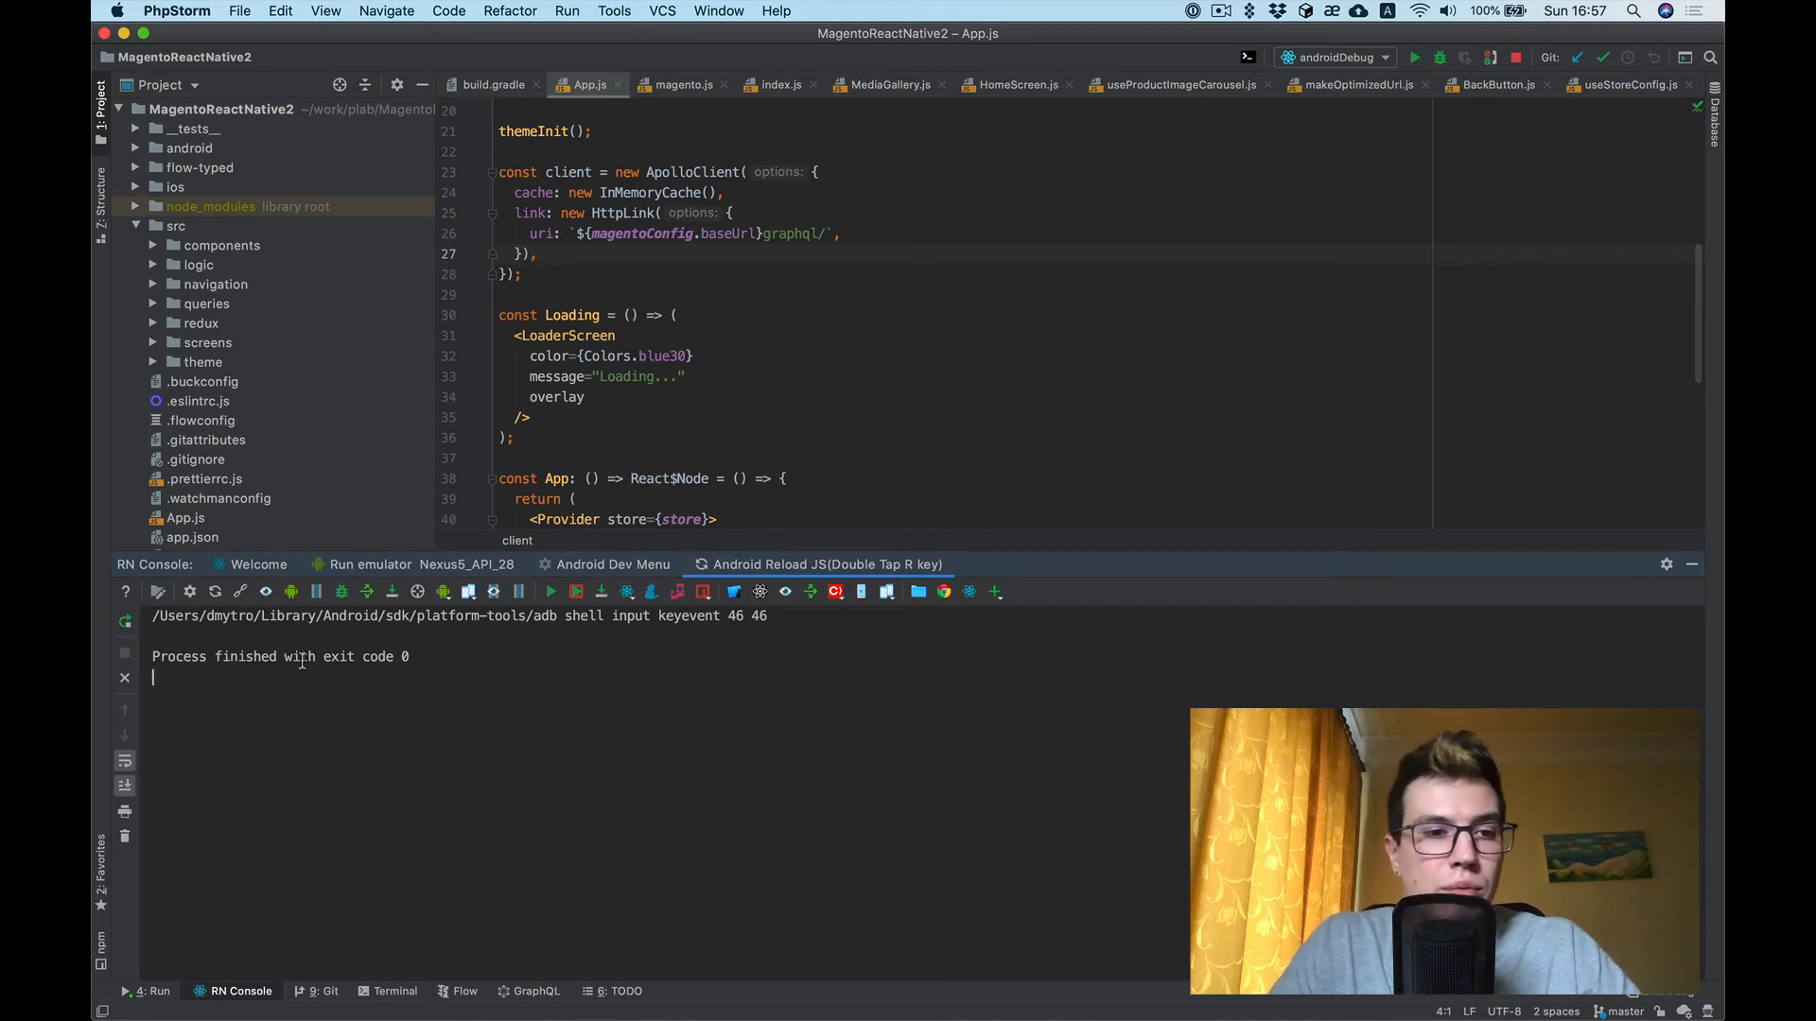
mouse_move(240, 592)
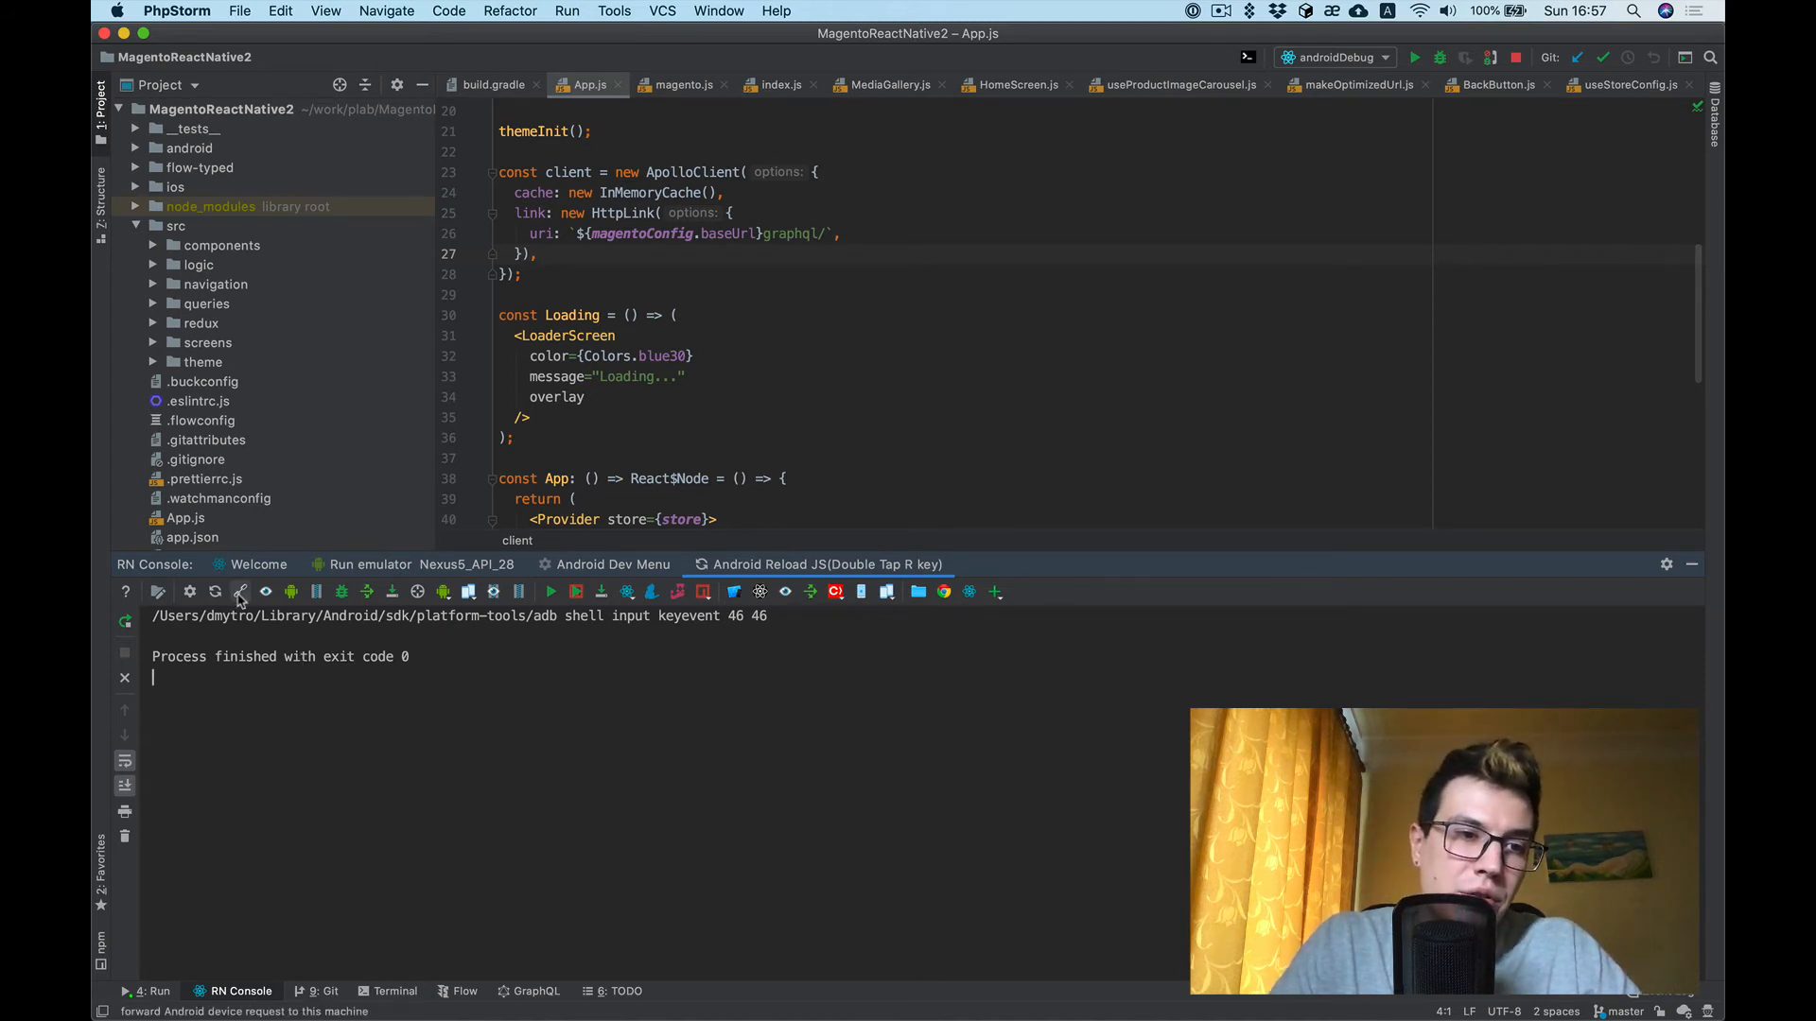
left_click(240, 592)
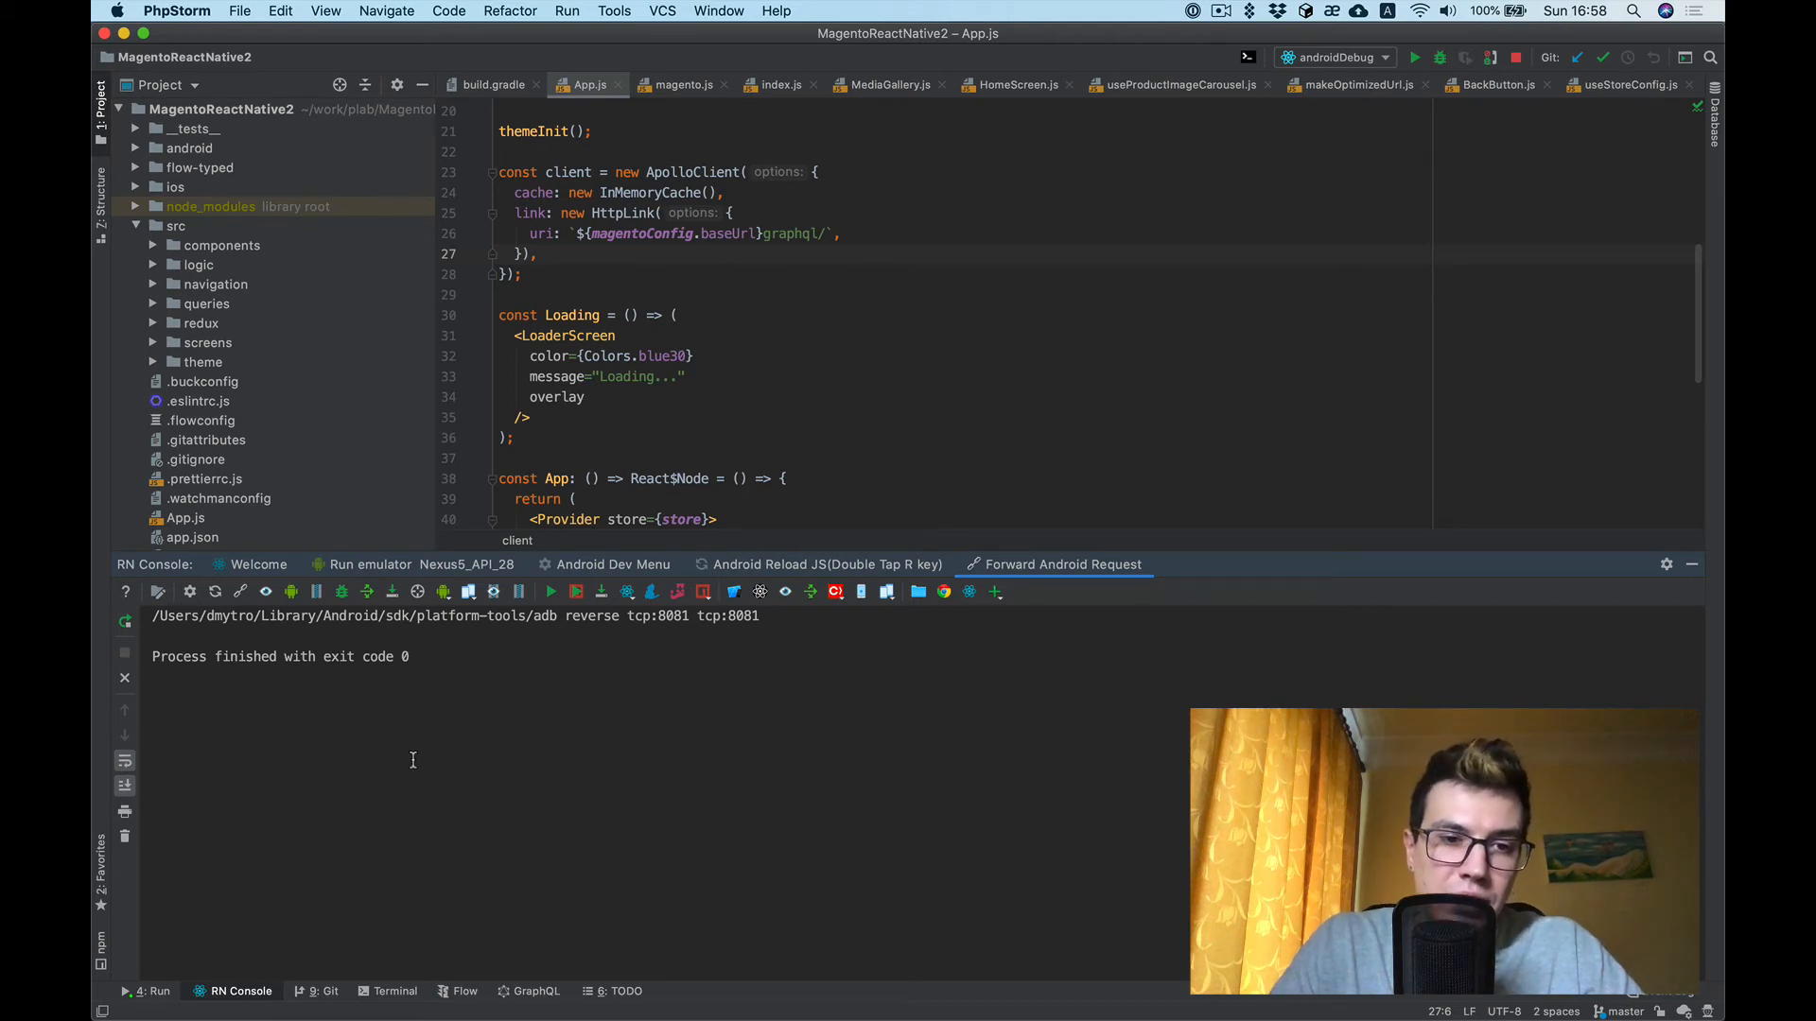
mouse_move(233, 592)
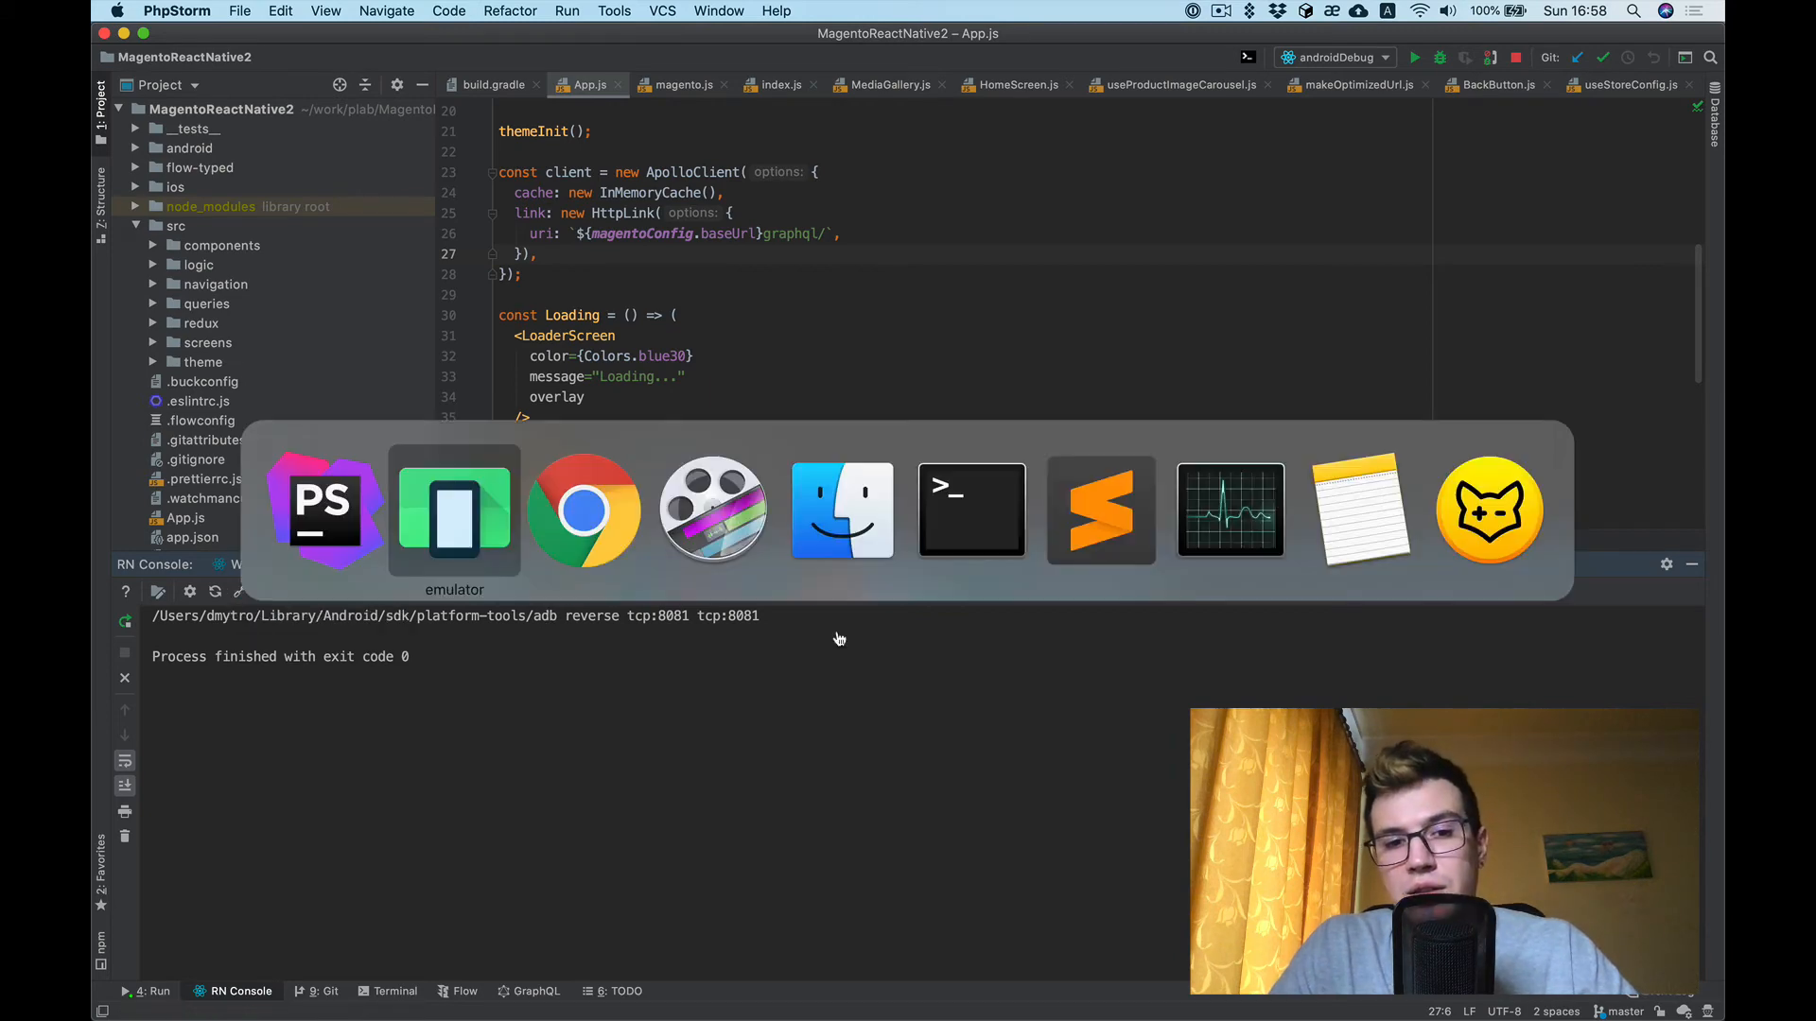
- In the Finder outputs window, expand apk to see debug and release builds, then collapse it
left_click(454, 509)
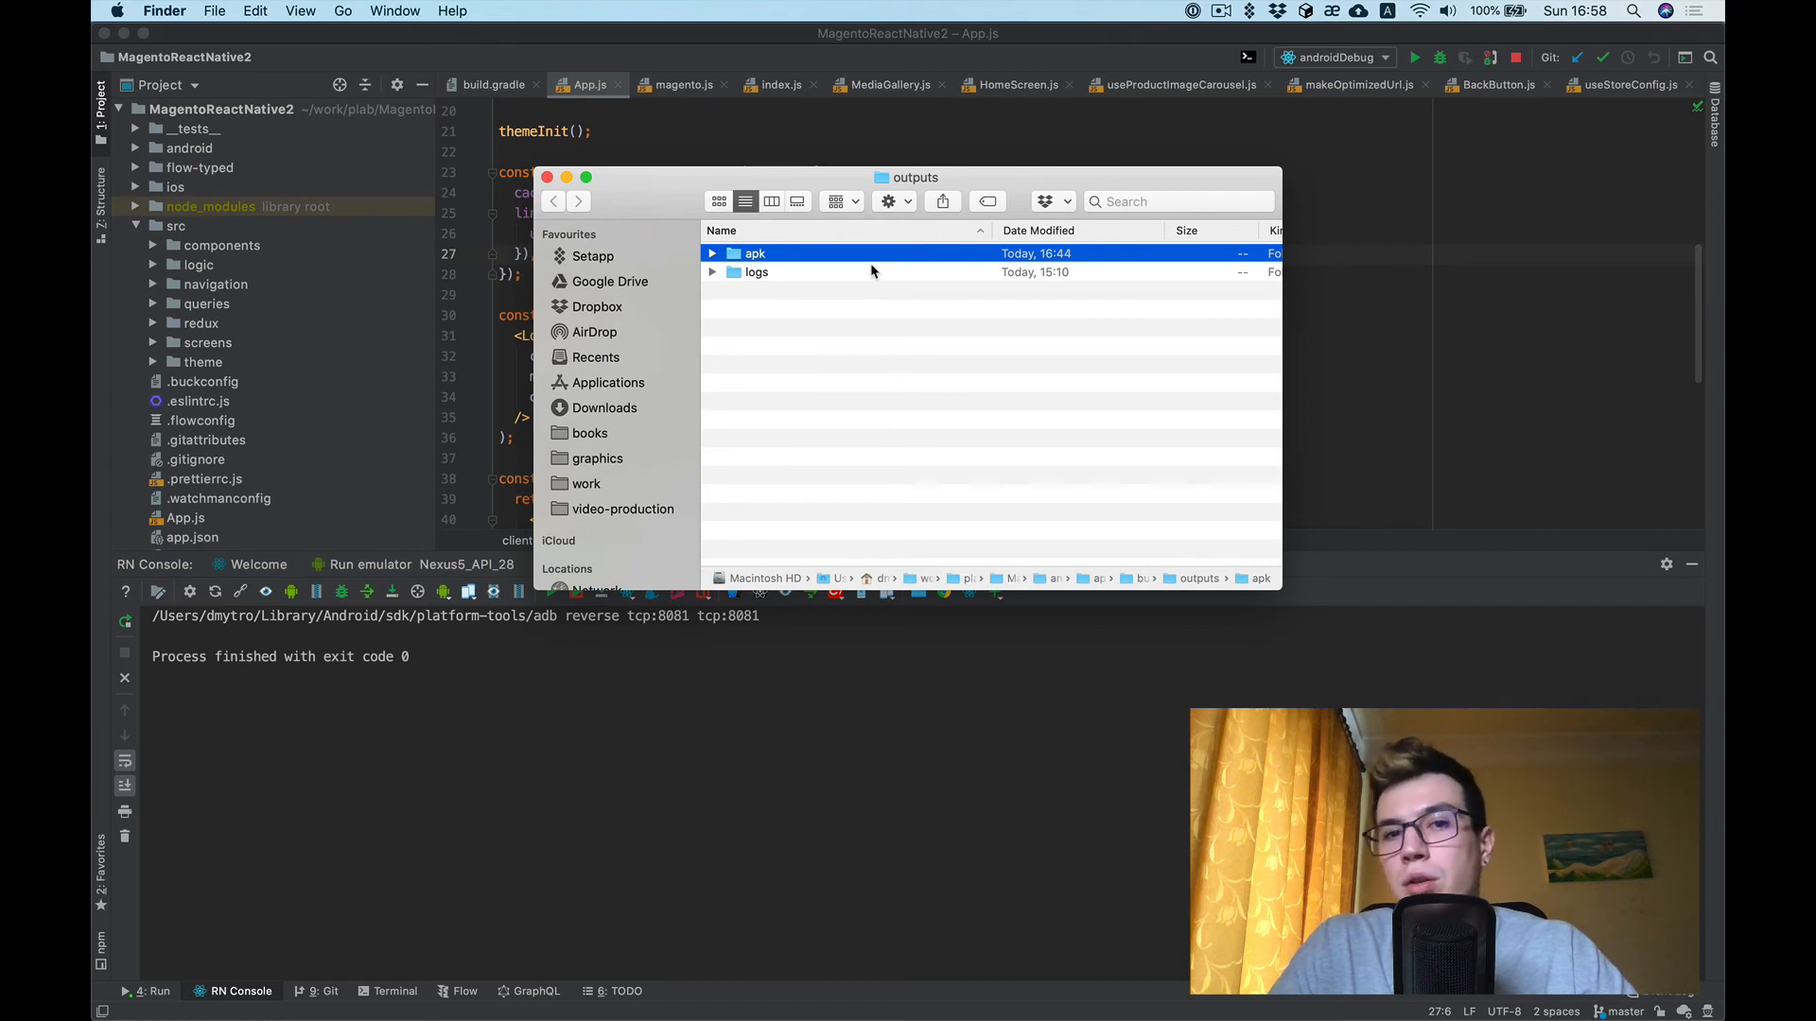
left_click(711, 252)
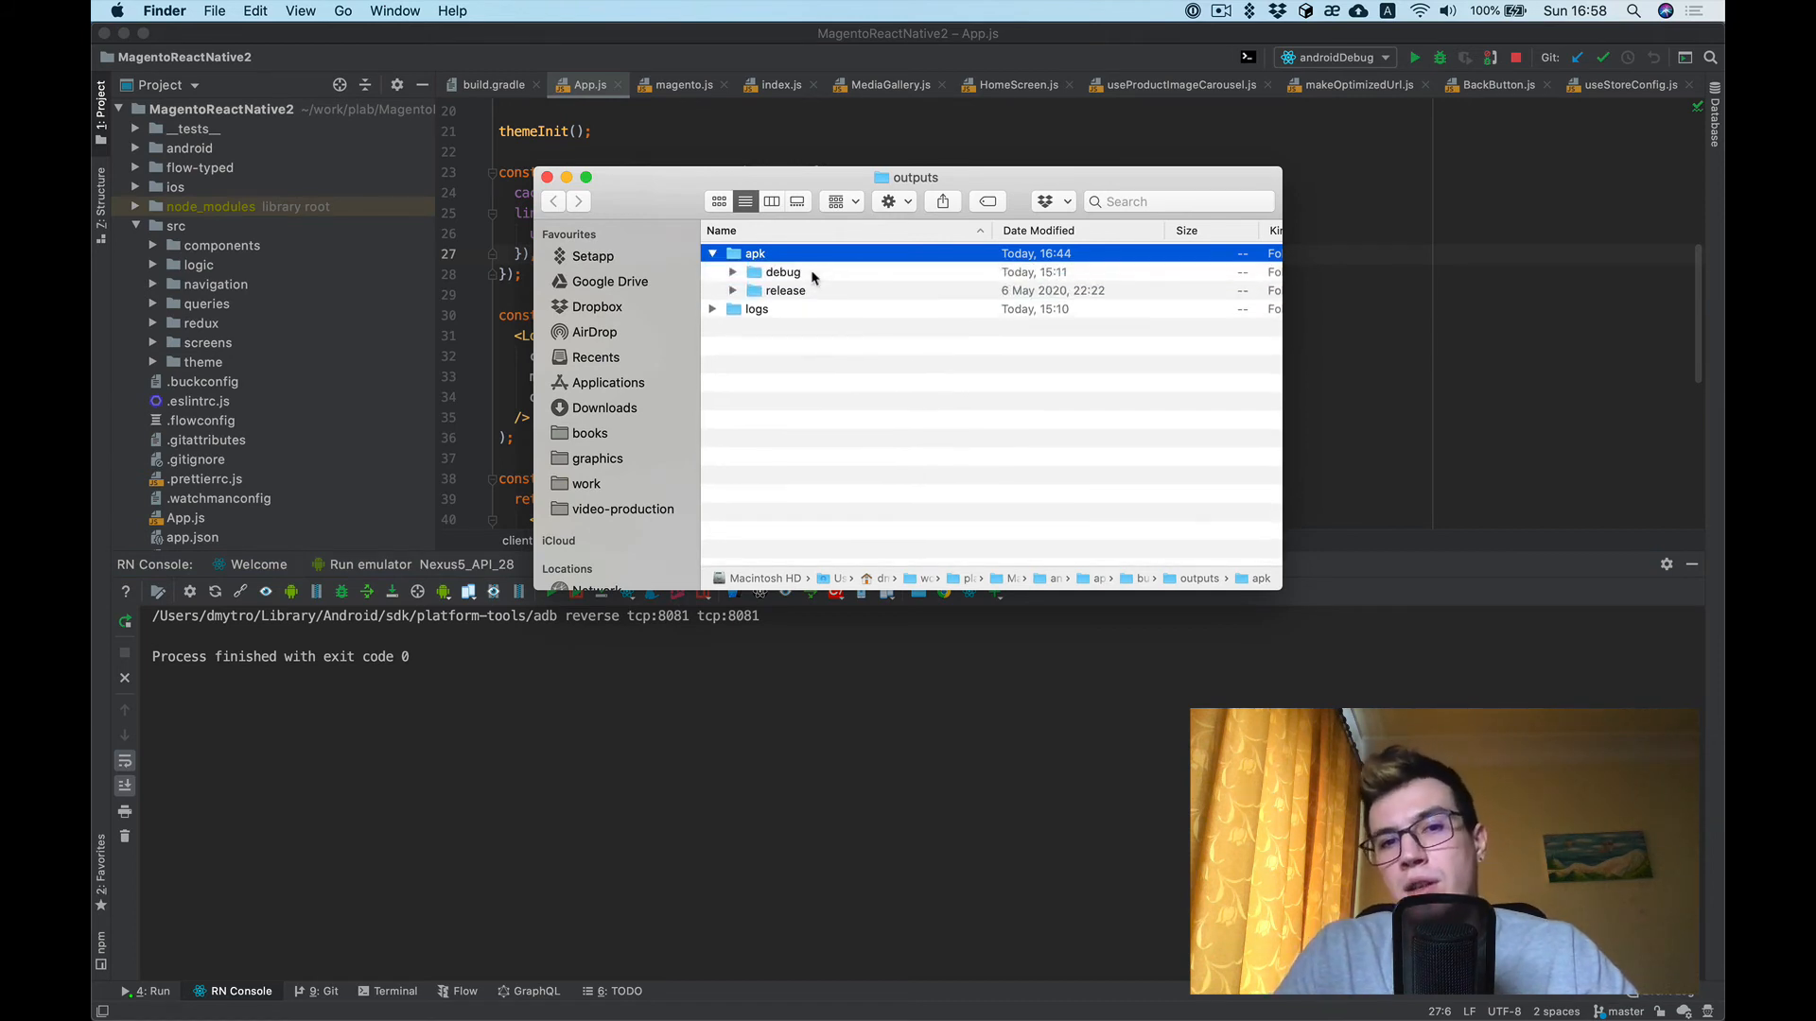
left_click(783, 290)
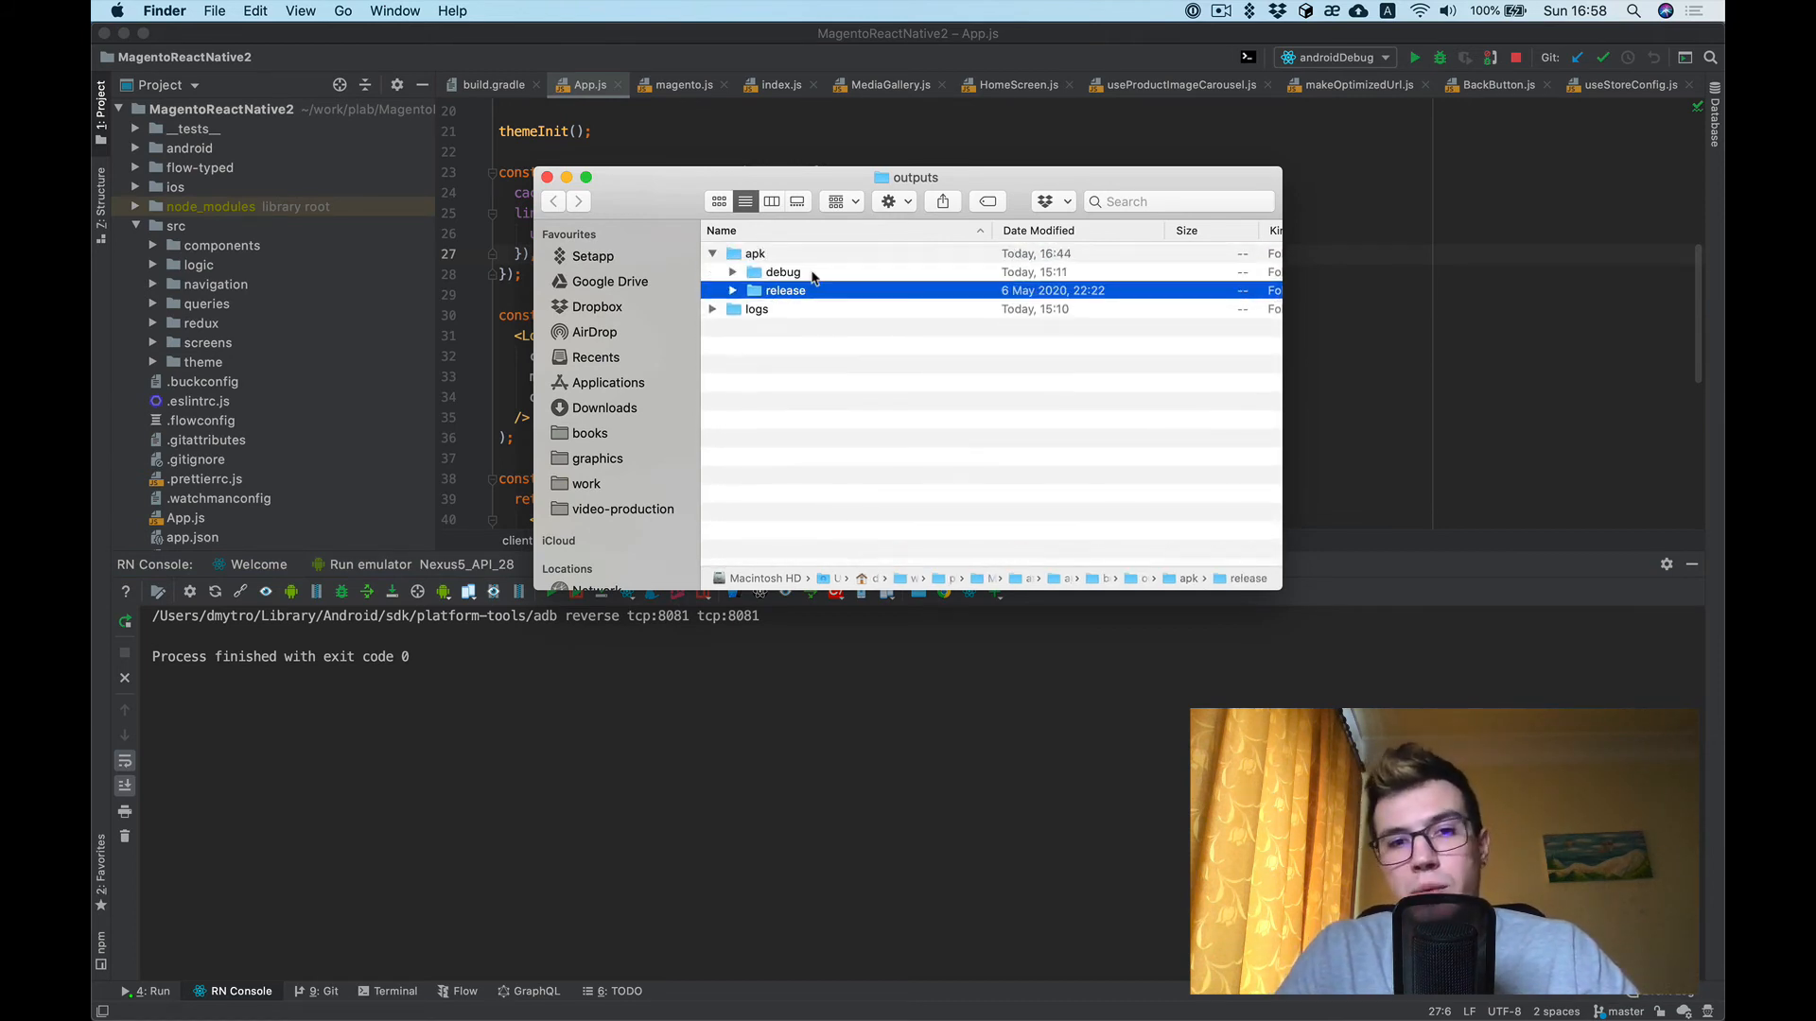
left_click(713, 253)
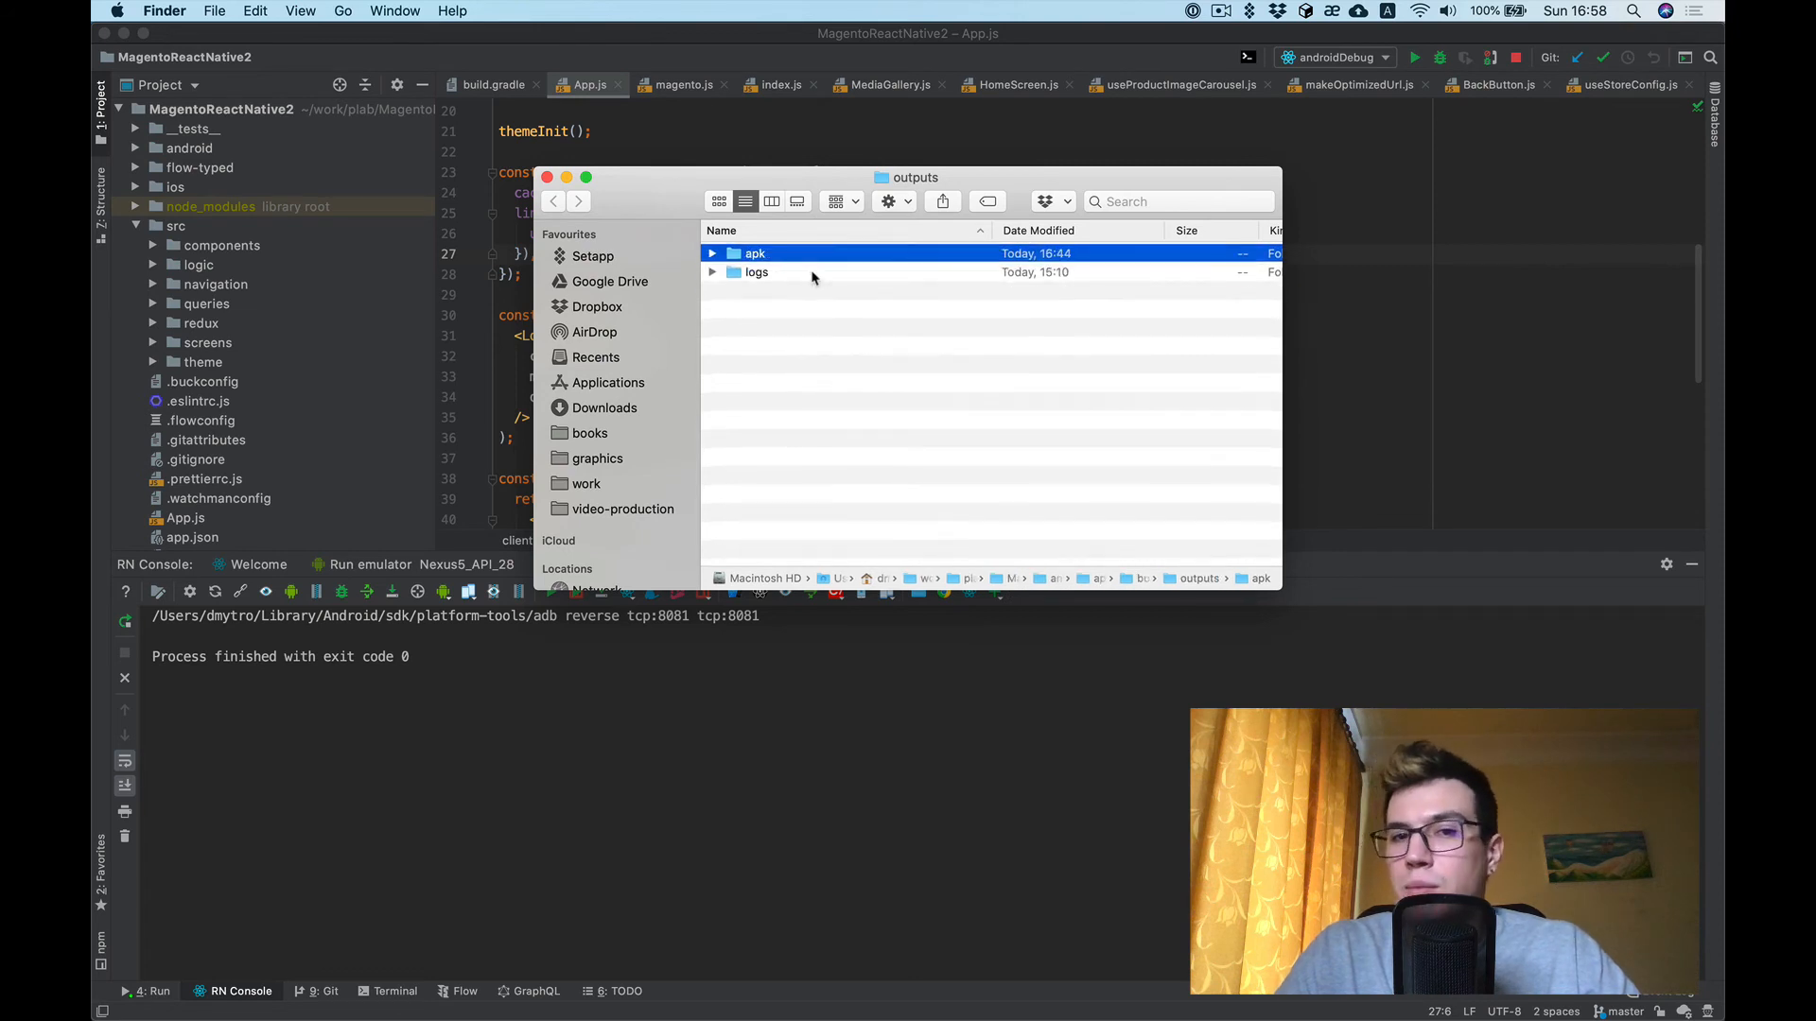
mouse_move(1146, 512)
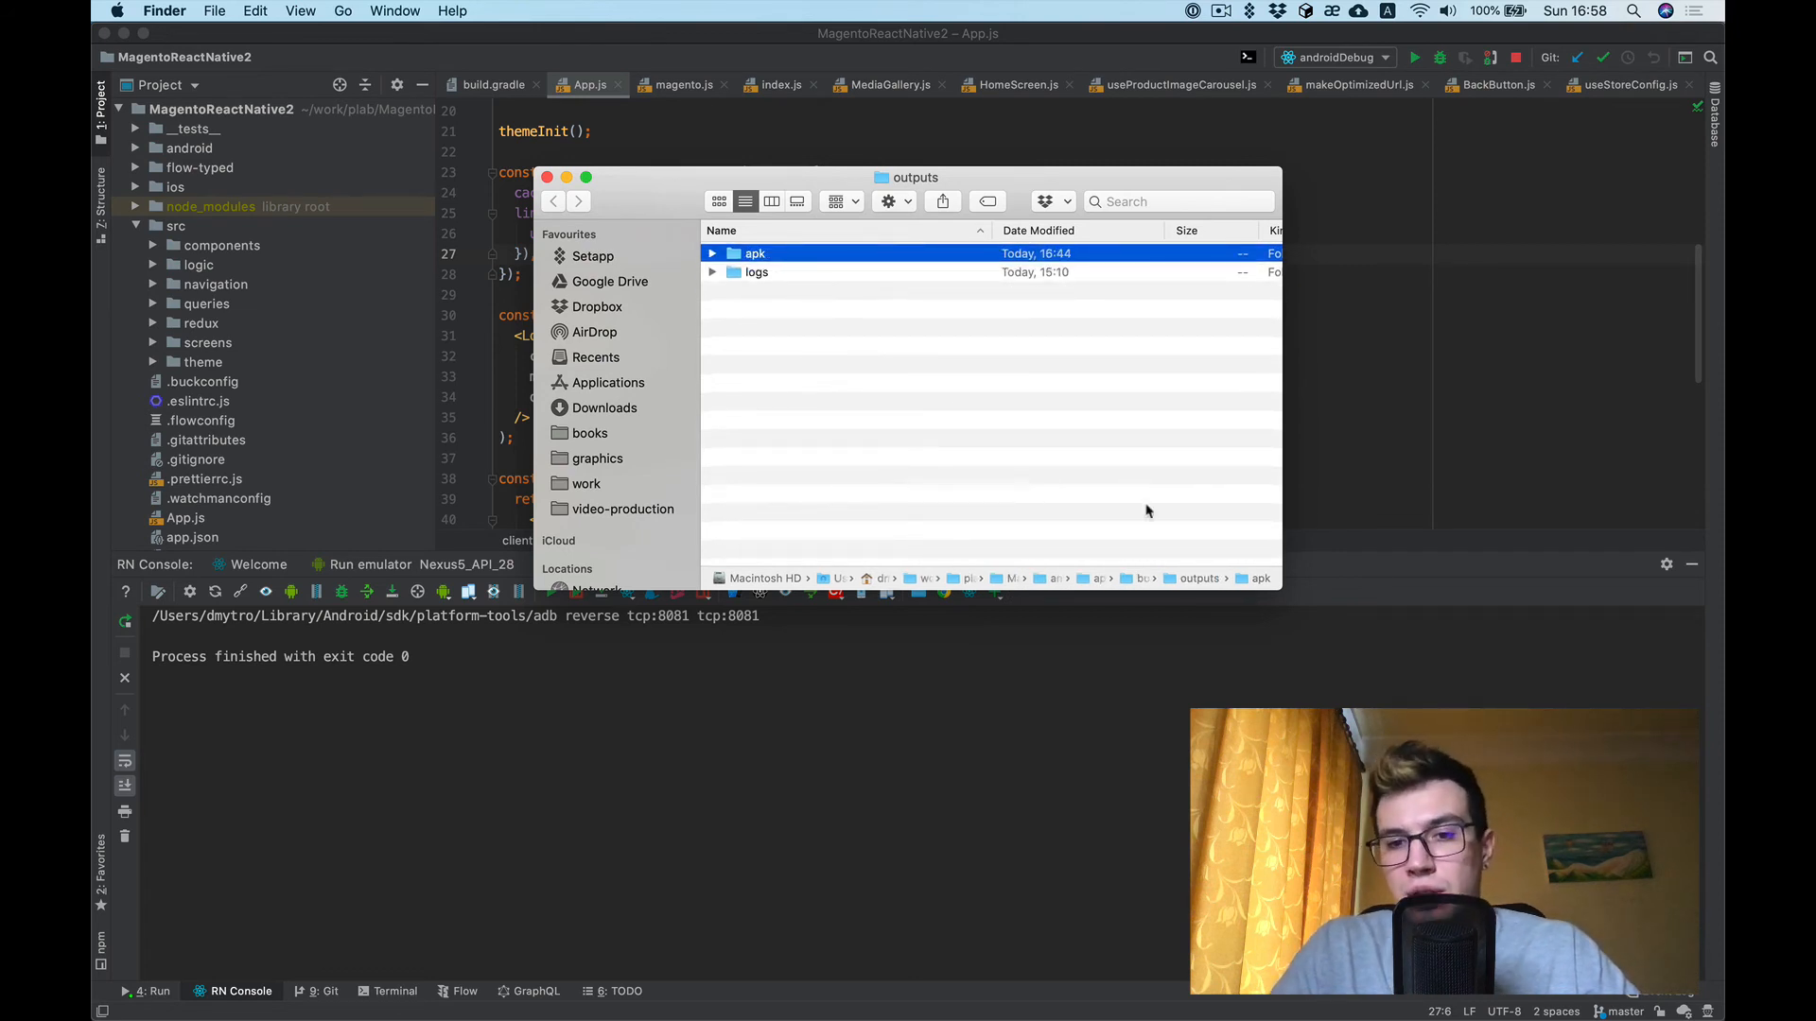
mouse_move(1207, 549)
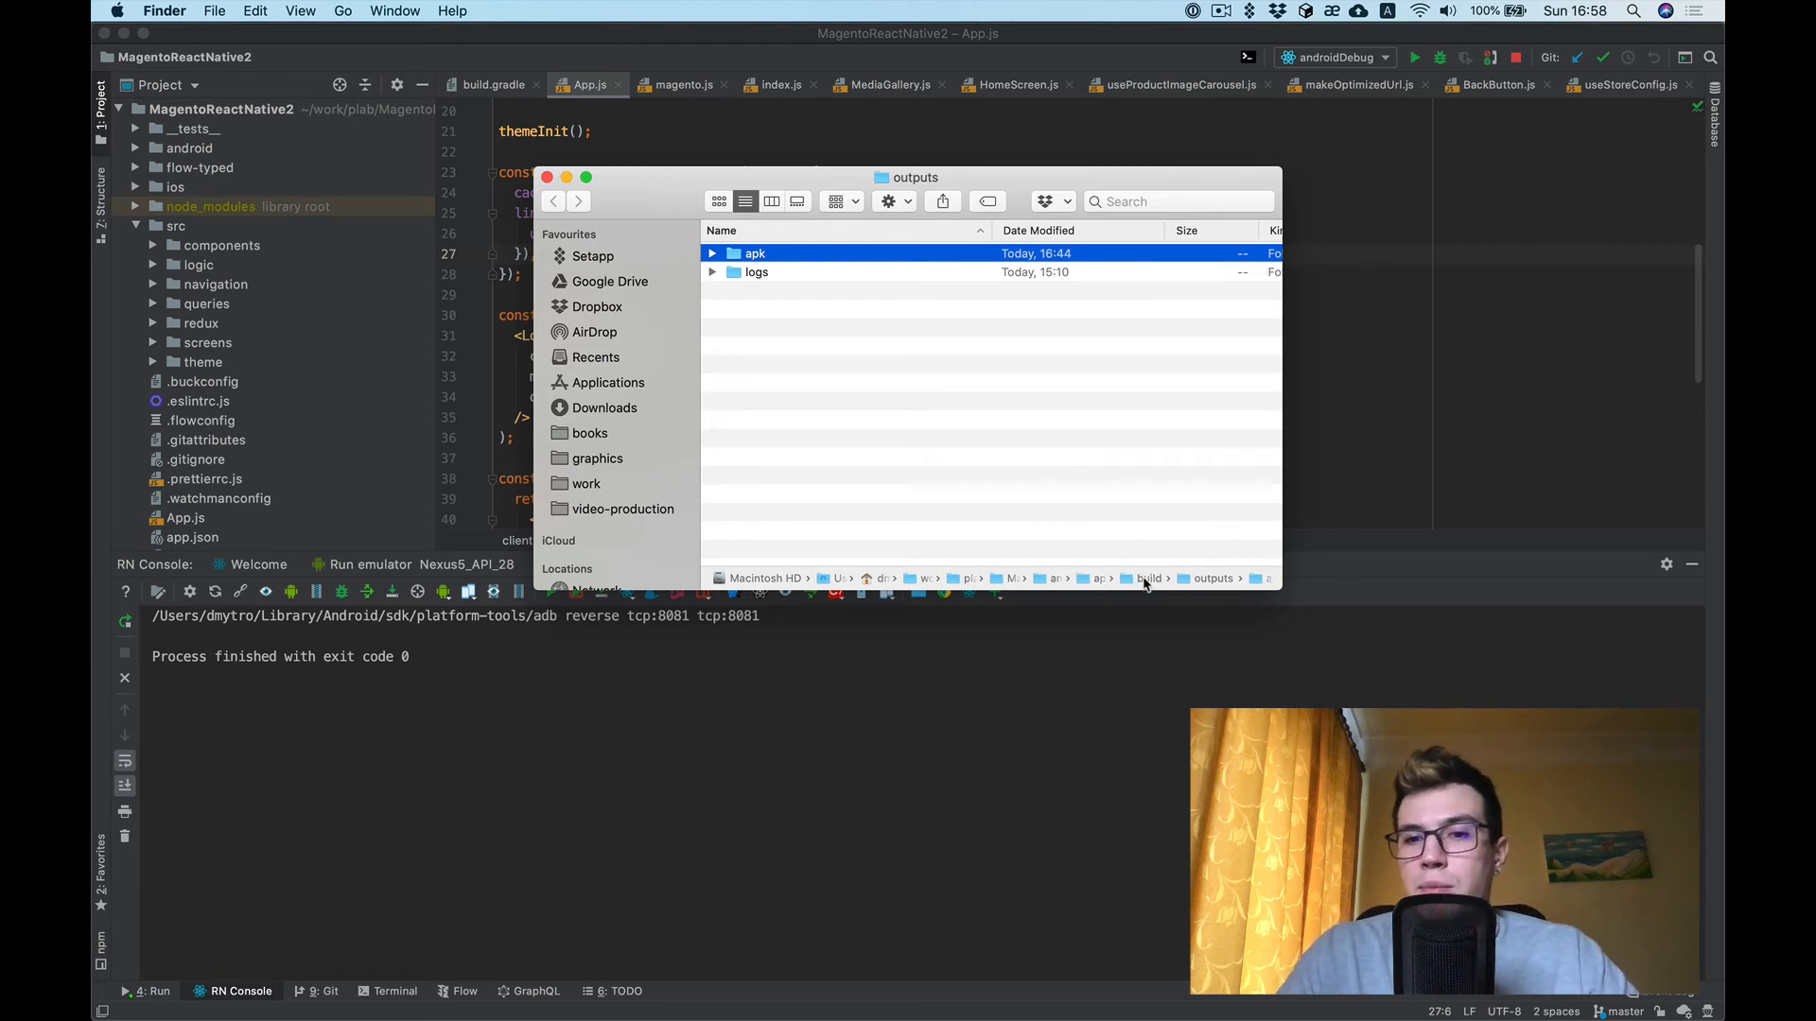
mouse_move(1256, 579)
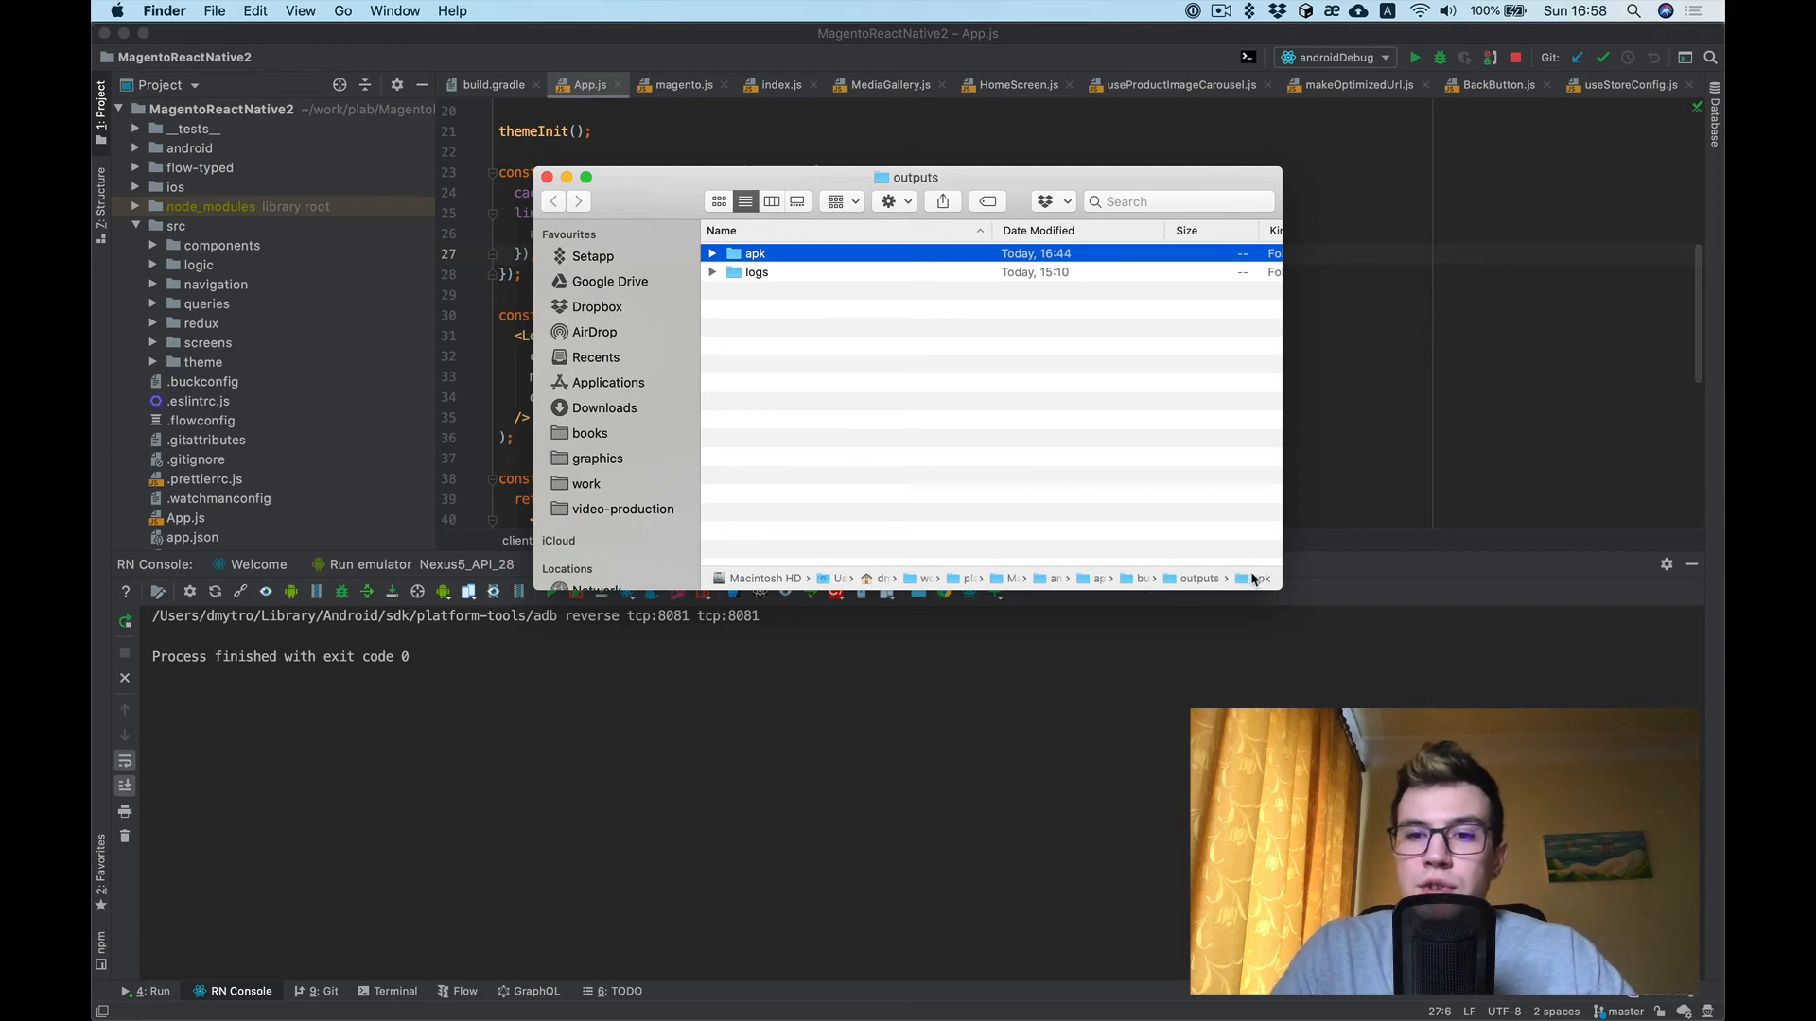
mouse_move(900, 337)
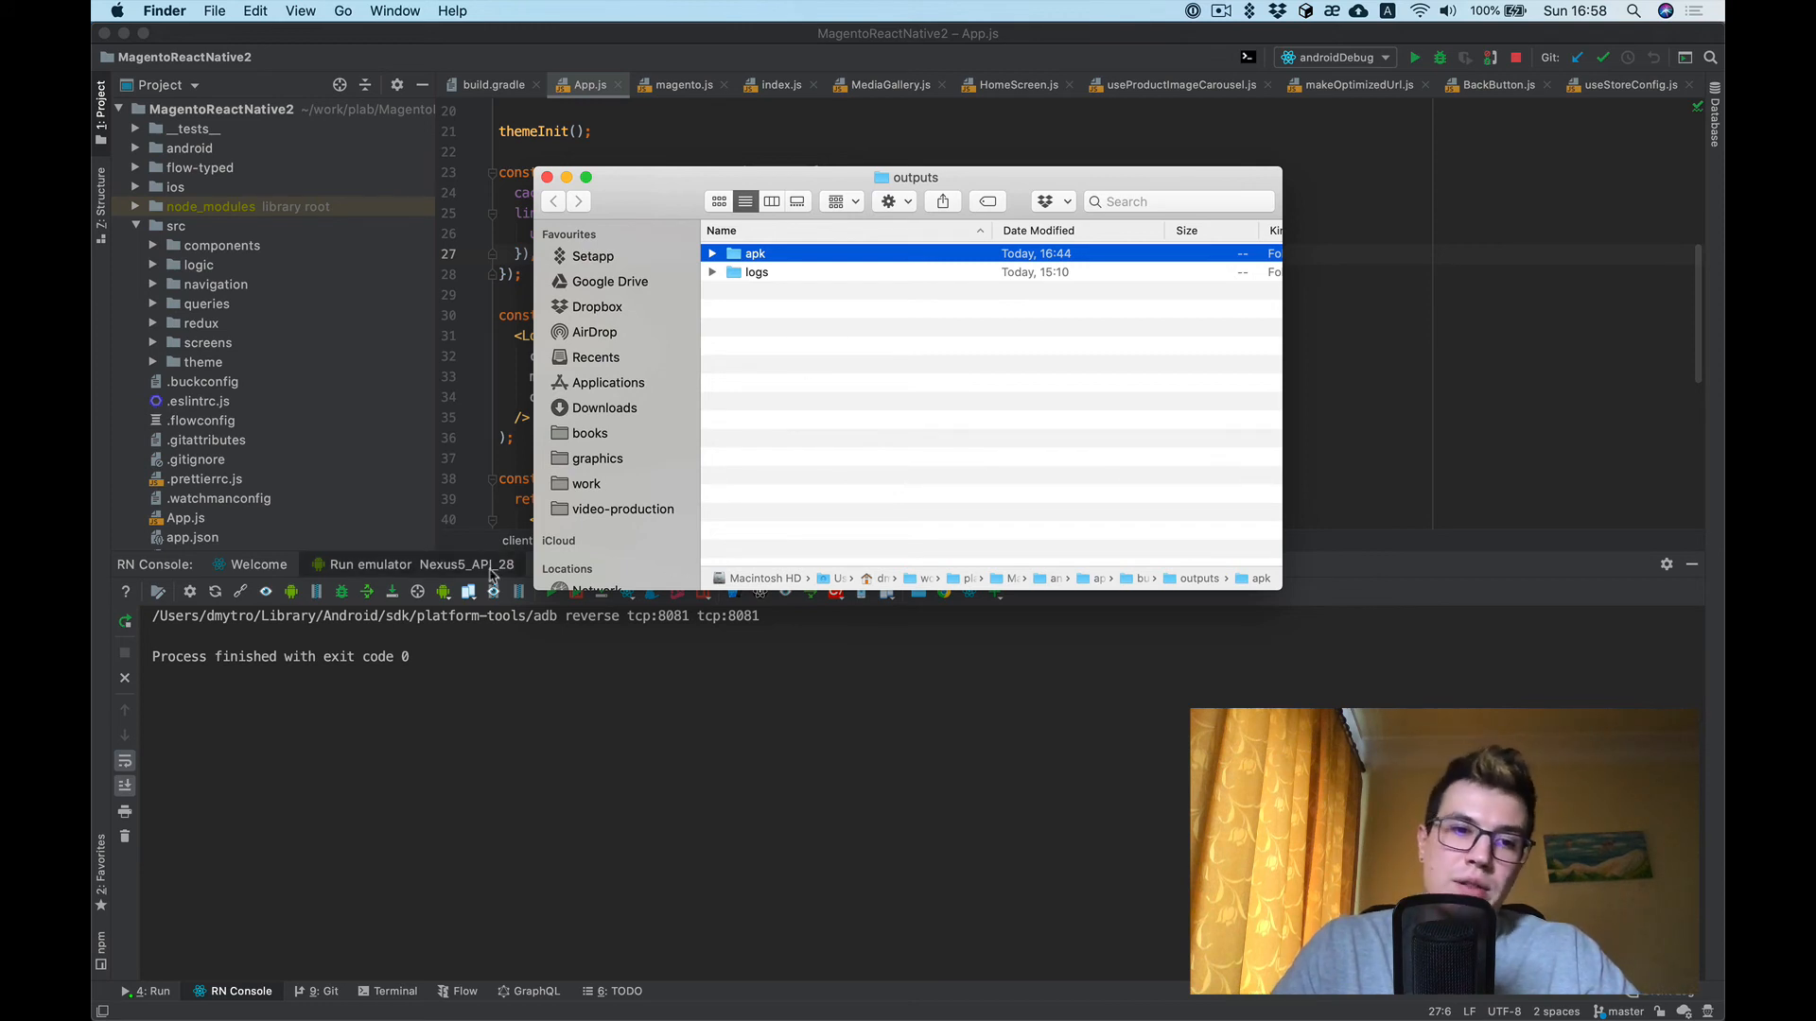
mouse_move(560, 723)
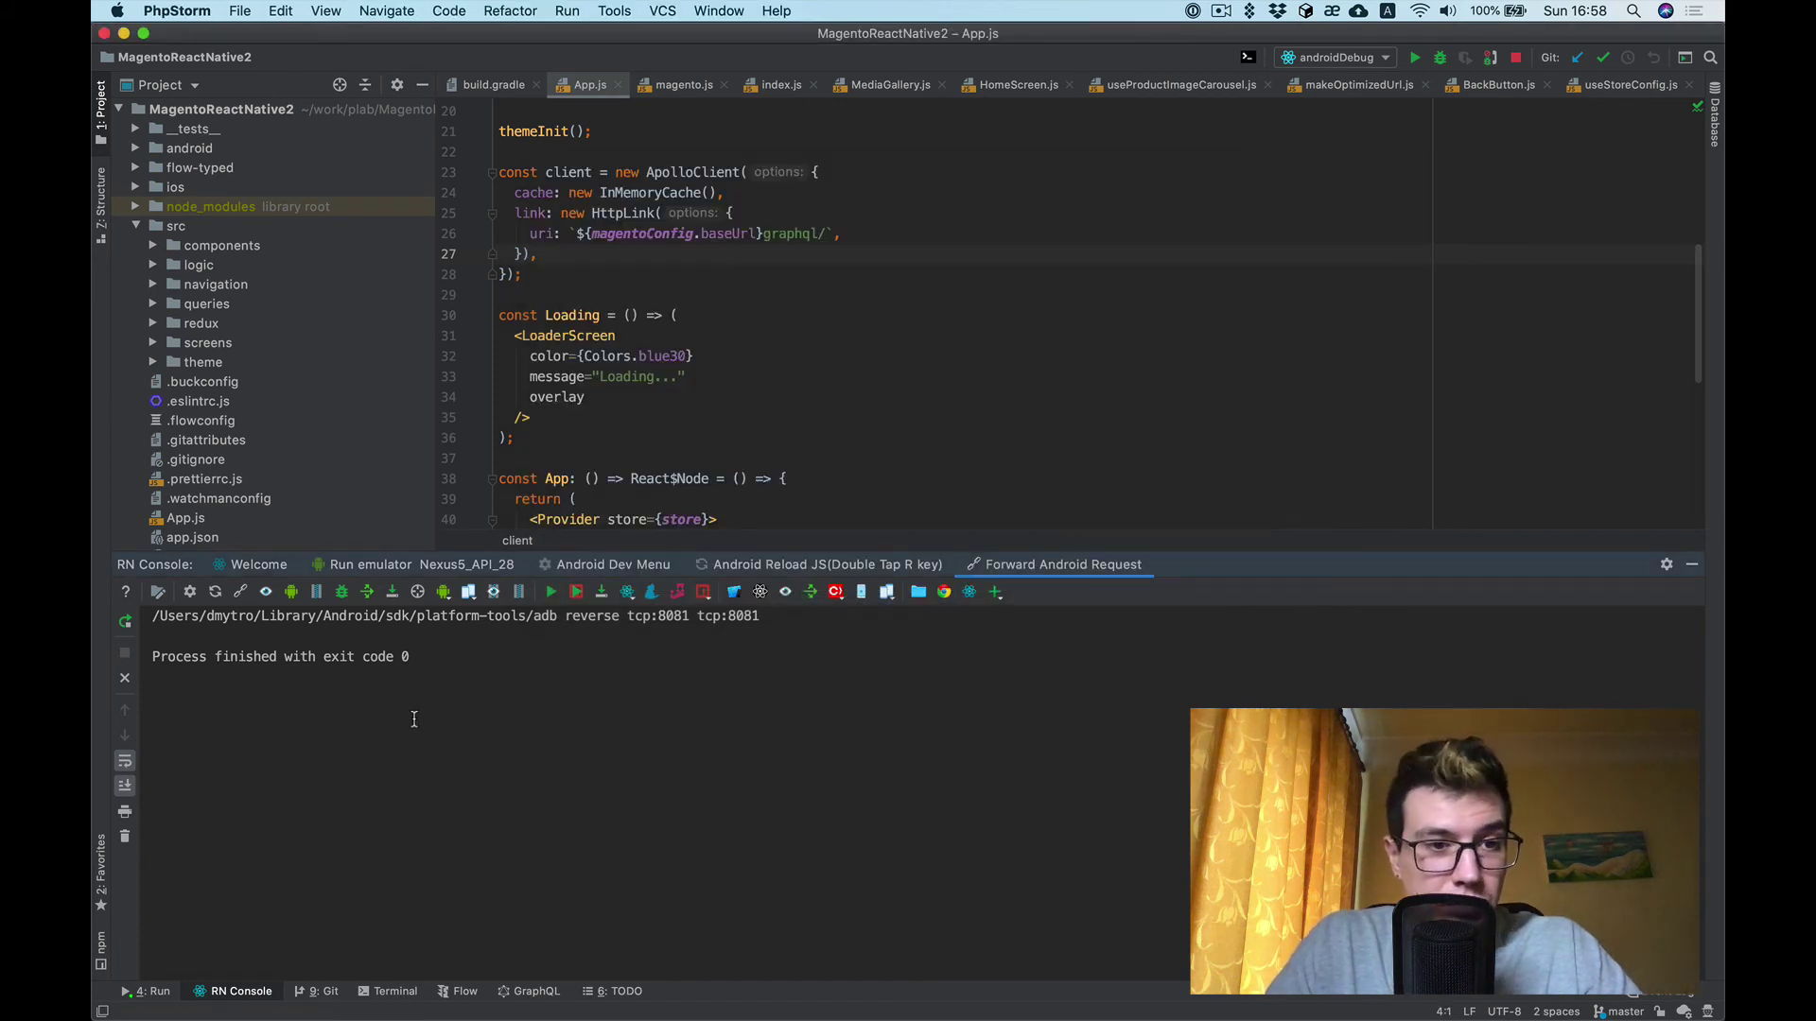
mouse_move(817, 564)
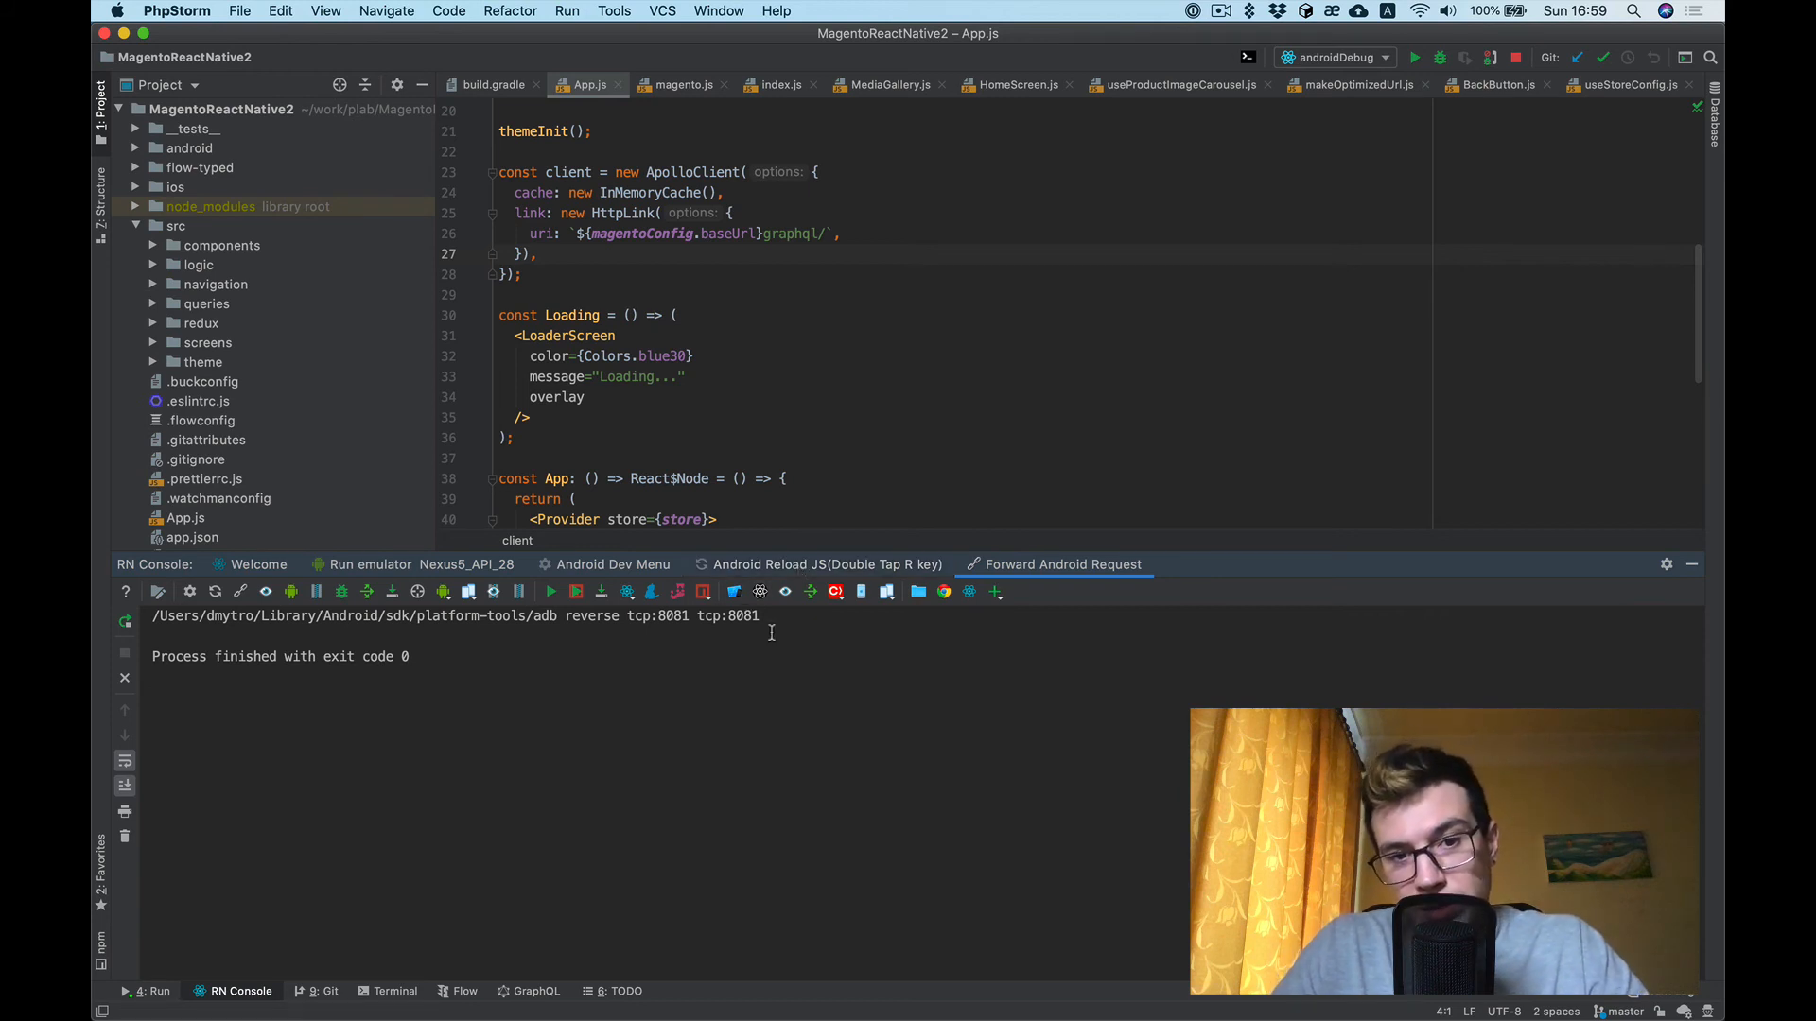
mouse_move(887, 592)
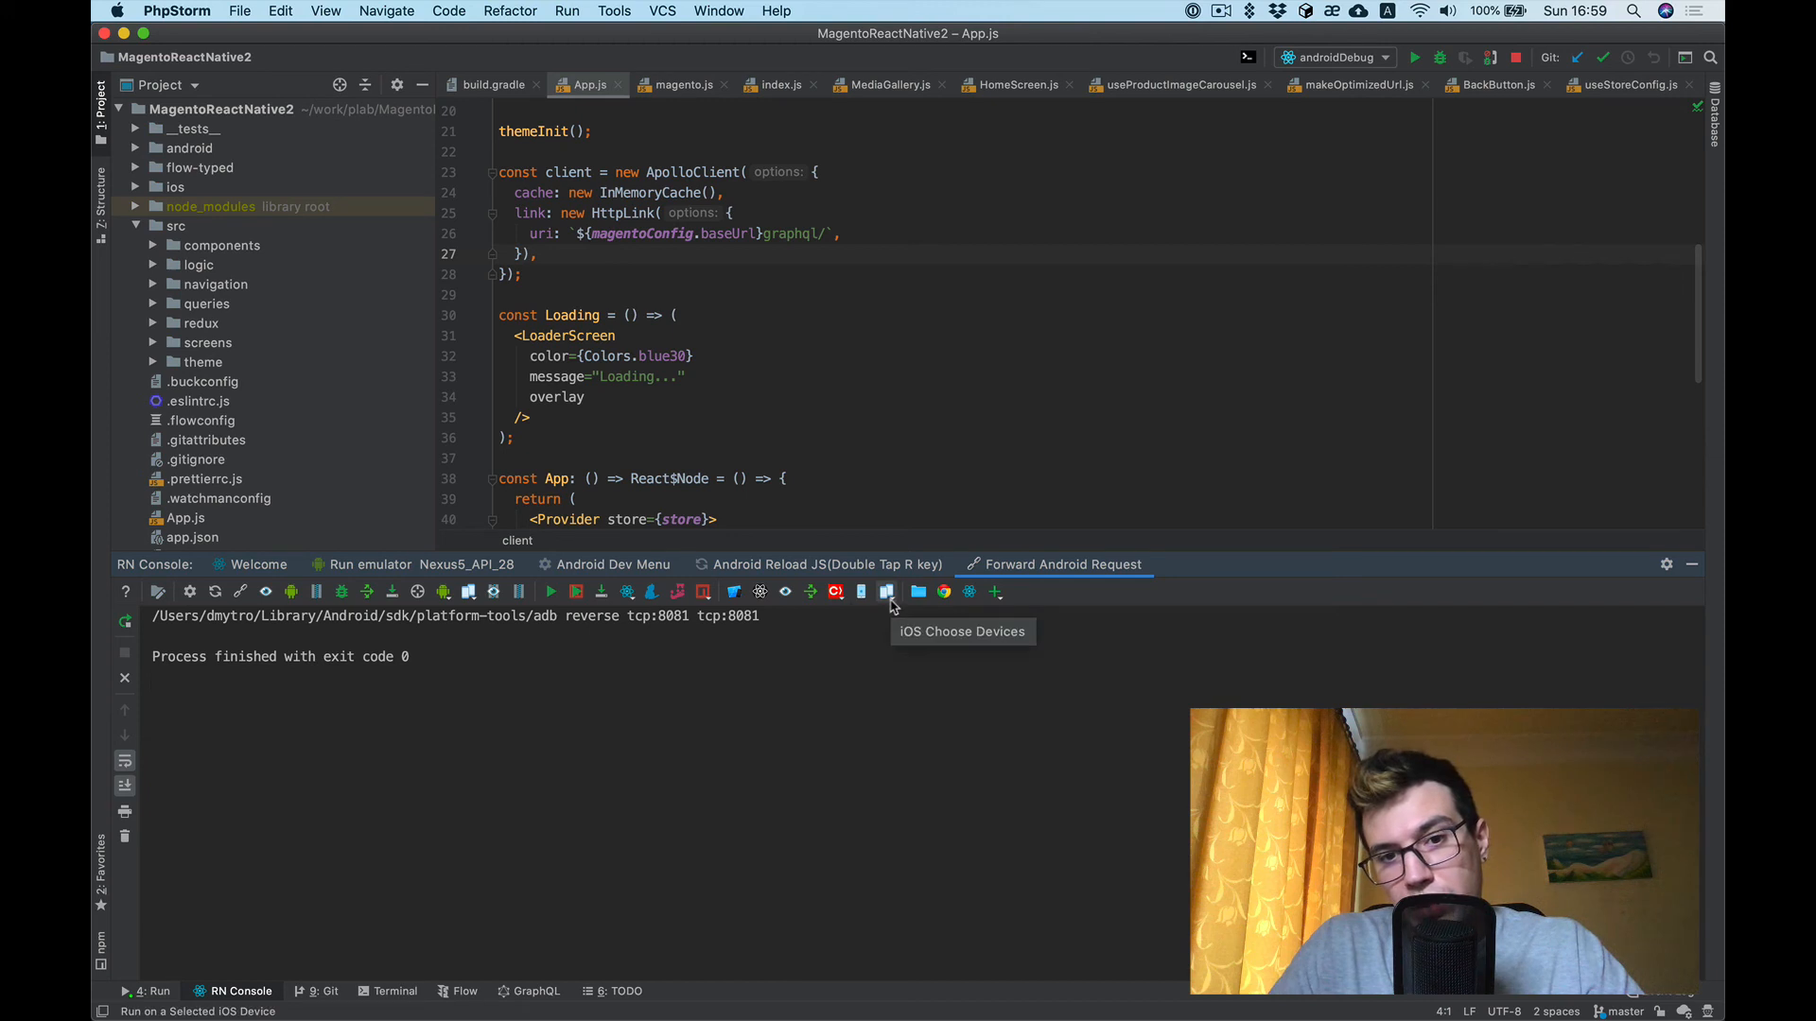
- Run the iOS app on the iPhone 5s 12.4 simulator from the iOS Choose Devices list
left_click(886, 592)
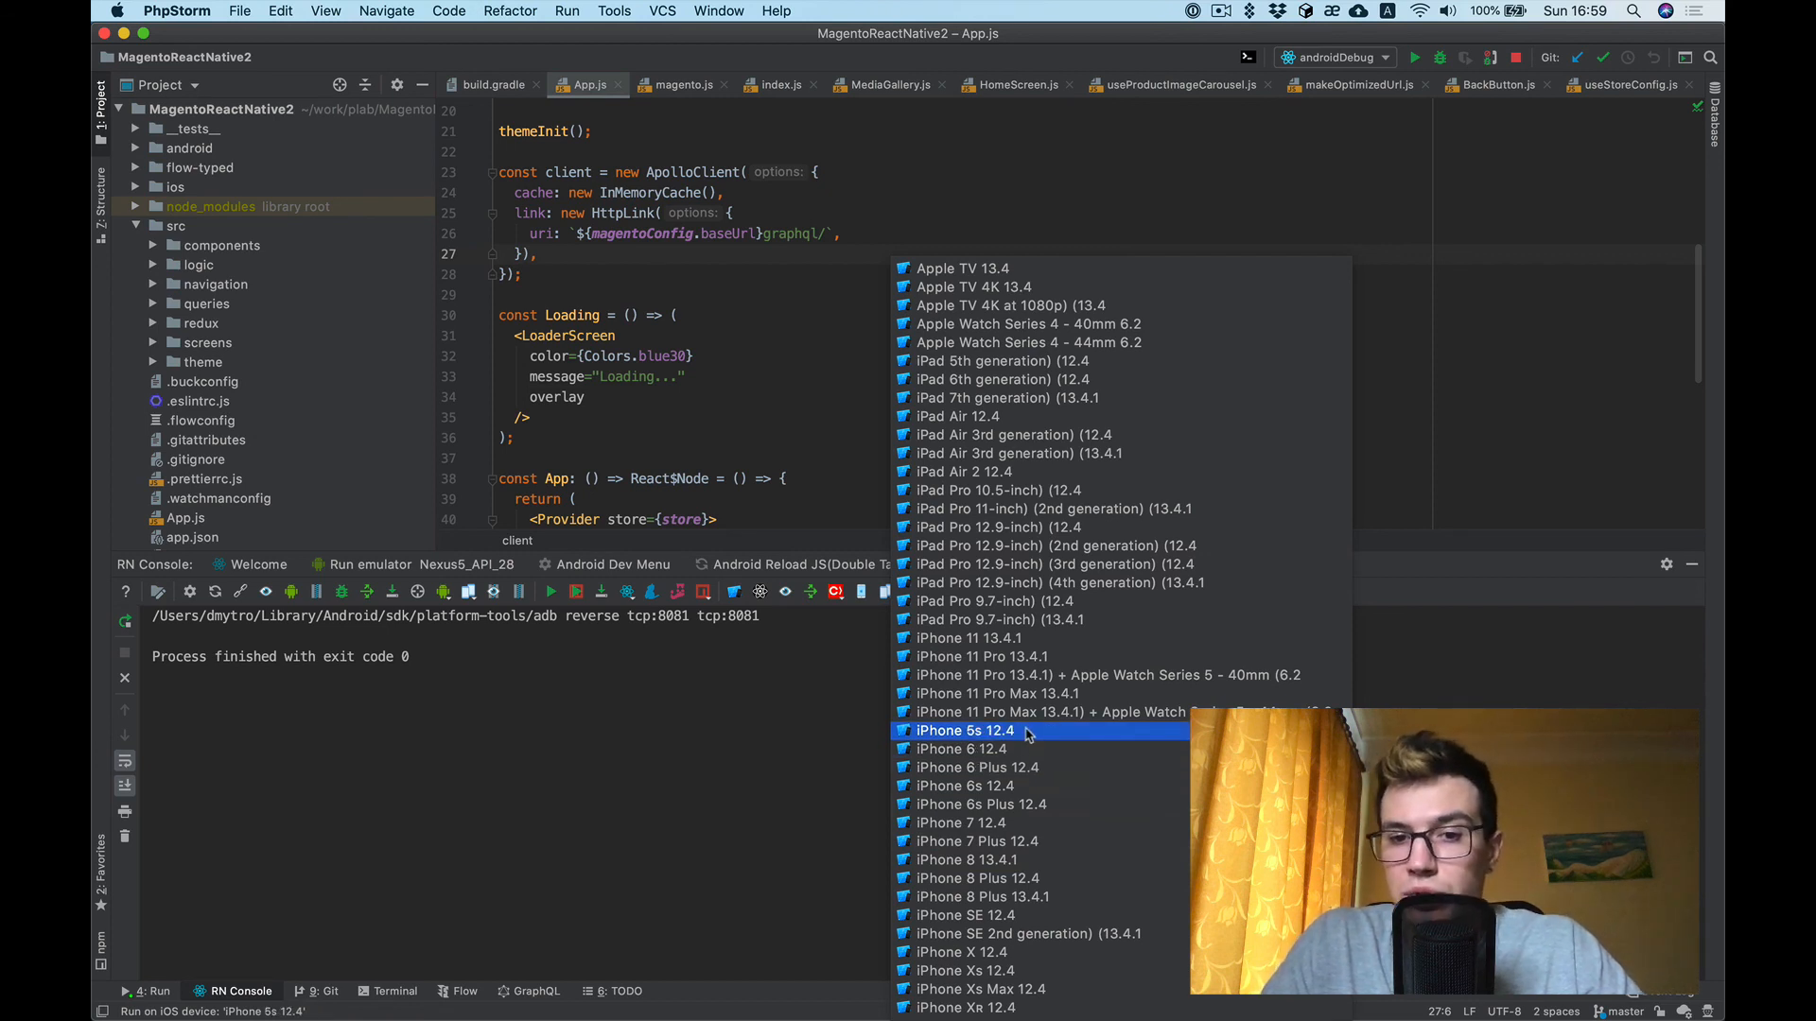
left_click(965, 730)
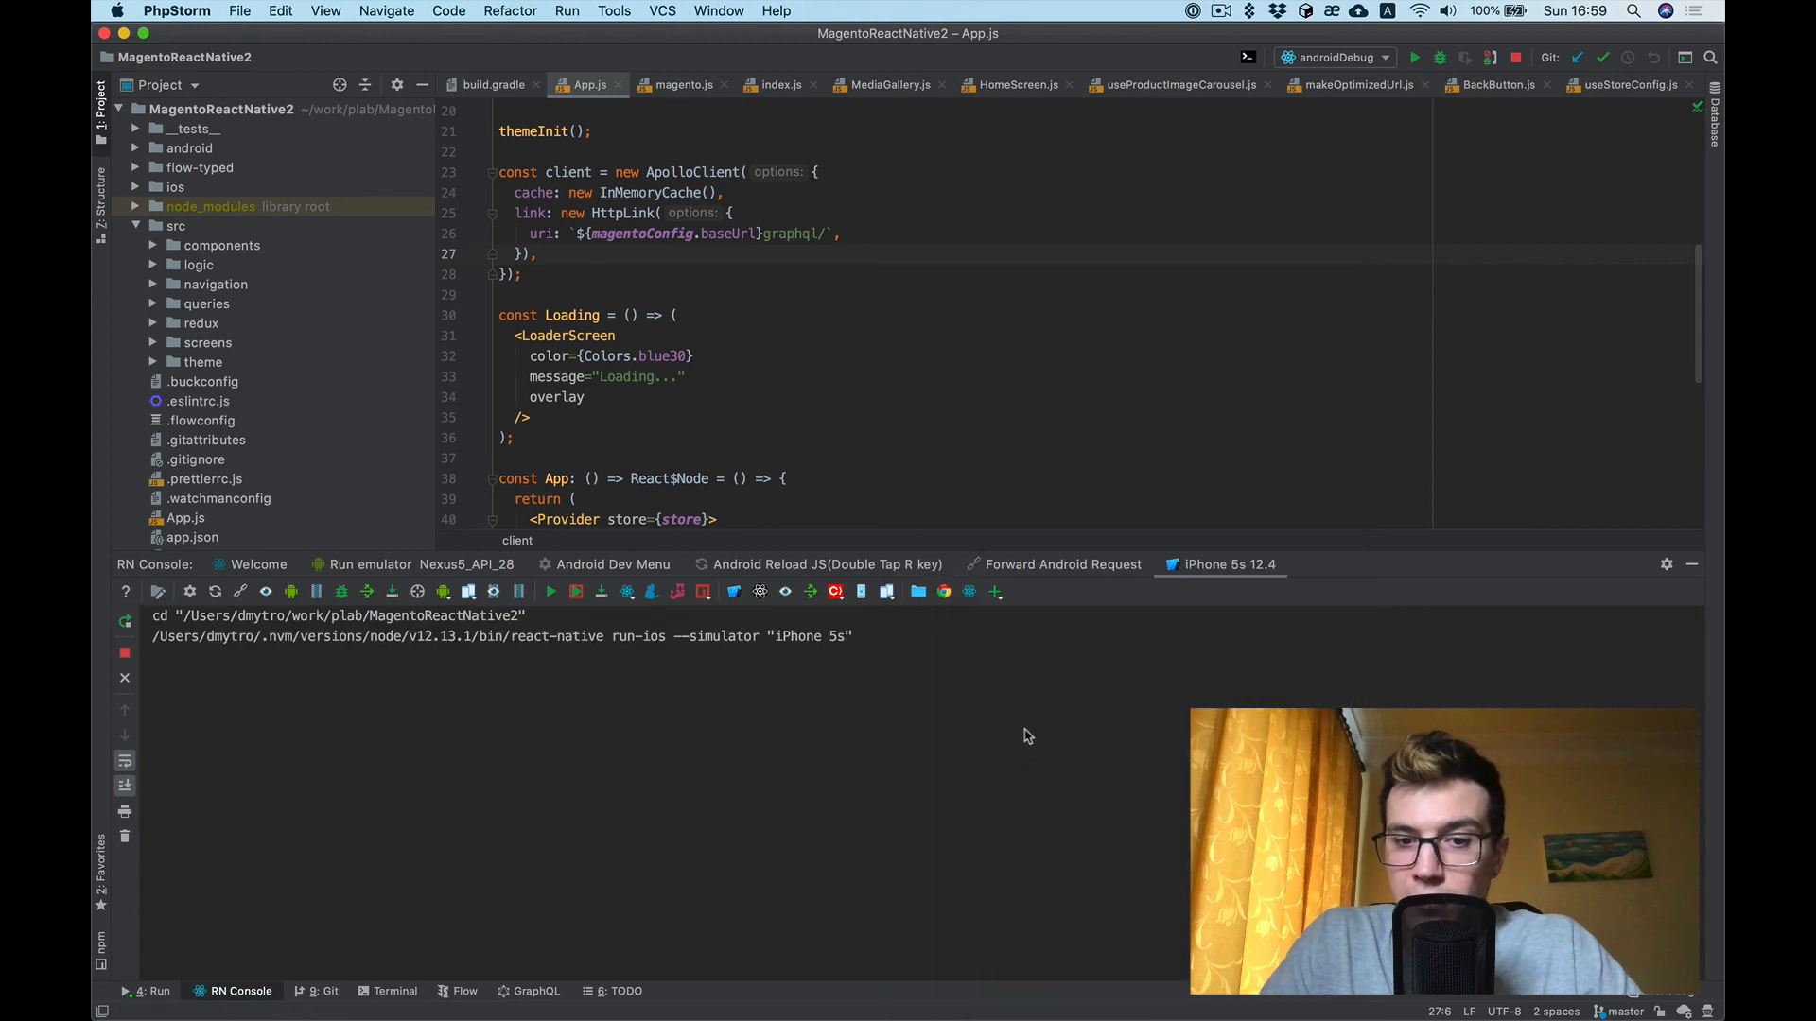